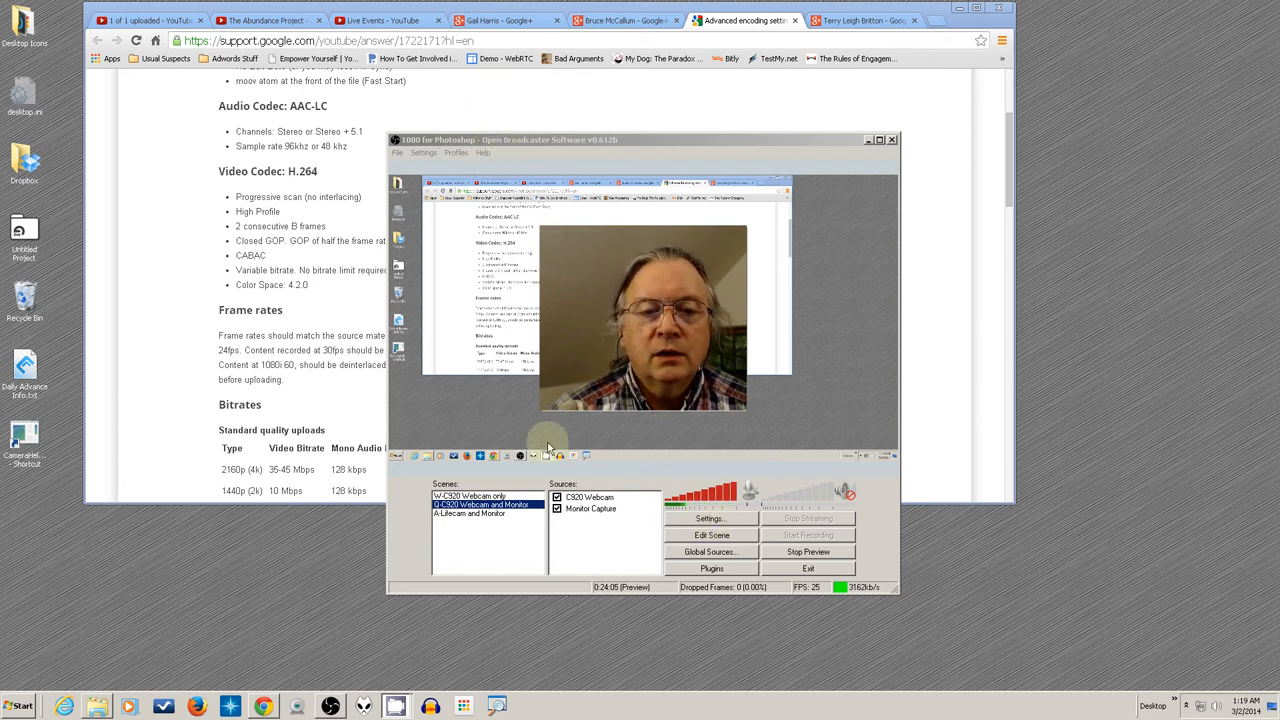
- Make the 'A-Lifecam and Monitor' scene active in the preview
{"action": "left_click", "coordinate": [470, 513]}
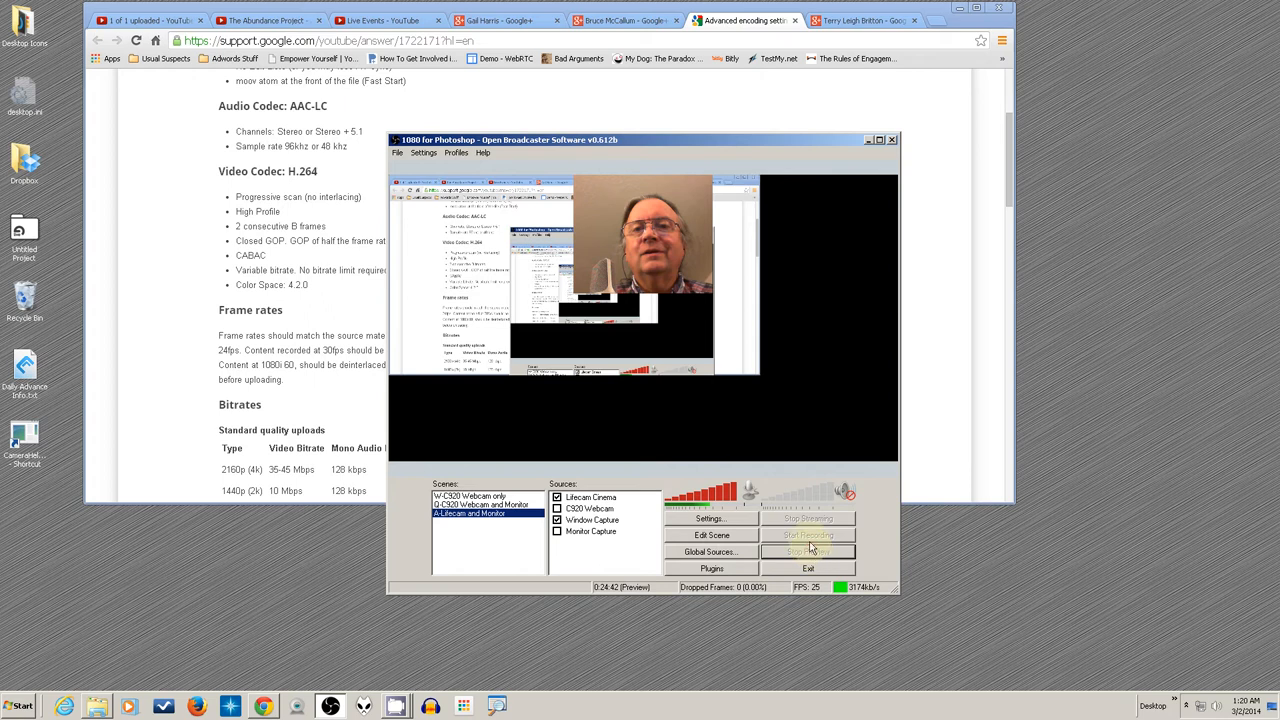
- Stop the live preview so OBS shows Not streaming
{"action": "left_click", "coordinate": [808, 551]}
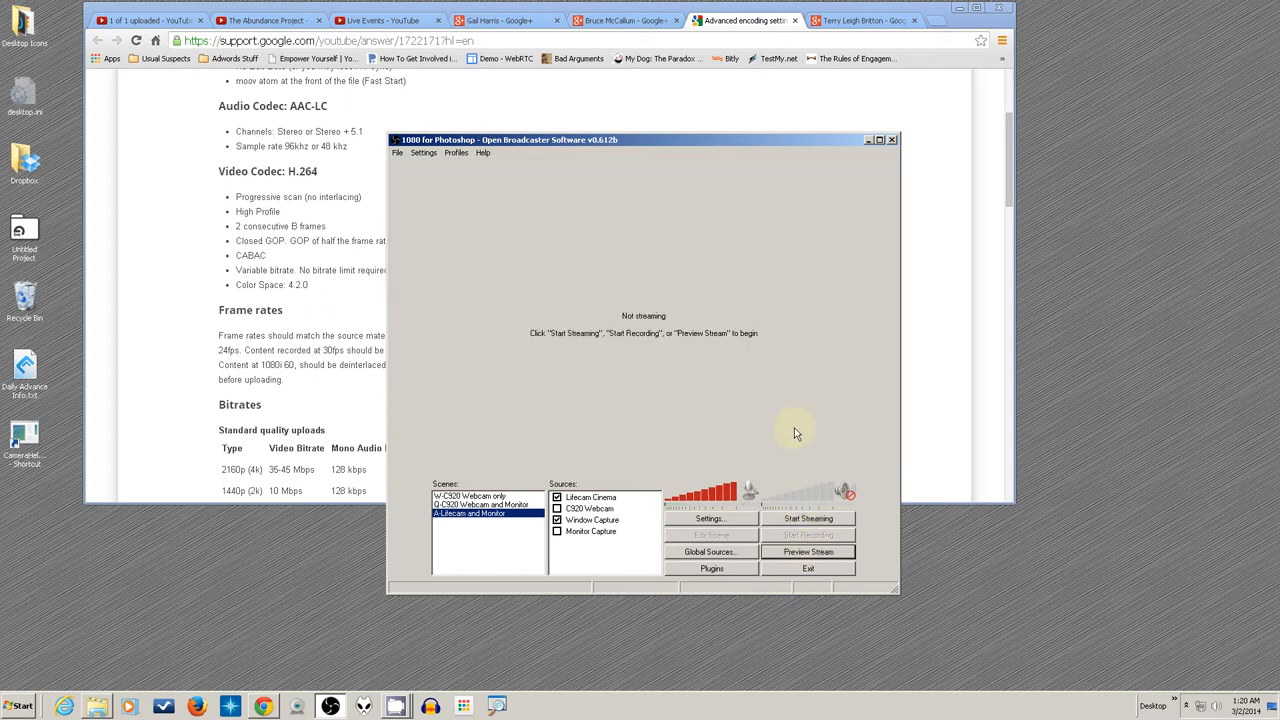
{"action": "mouse_move", "coordinate": [760, 405]}
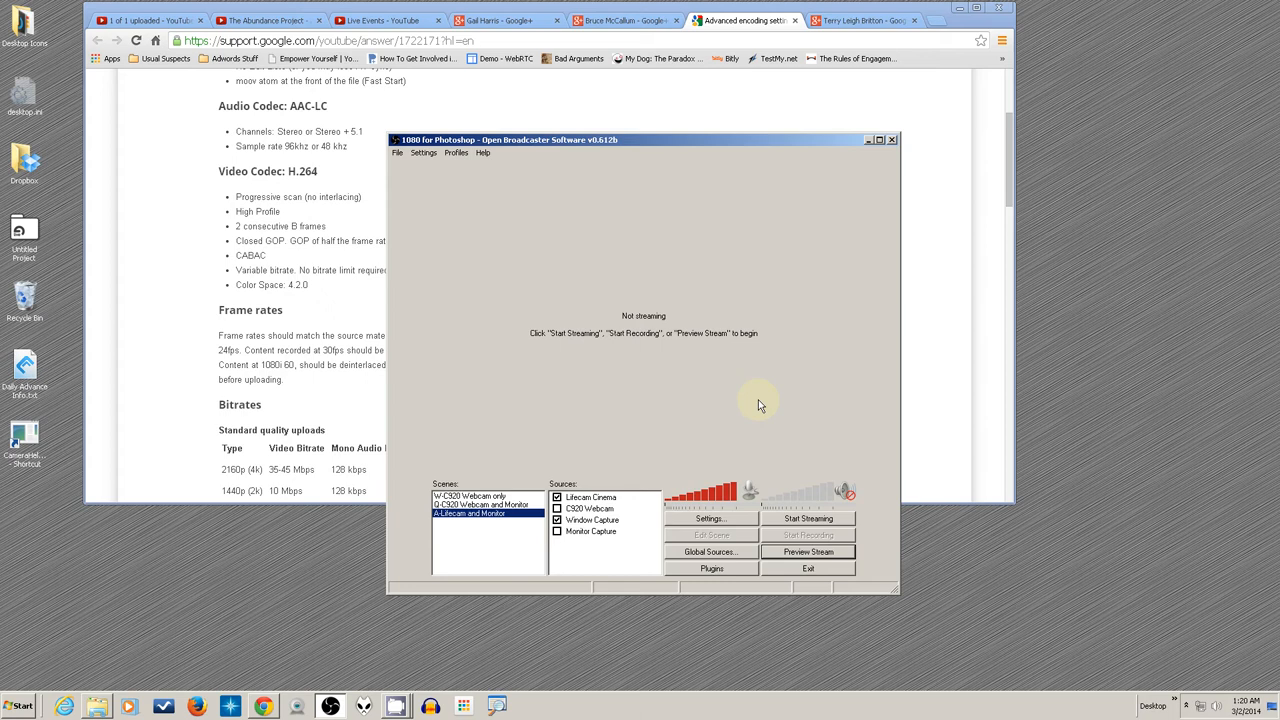
{"action": "mouse_move", "coordinate": [613, 282]}
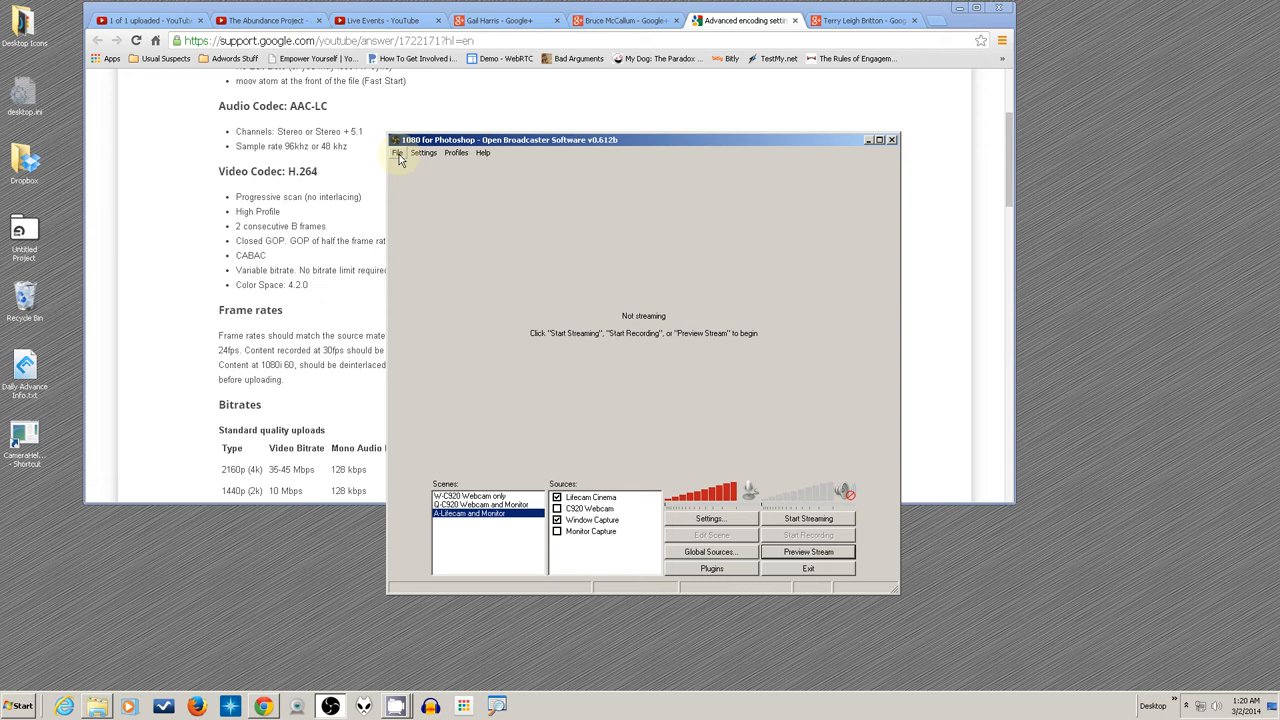
{"action": "mouse_move", "coordinate": [418, 160]}
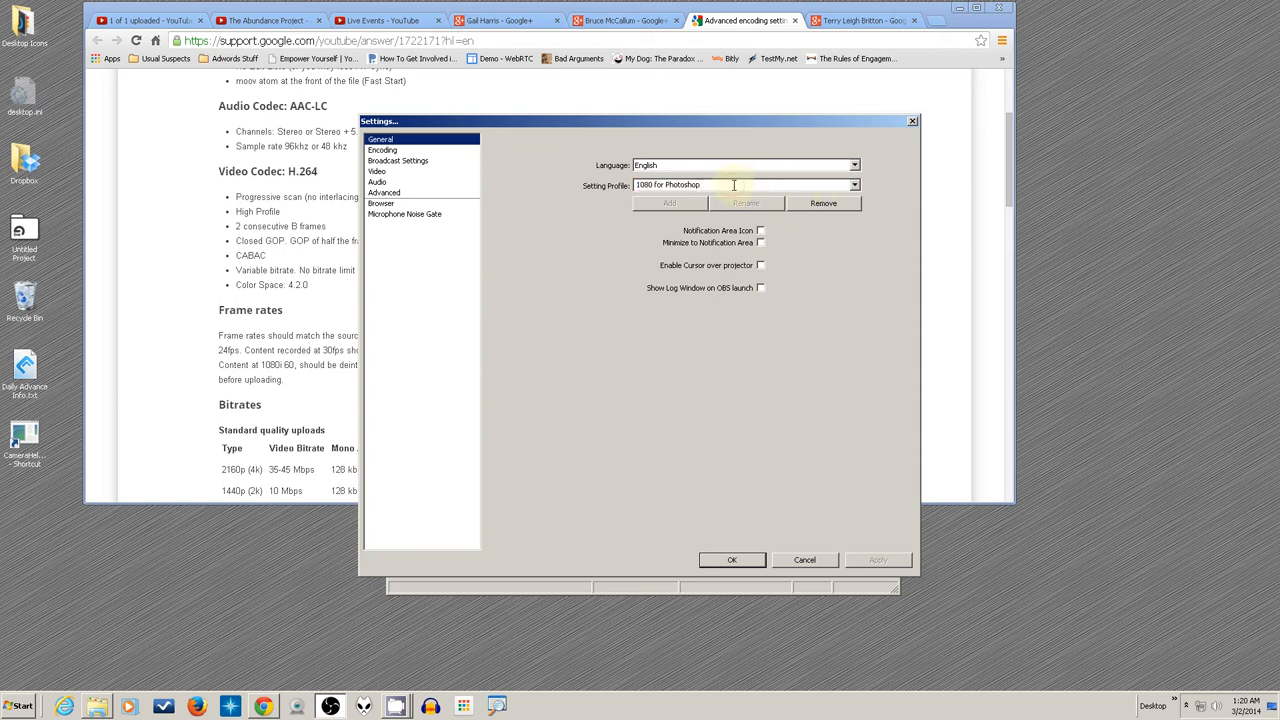
- Load the Test 720 profile and briefly check its encoding settings
{"action": "left_click", "coordinate": [700, 185]}
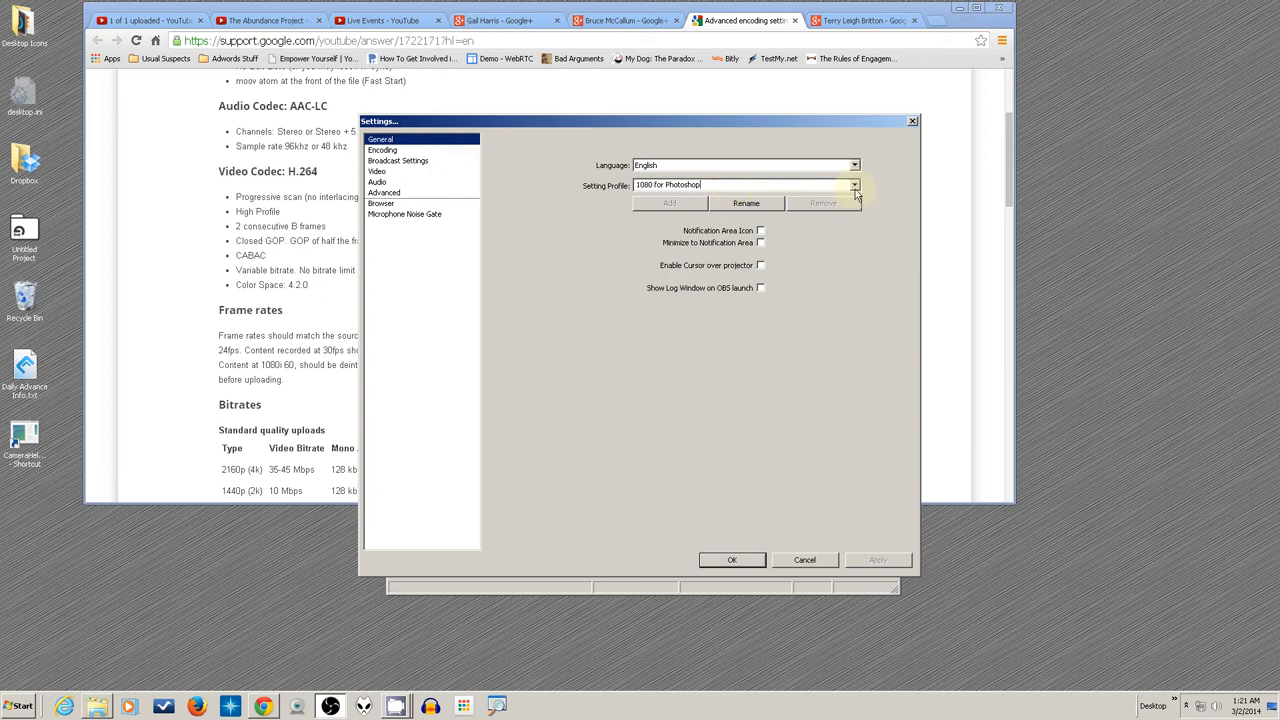
{"action": "left_click", "coordinate": [854, 185]}
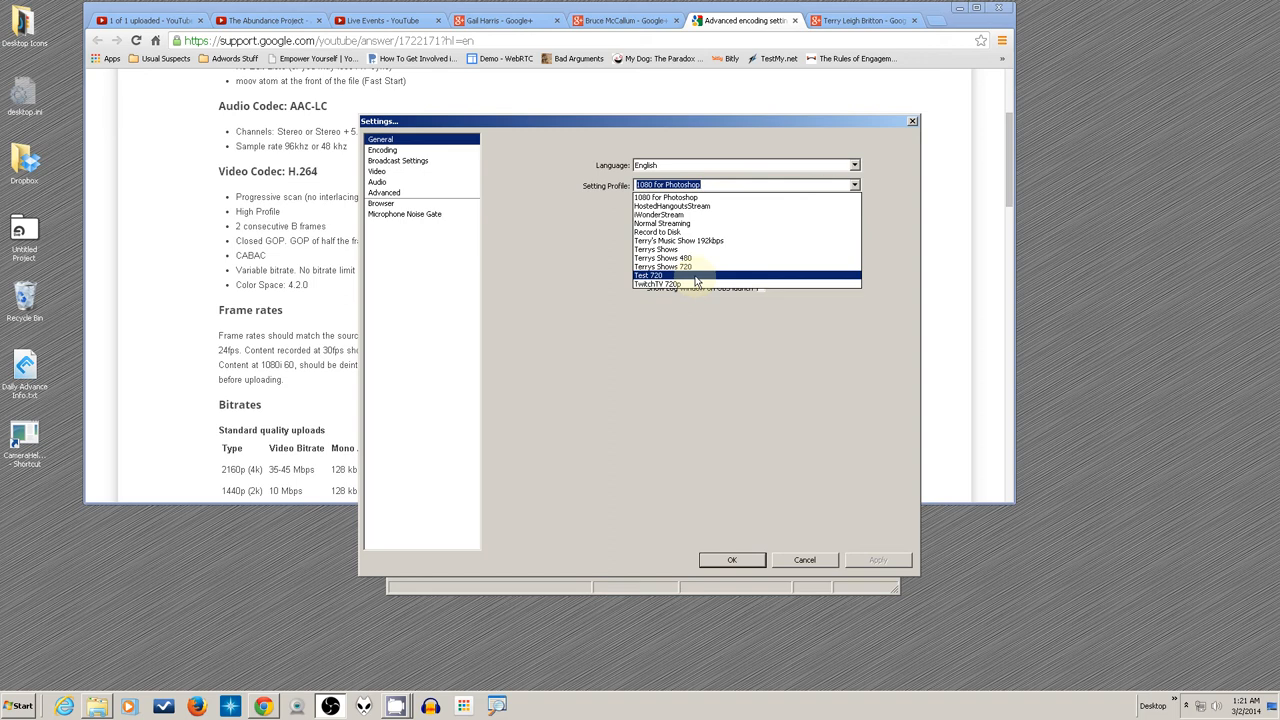
{"action": "left_click", "coordinate": [648, 275]}
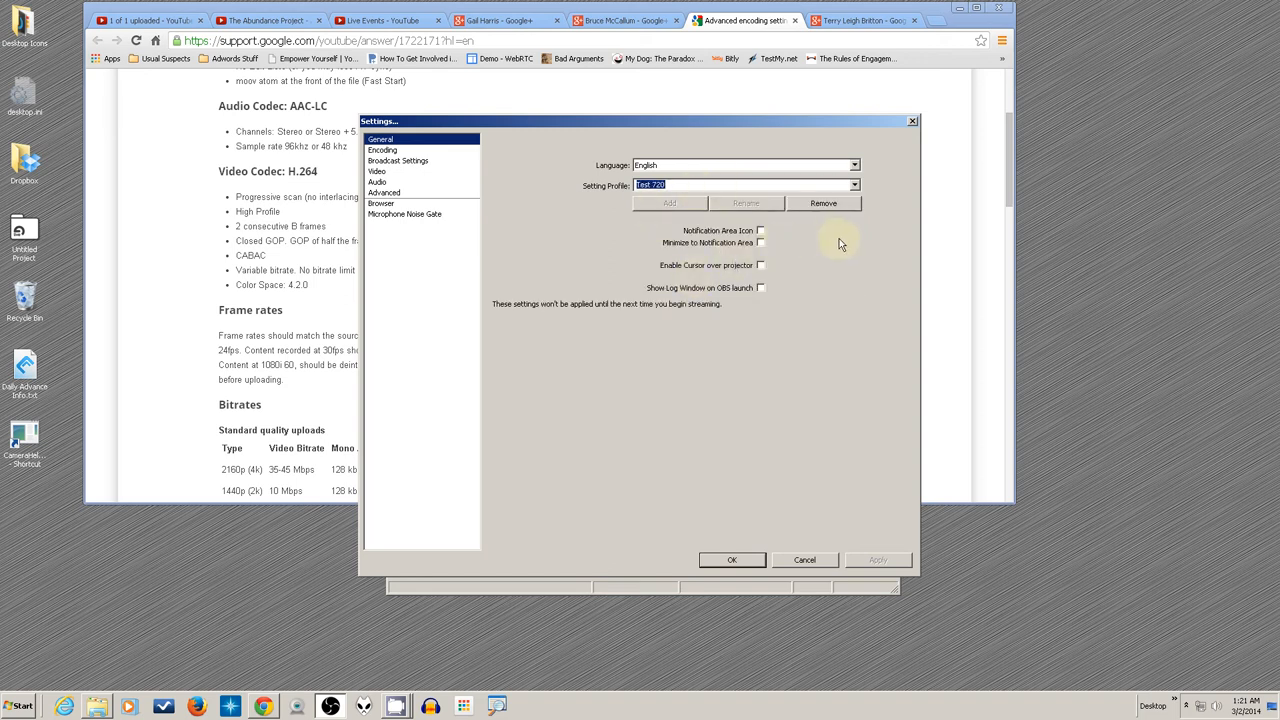
{"action": "left_click", "coordinate": [382, 150]}
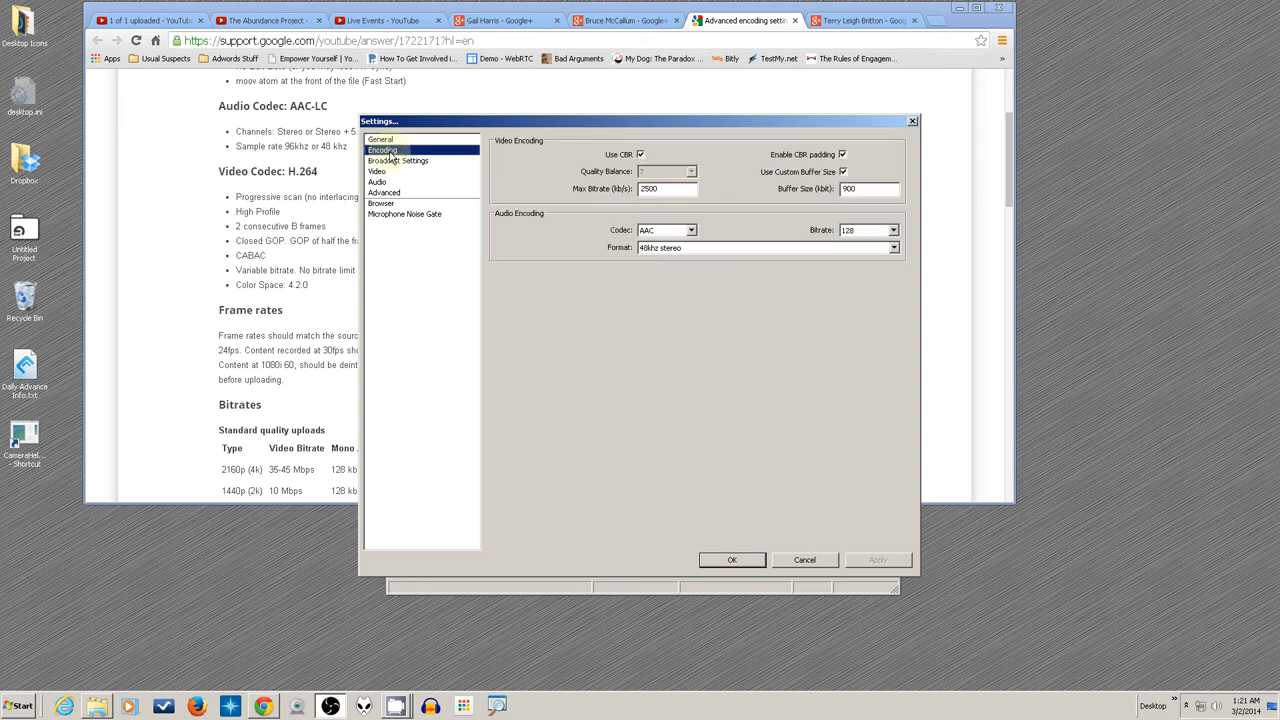
{"action": "left_click", "coordinate": [379, 139]}
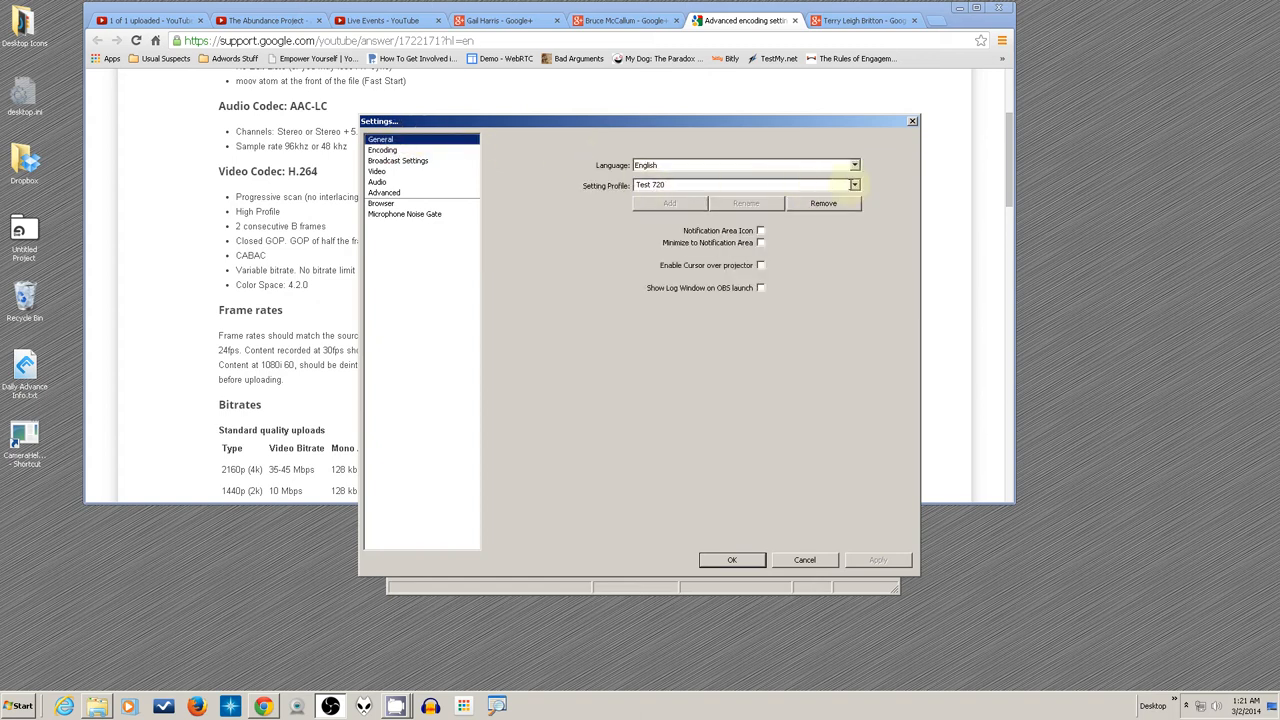
- Load the Record to Disk profile from the Setting Profile list
{"action": "left_click", "coordinate": [853, 185]}
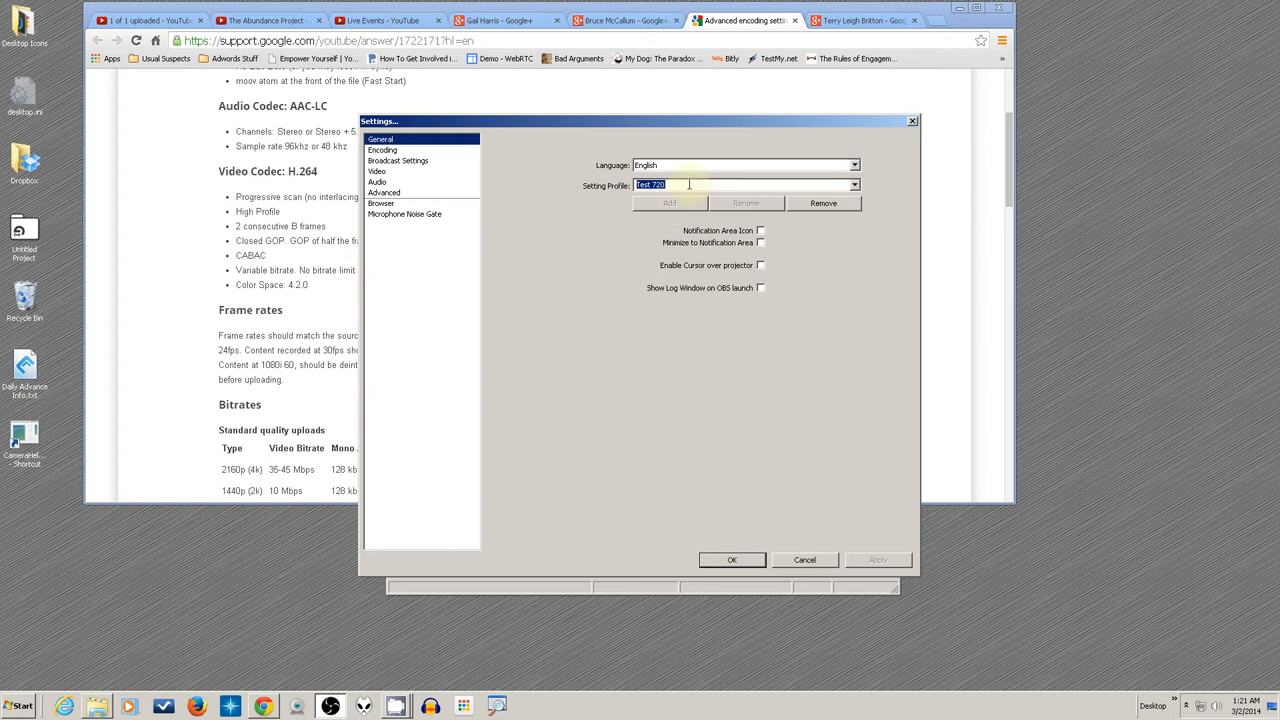
{"action": "mouse_move", "coordinate": [754, 184]}
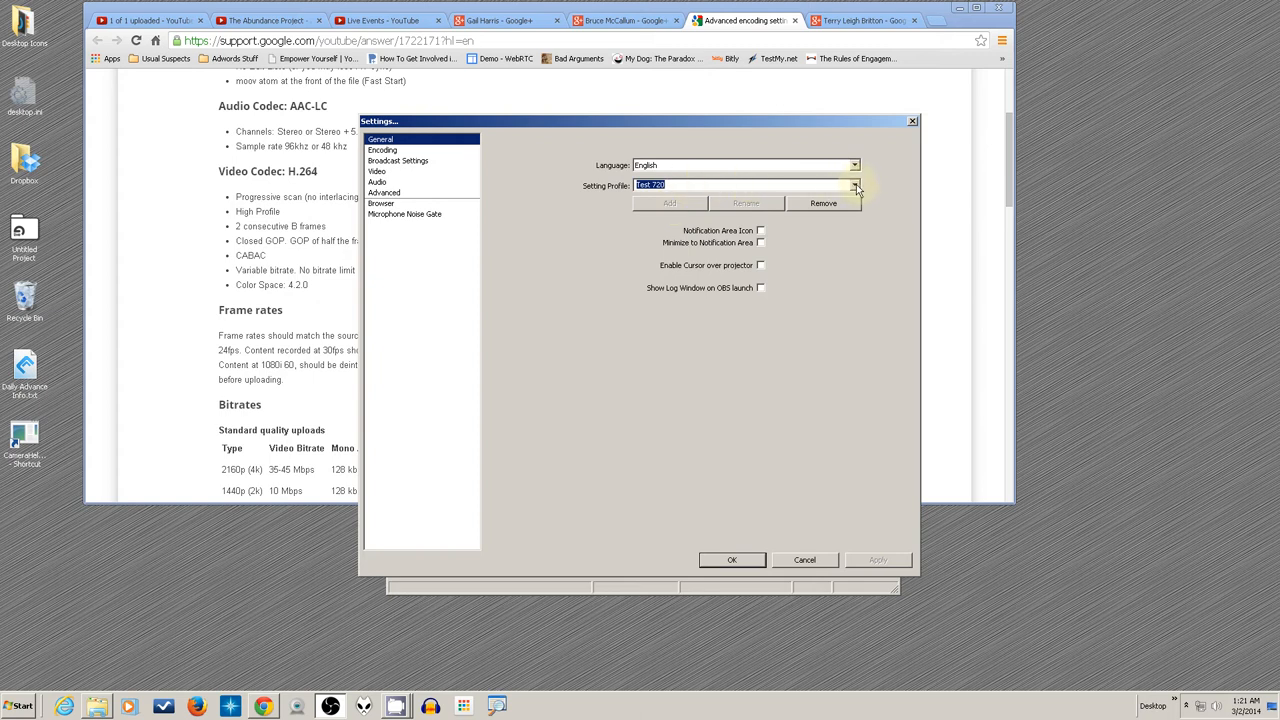
{"action": "left_click", "coordinate": [855, 185]}
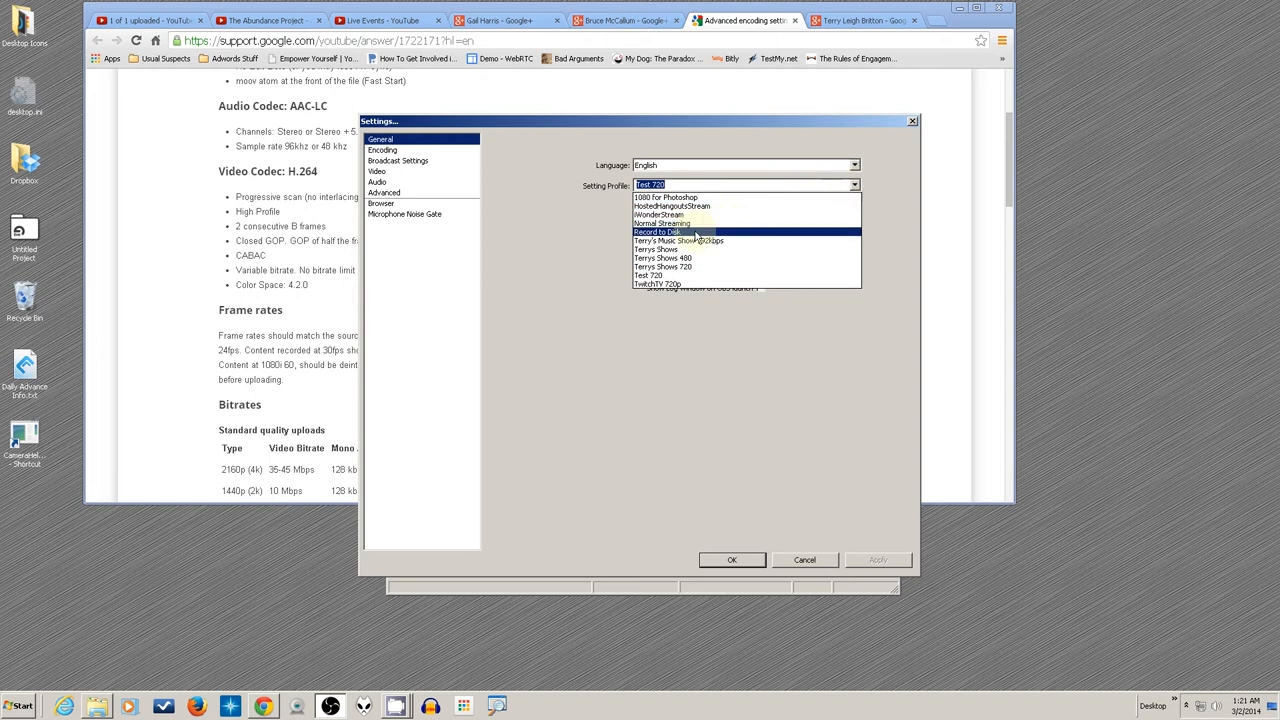
{"action": "left_click", "coordinate": [657, 232]}
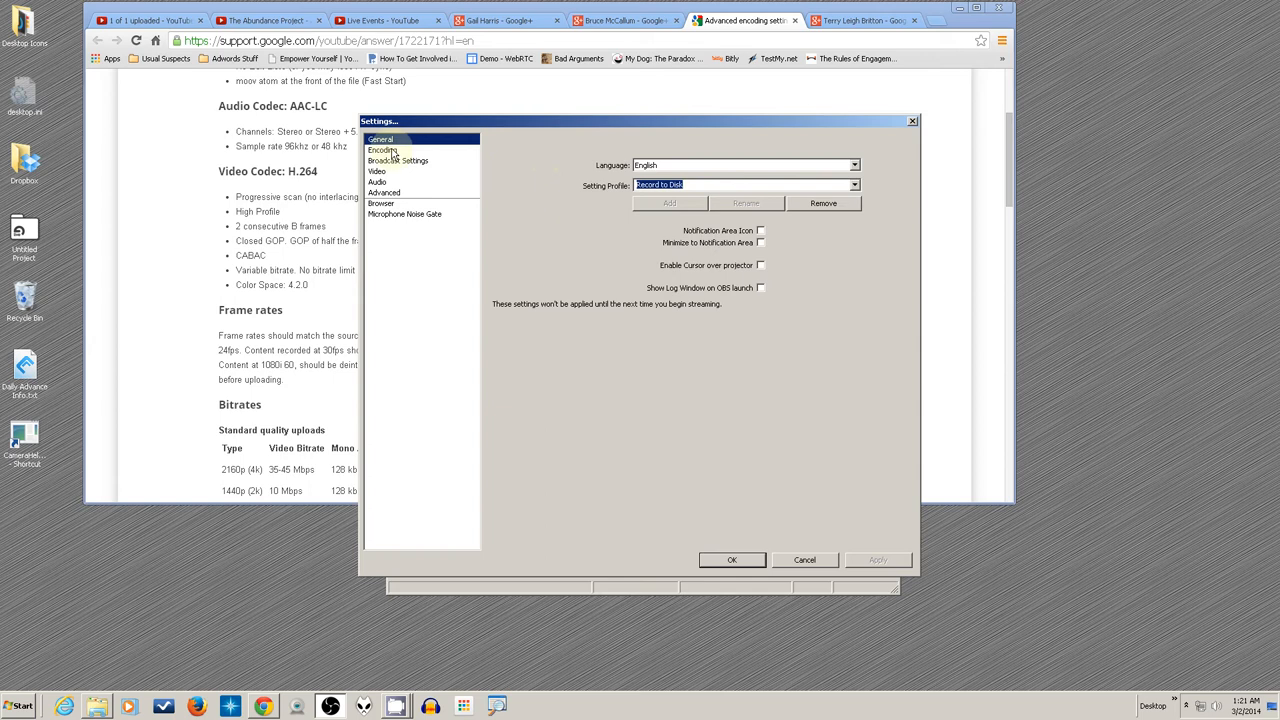
- On the Encoding page keep Use CBR unchecked and Quality Balance at 8
{"action": "left_click", "coordinate": [382, 150]}
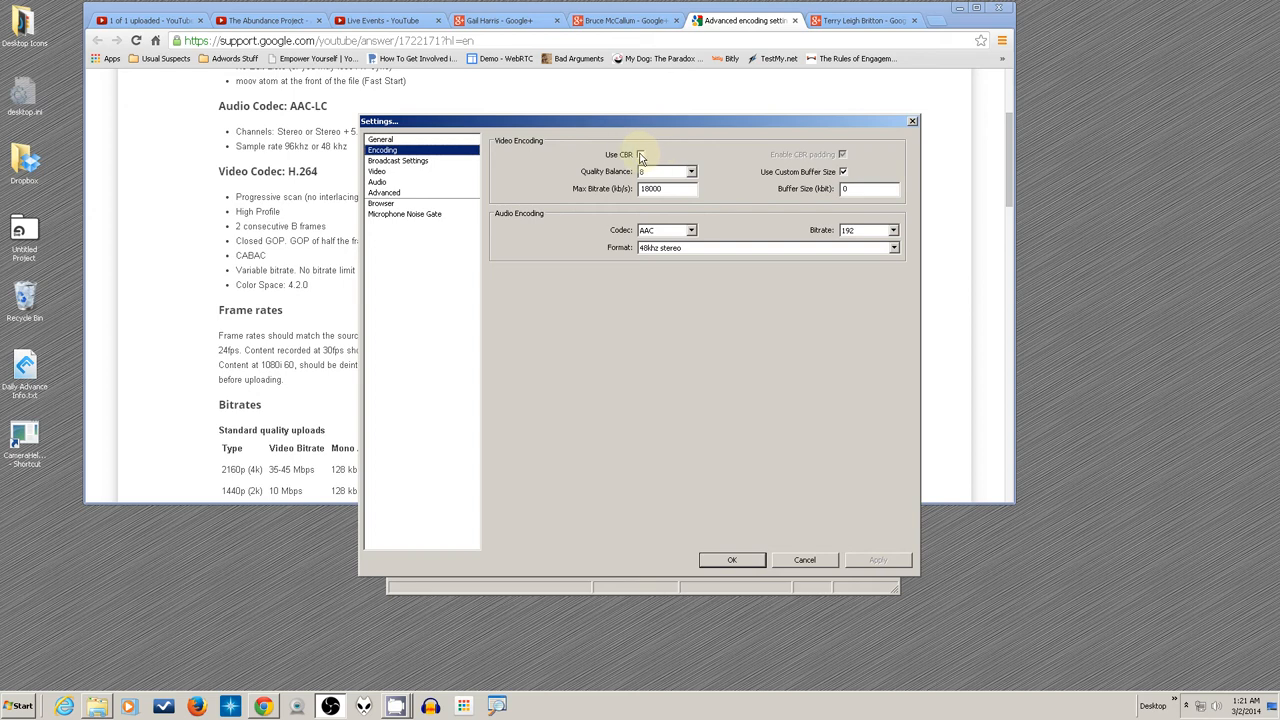
{"action": "left_click", "coordinate": [640, 154]}
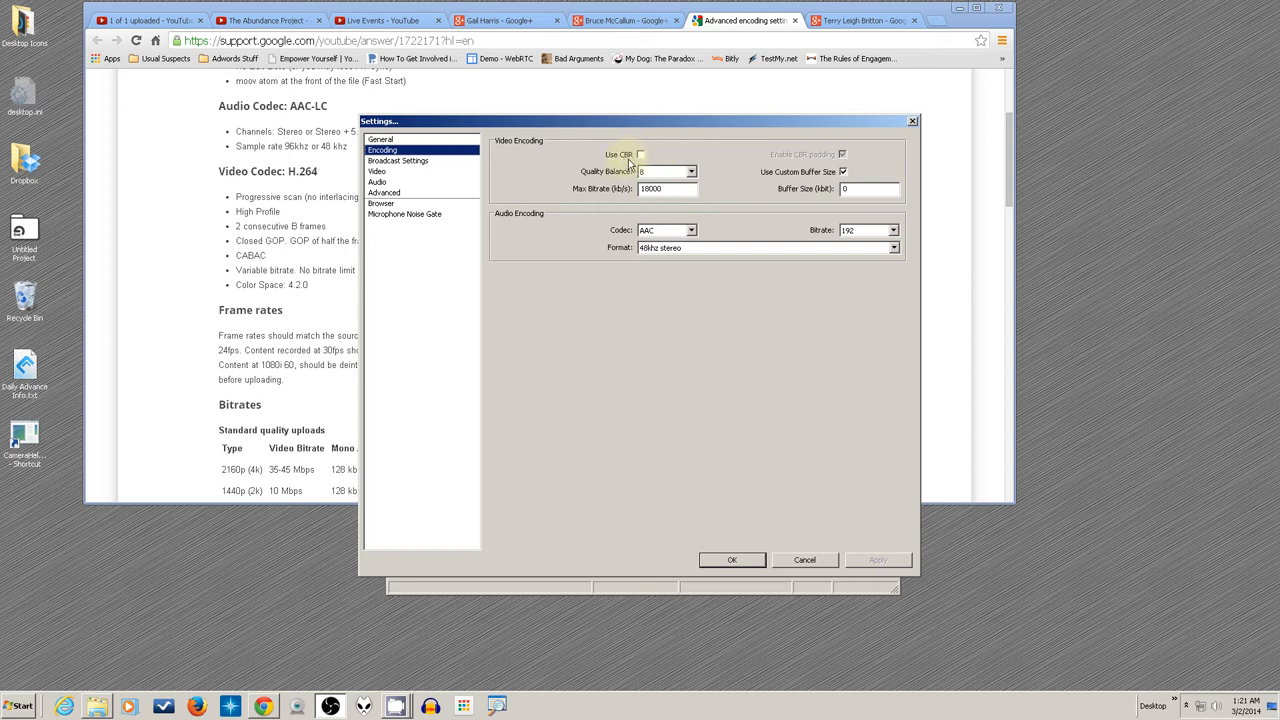
{"action": "mouse_move", "coordinate": [690, 153]}
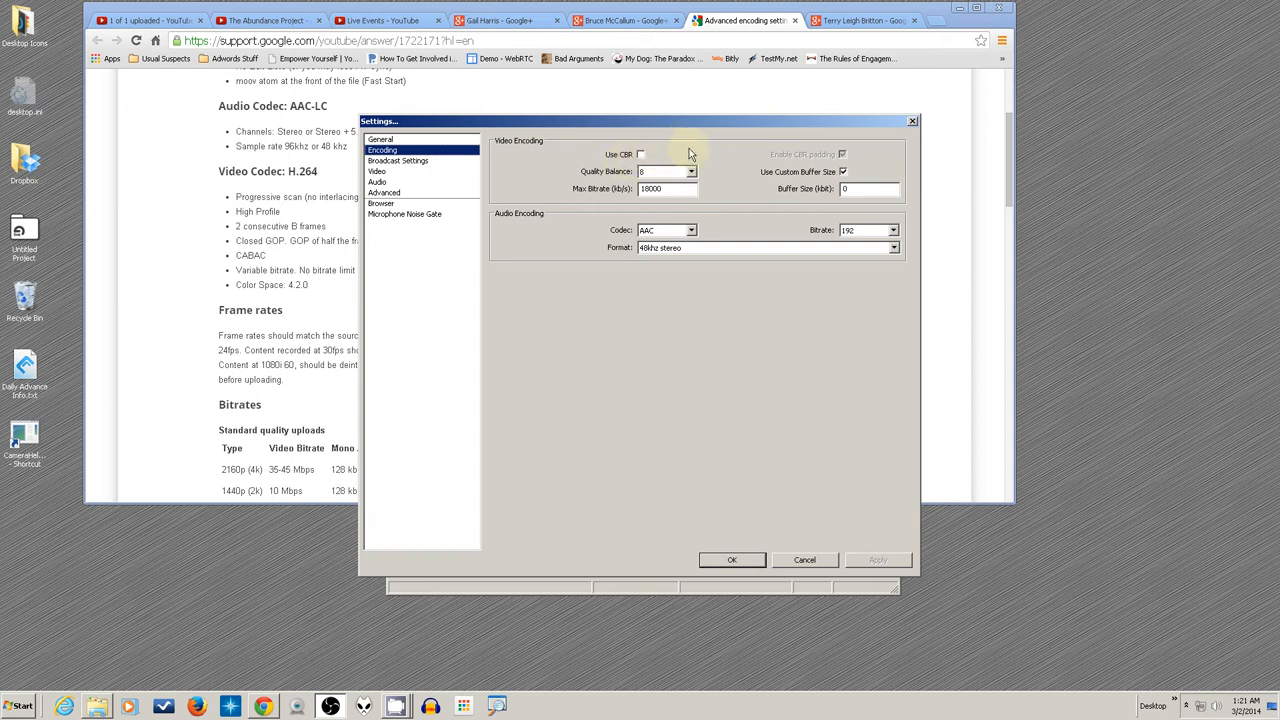
{"action": "mouse_move", "coordinate": [635, 154]}
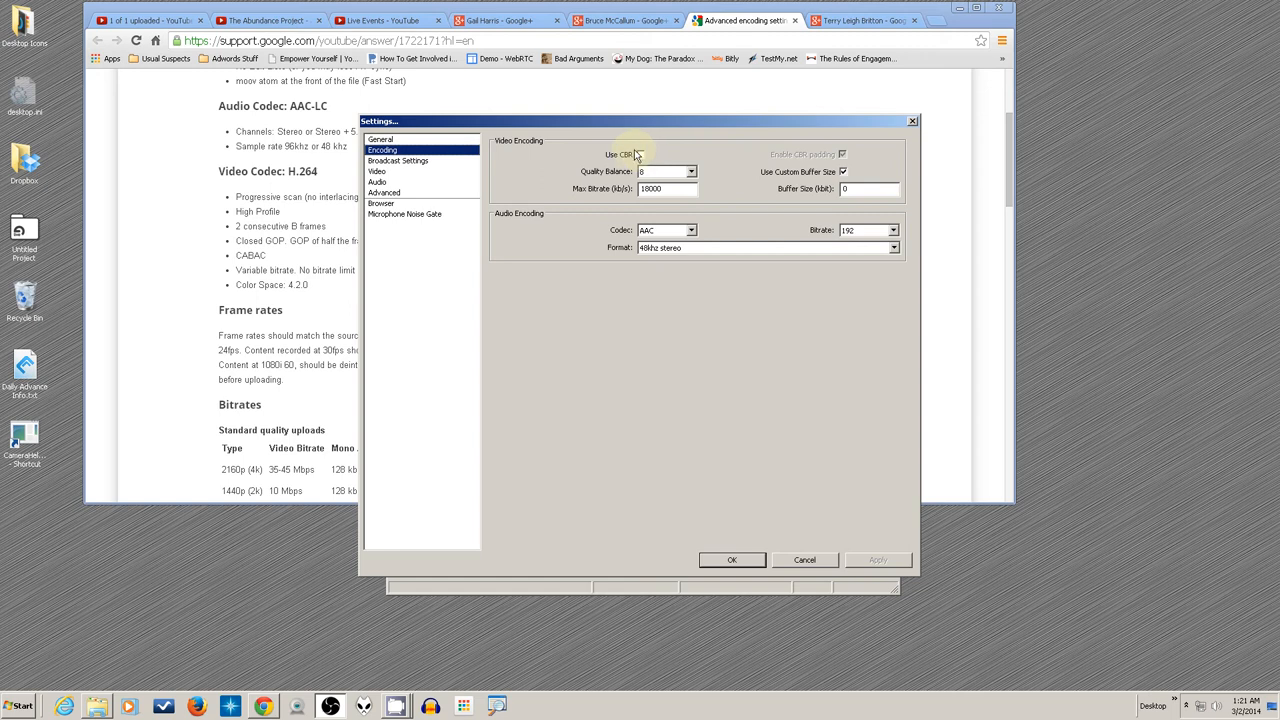
{"action": "left_click", "coordinate": [640, 154]}
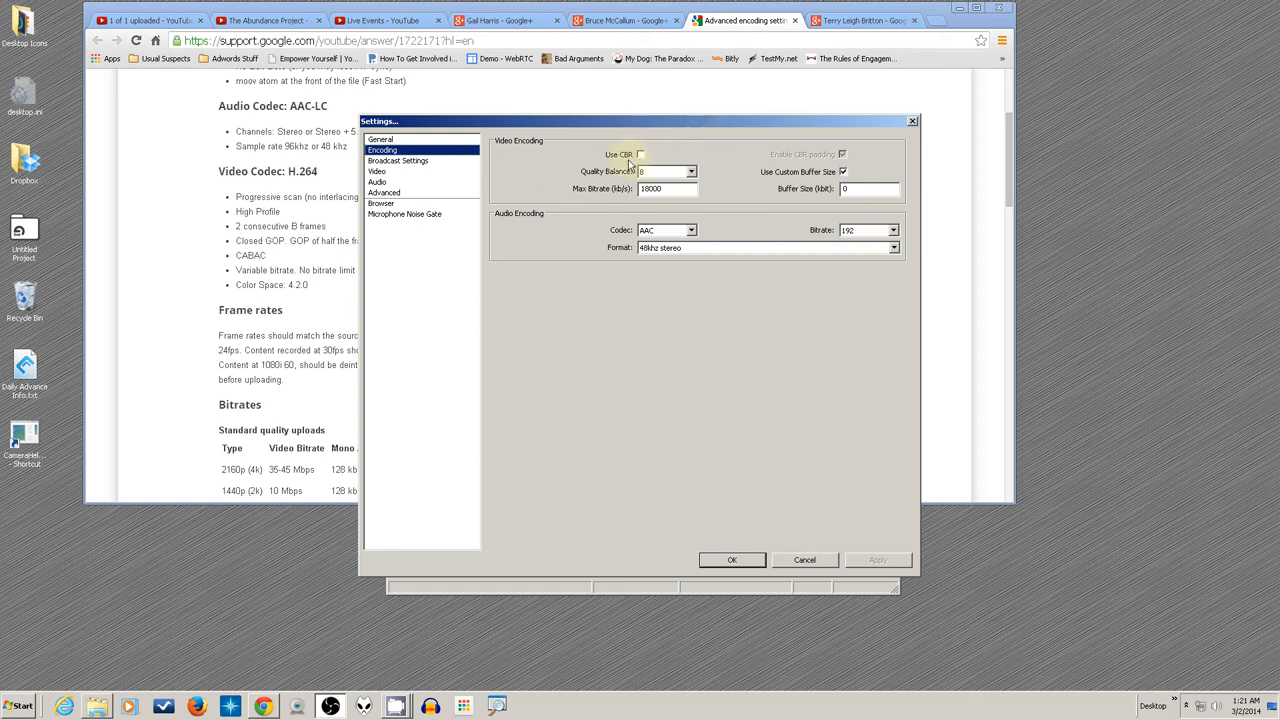
{"action": "mouse_move", "coordinate": [698, 150]}
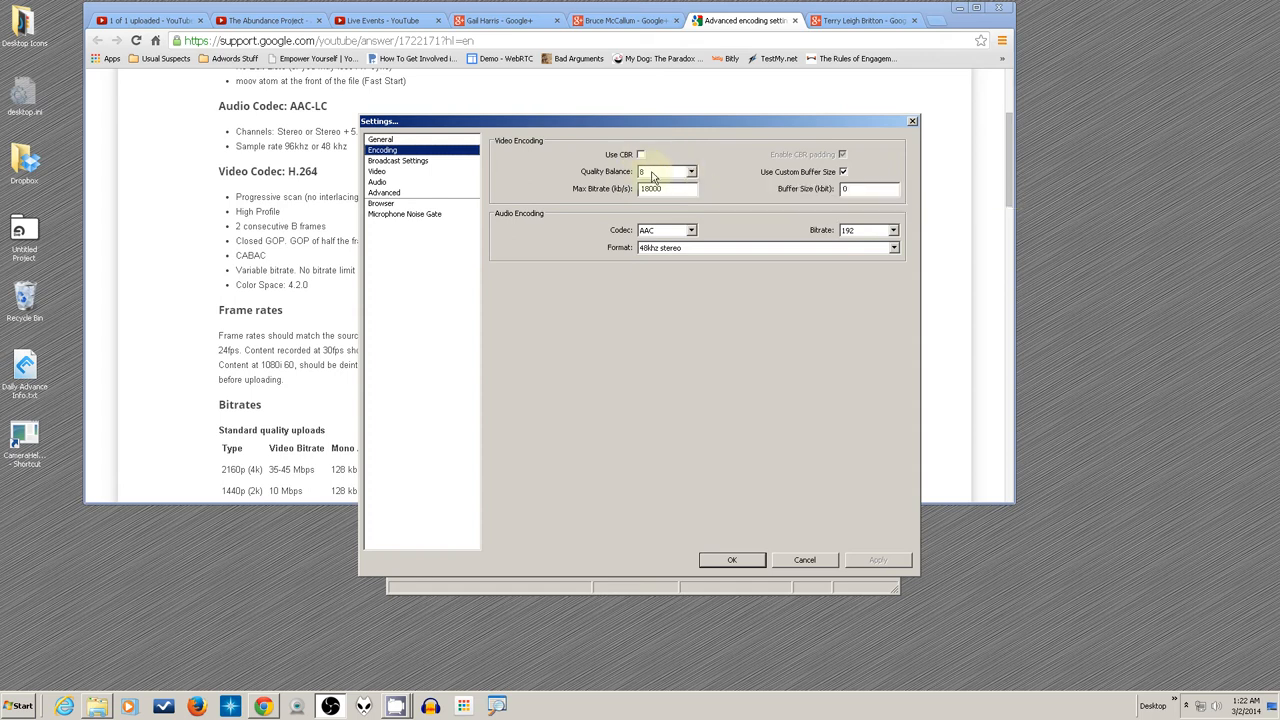
{"action": "mouse_move", "coordinate": [690, 172]}
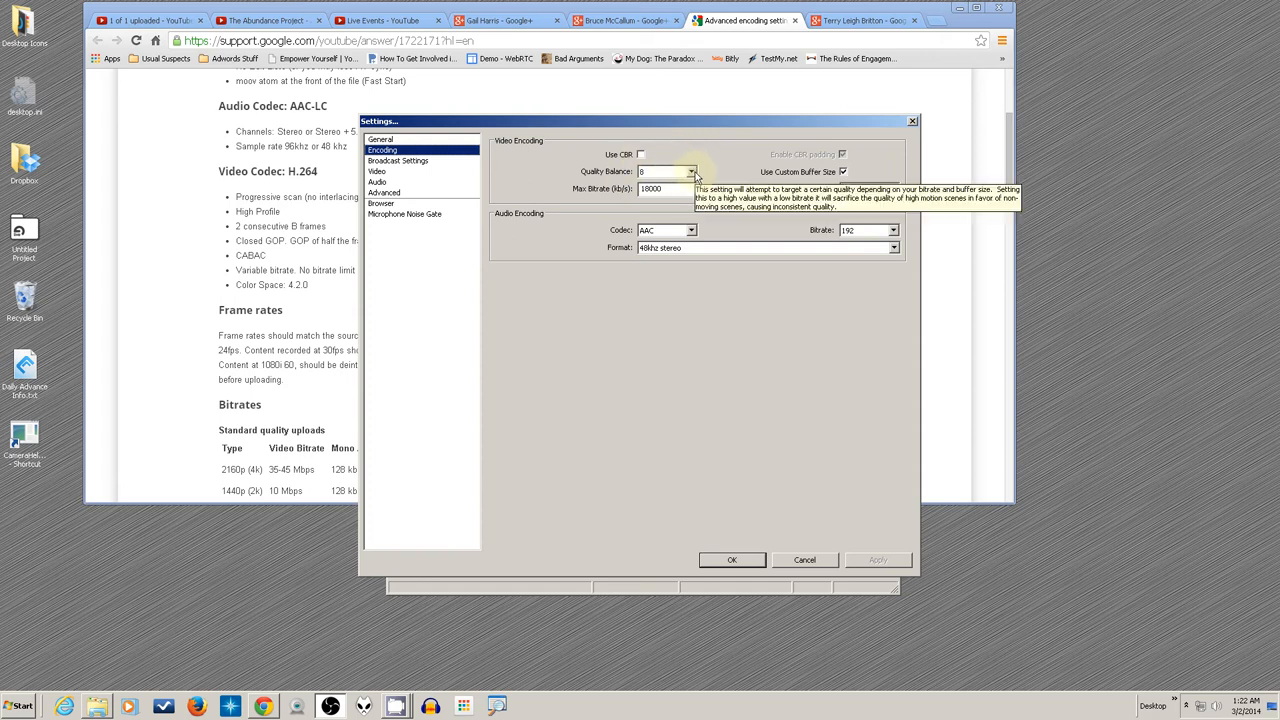
{"action": "left_click", "coordinate": [691, 171]}
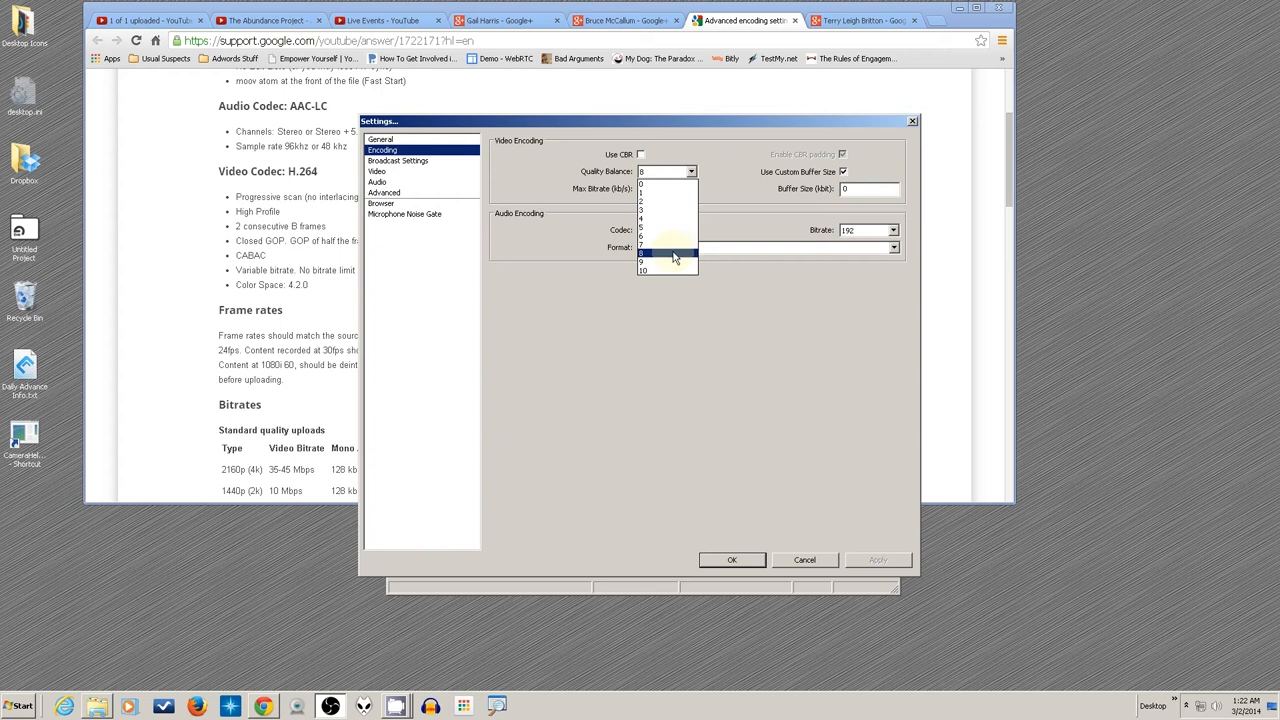
{"action": "left_click", "coordinate": [665, 252]}
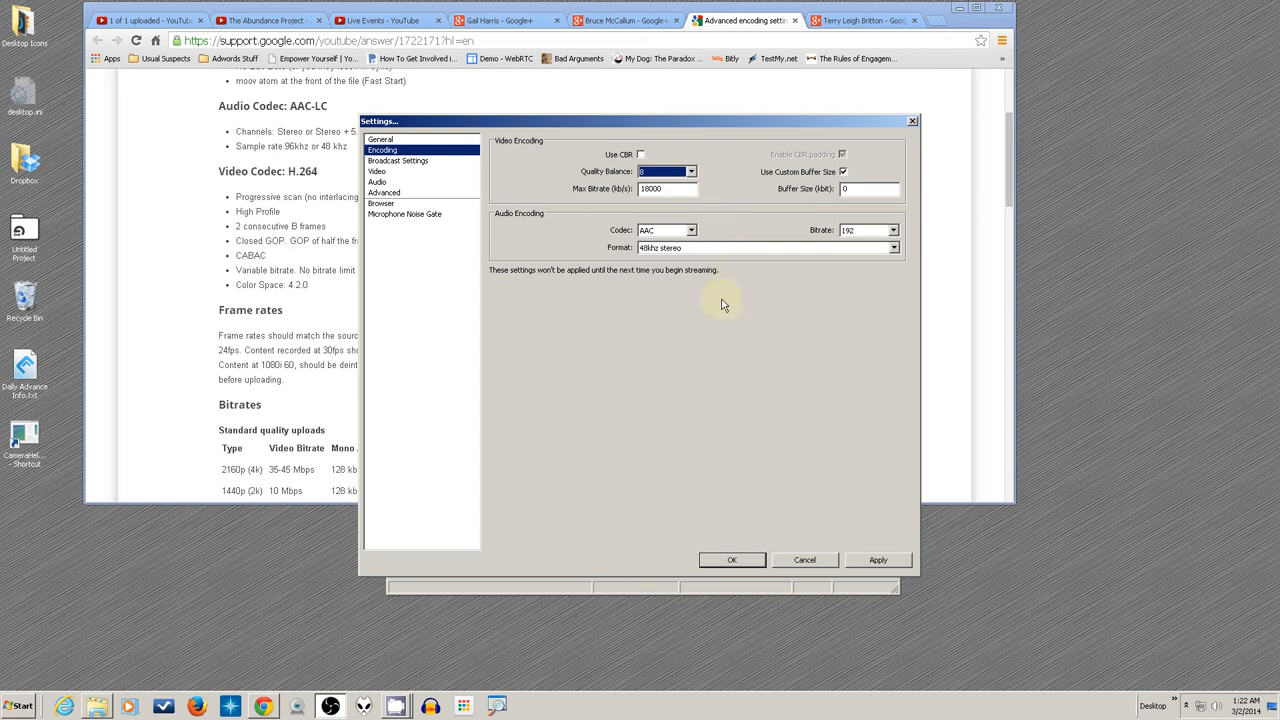
{"action": "mouse_move", "coordinate": [758, 388]}
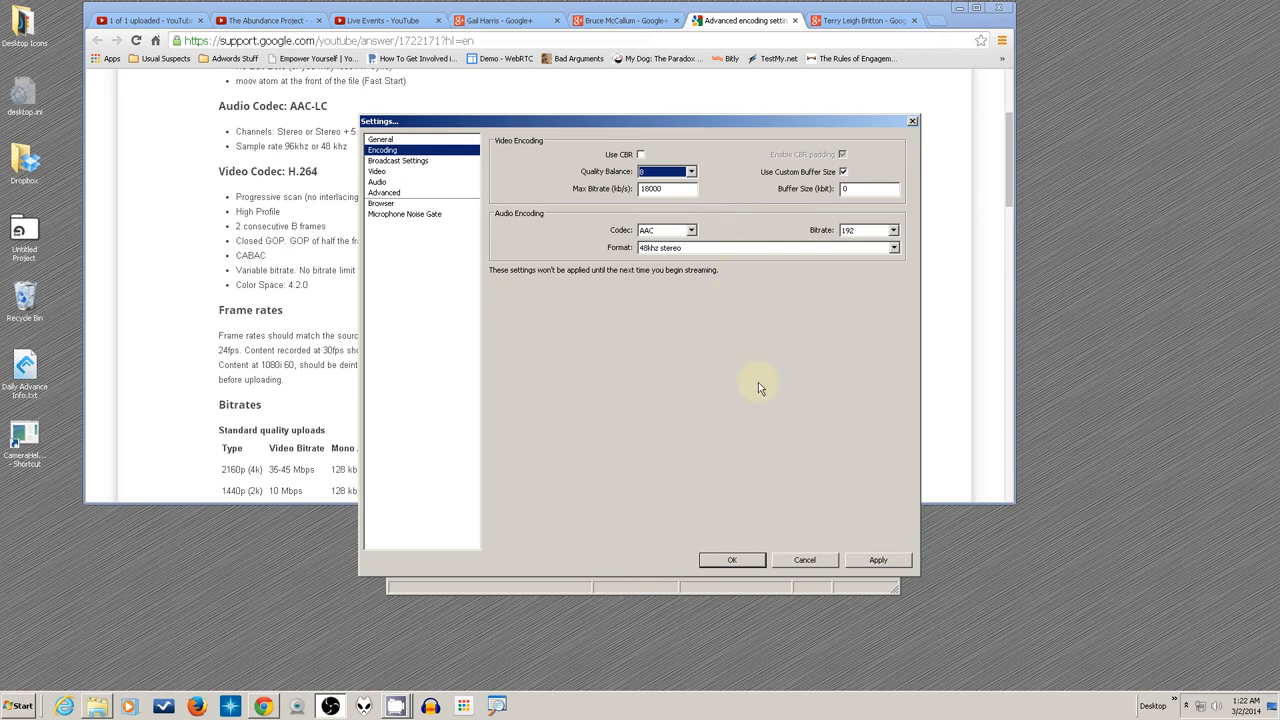
{"action": "mouse_move", "coordinate": [730, 196]}
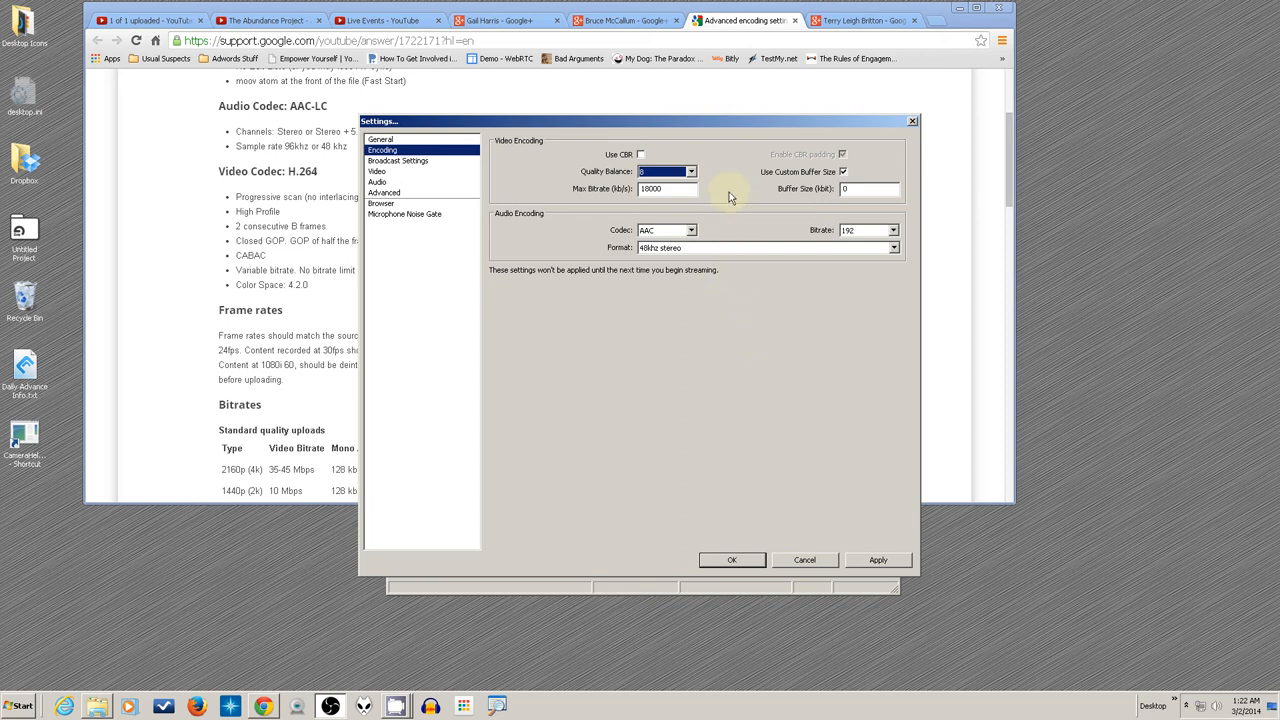
{"action": "mouse_move", "coordinate": [670, 188]}
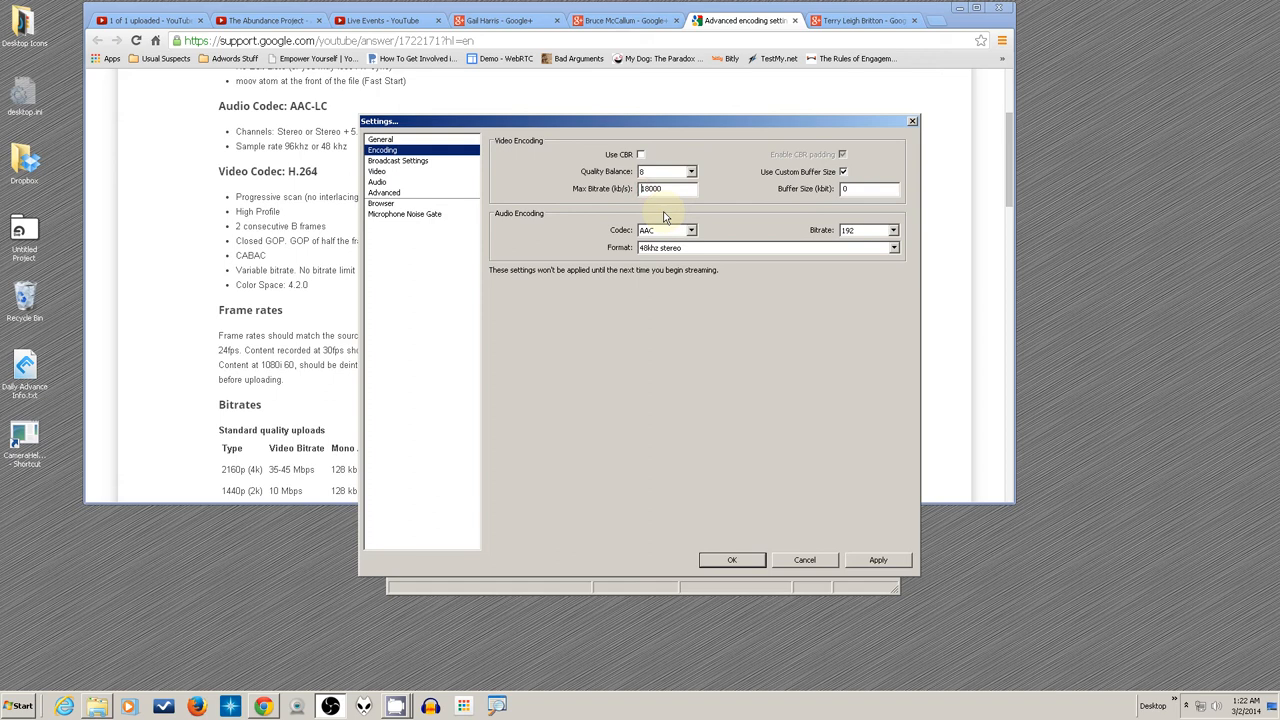
- Set the maximum video bitrate to 18000
{"action": "type", "text": "3000"}
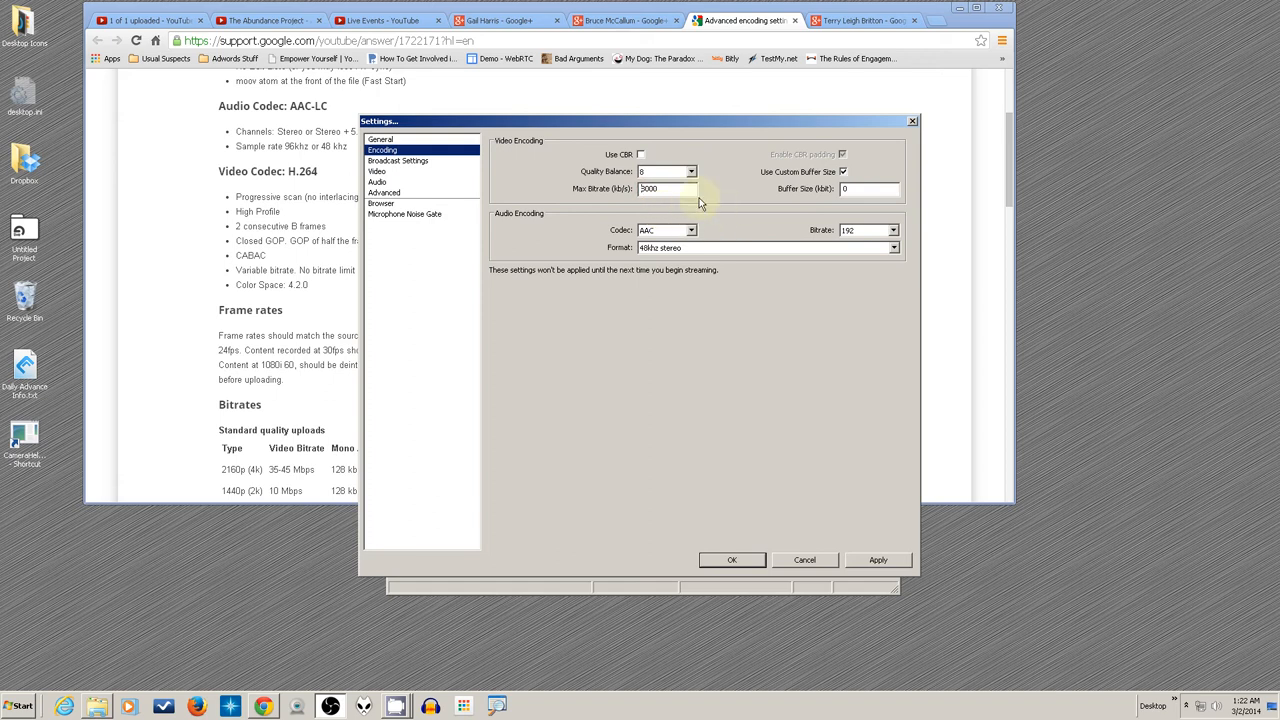
{"action": "mouse_move", "coordinate": [745, 197]}
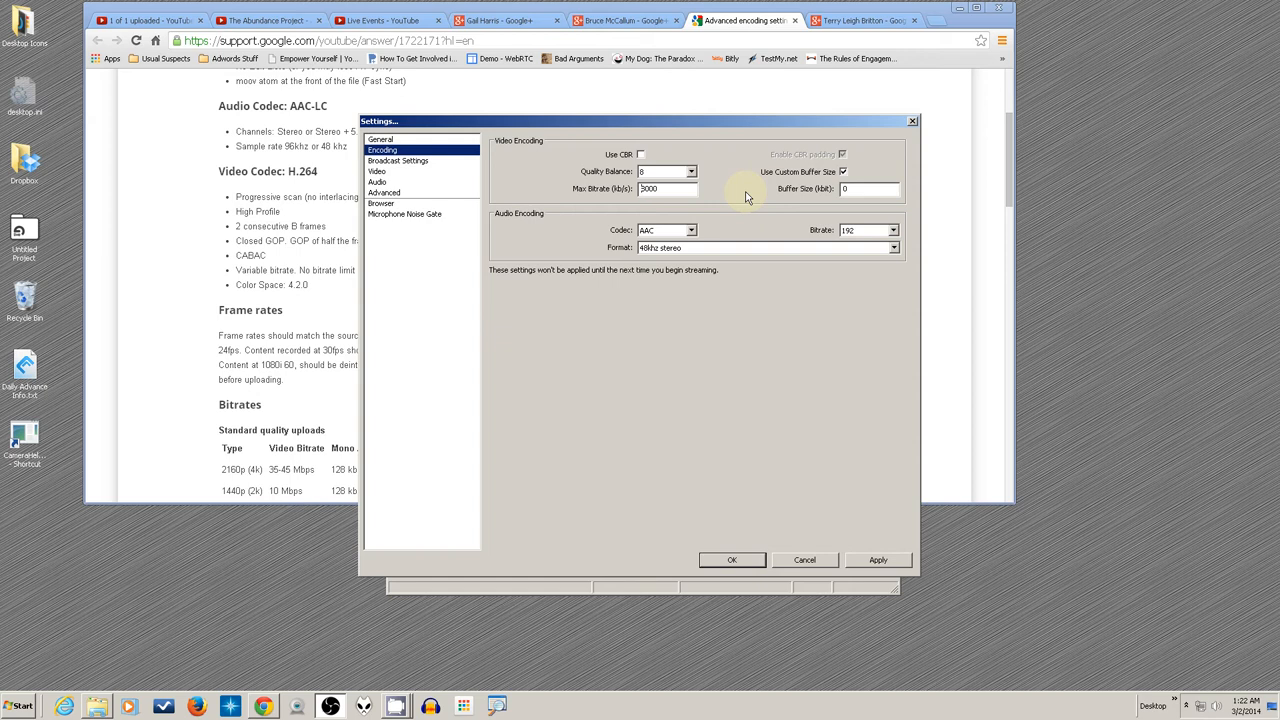
{"action": "mouse_move", "coordinate": [735, 198]}
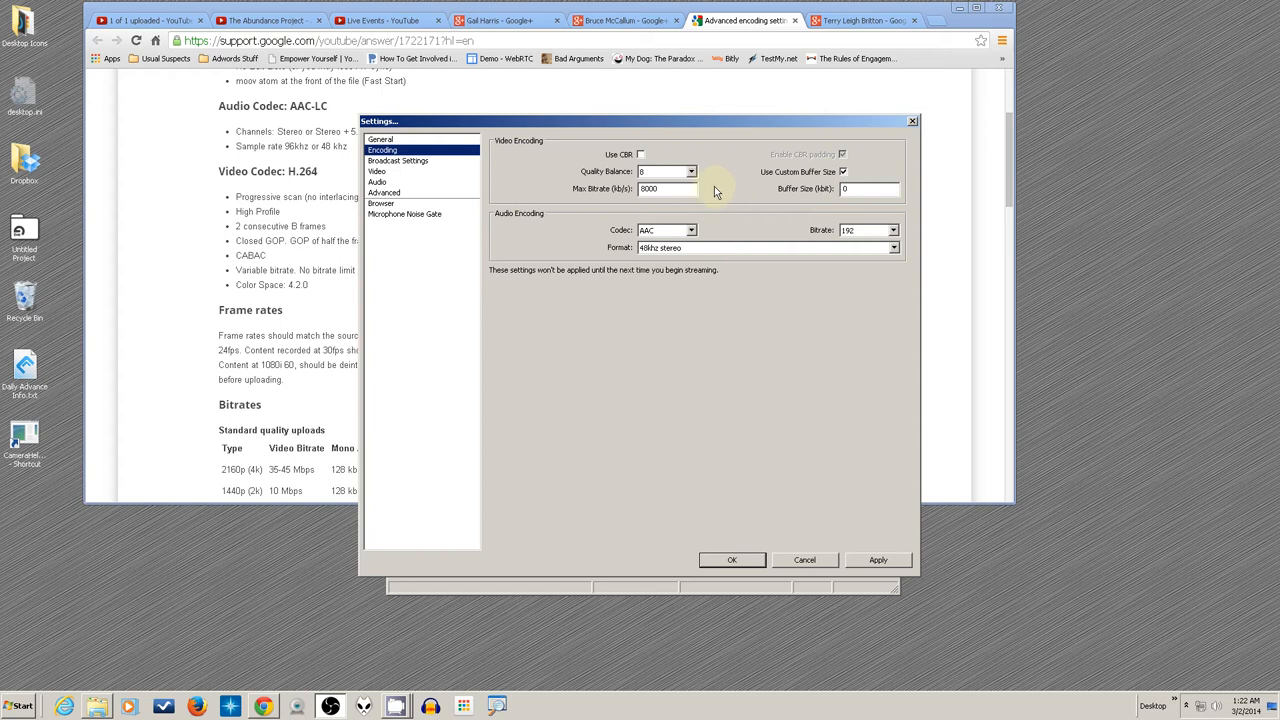
{"action": "mouse_move", "coordinate": [665, 188]}
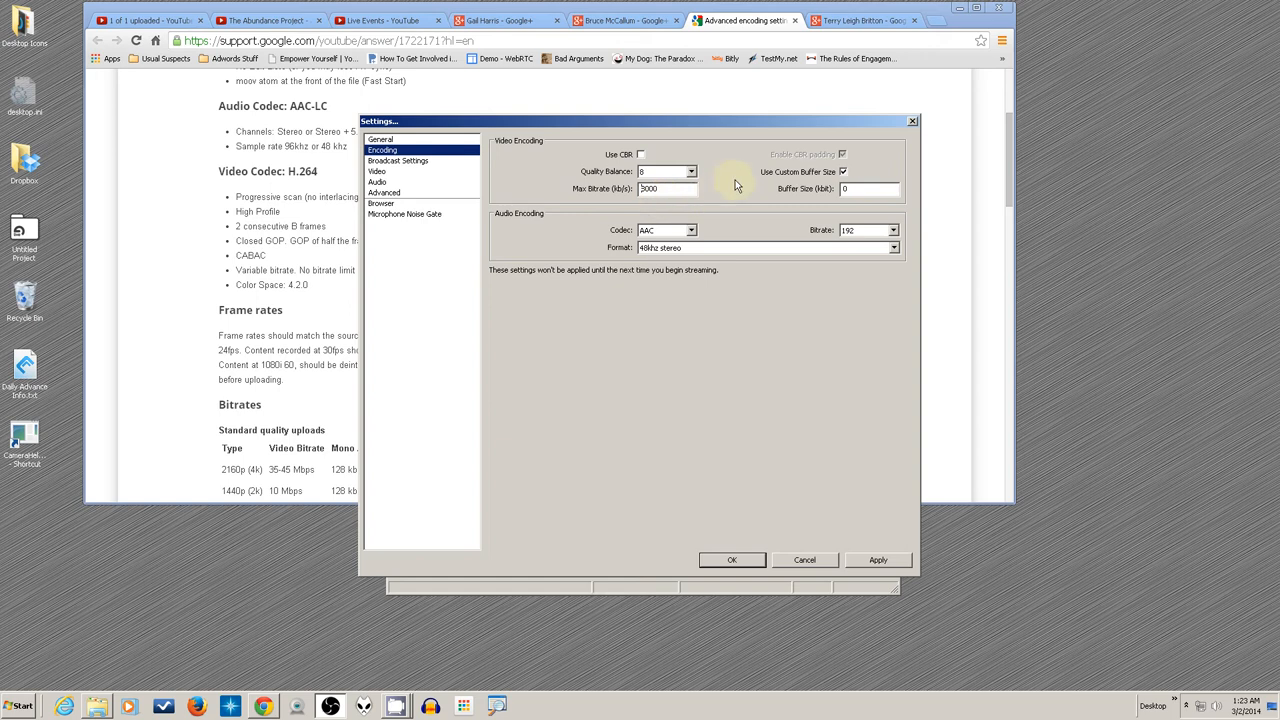
{"action": "mouse_move", "coordinate": [737, 193]}
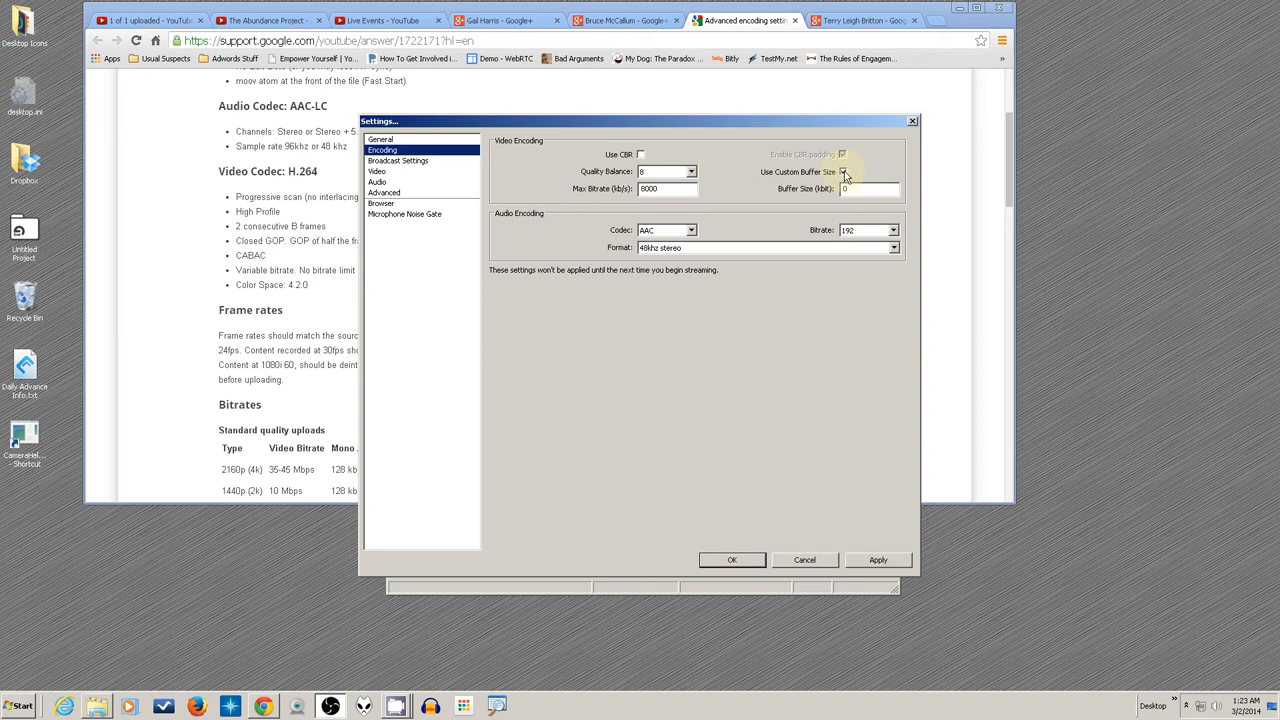
{"action": "left_click", "coordinate": [843, 171]}
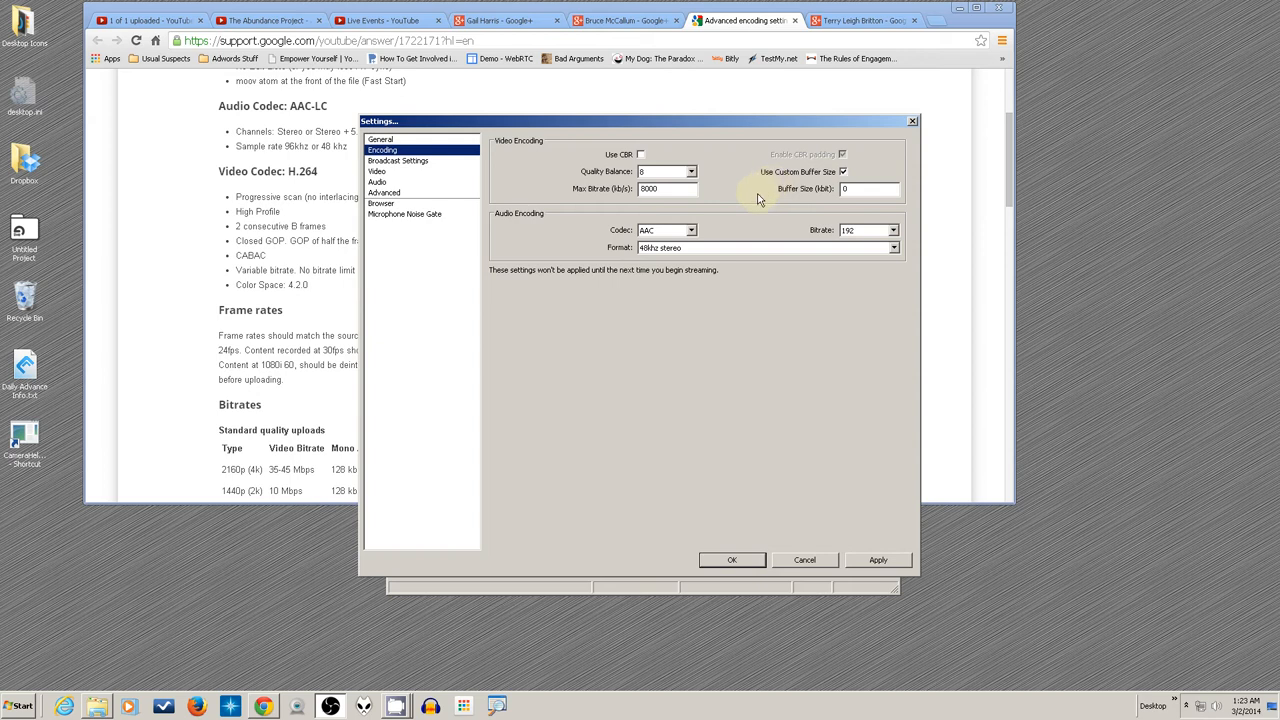
{"action": "mouse_move", "coordinate": [768, 193]}
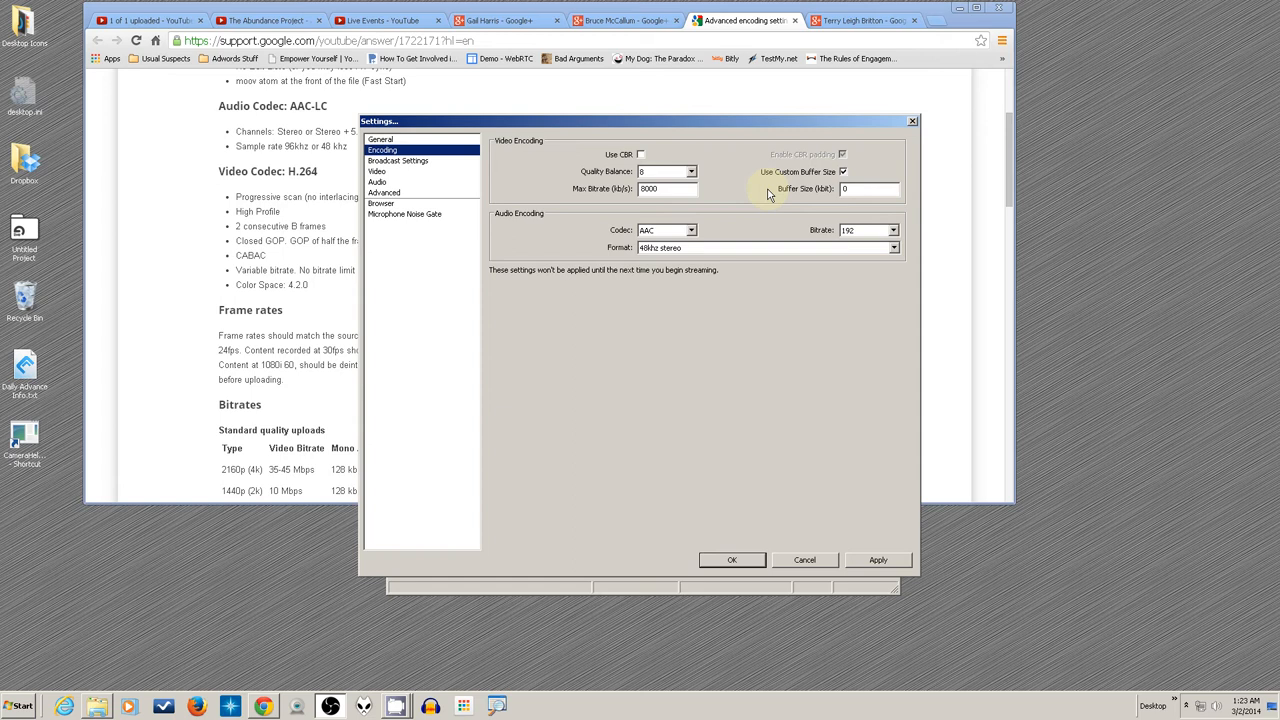
{"action": "left_click", "coordinate": [870, 189]}
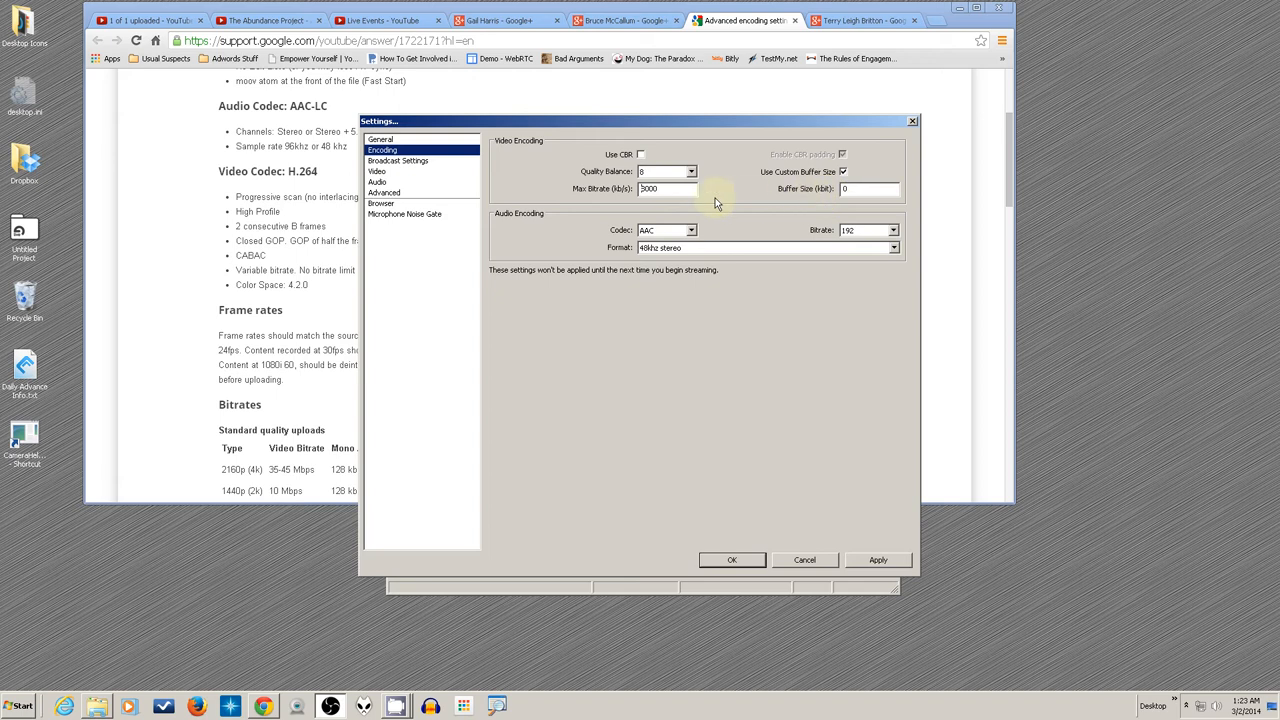
{"action": "mouse_move", "coordinate": [790, 196]}
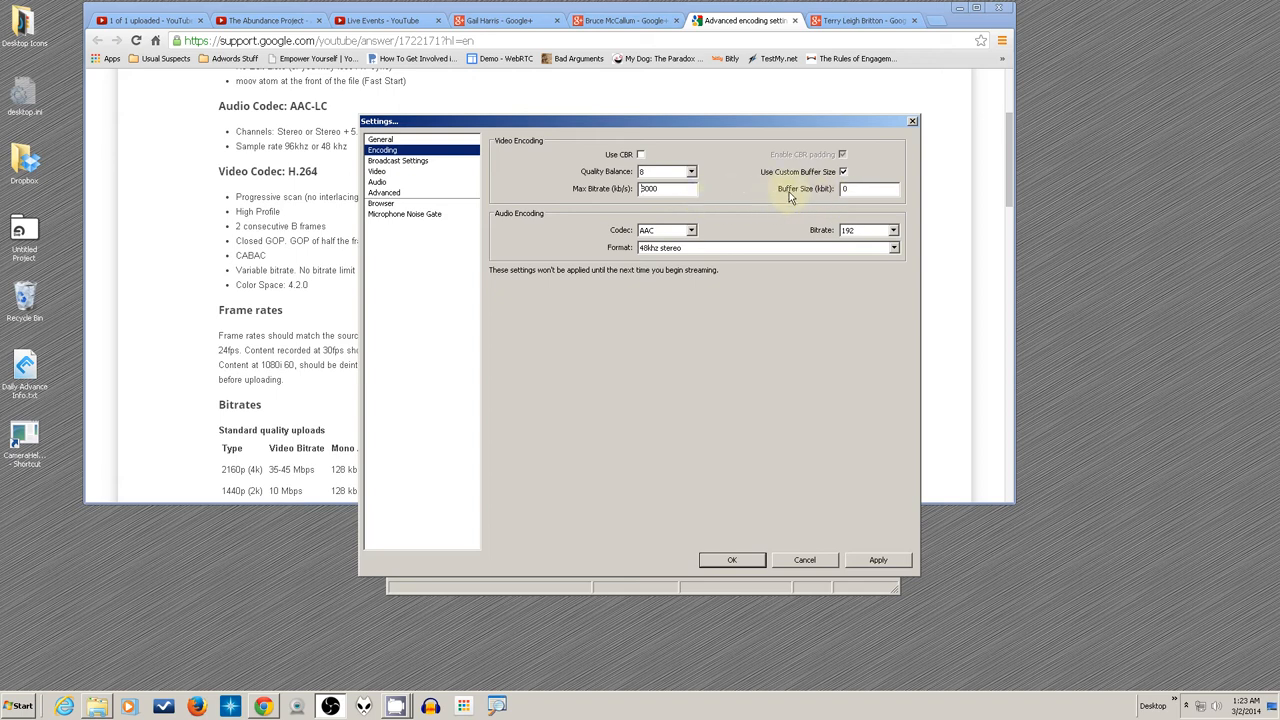
{"action": "type", "text": "8000"}
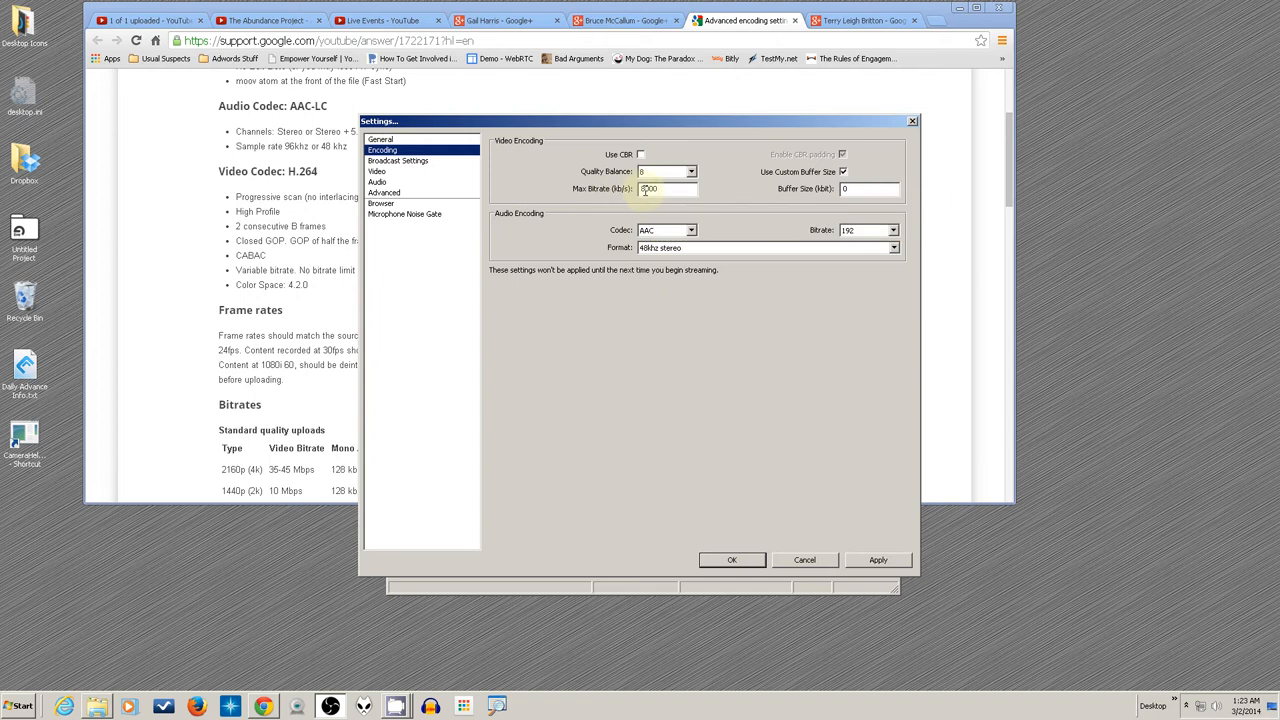
{"action": "type", "text": "13000"}
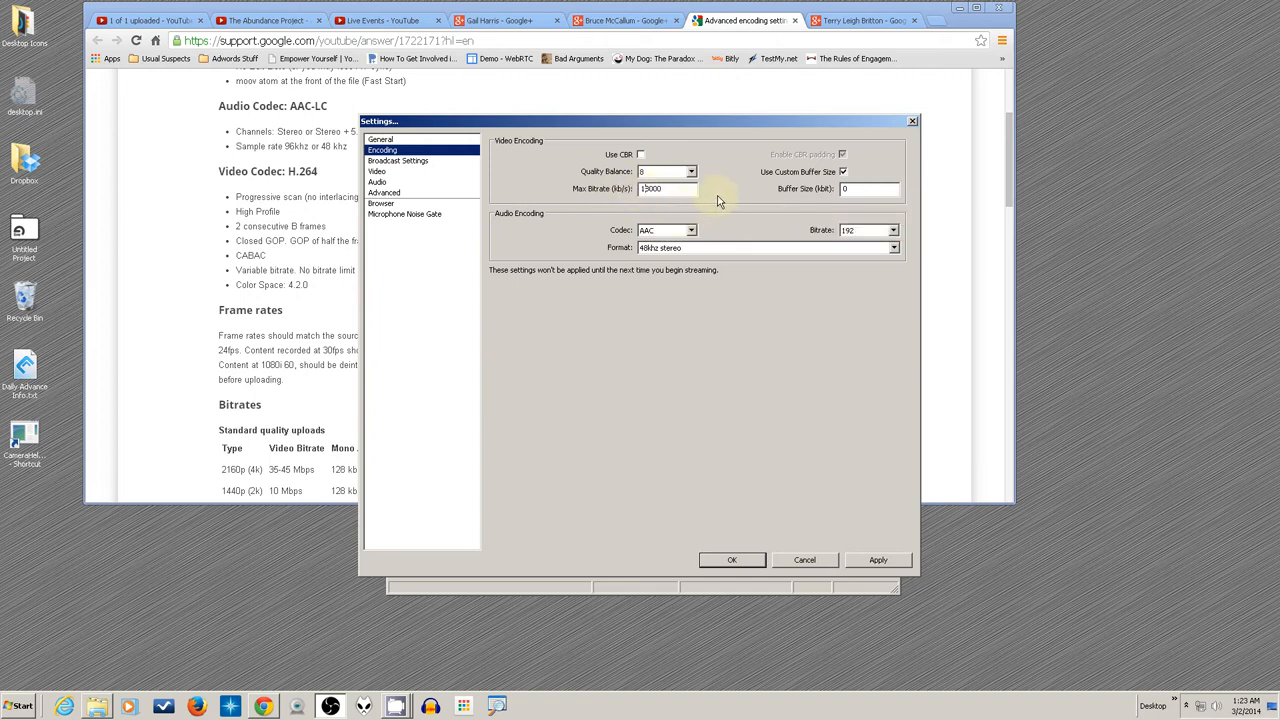
{"action": "type", "text": "18000"}
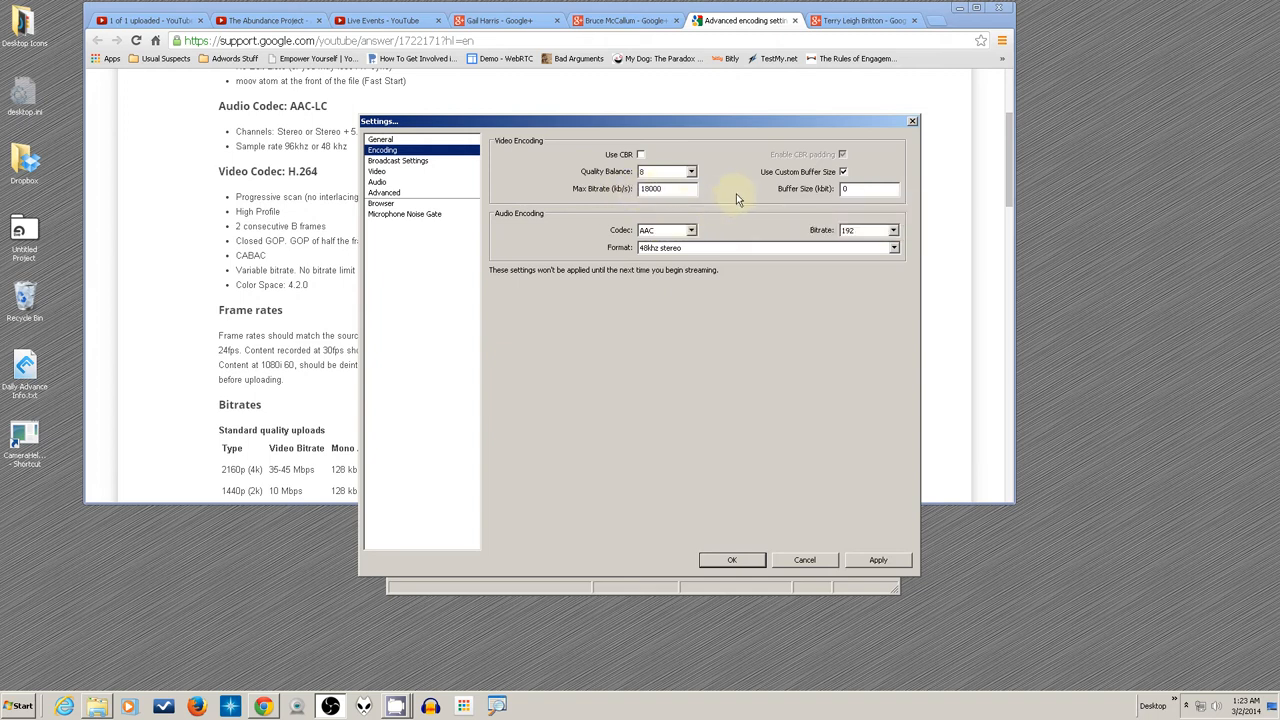
{"action": "mouse_move", "coordinate": [708, 203]}
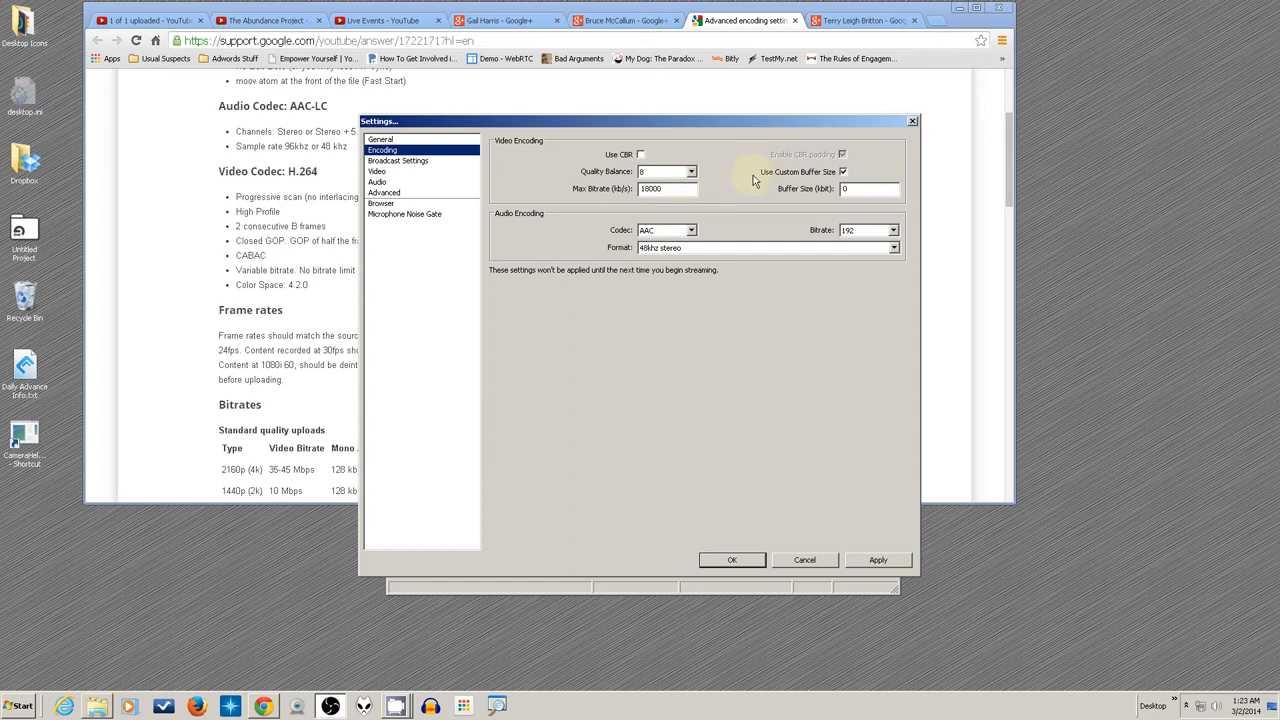
{"action": "left_click", "coordinate": [667, 189]}
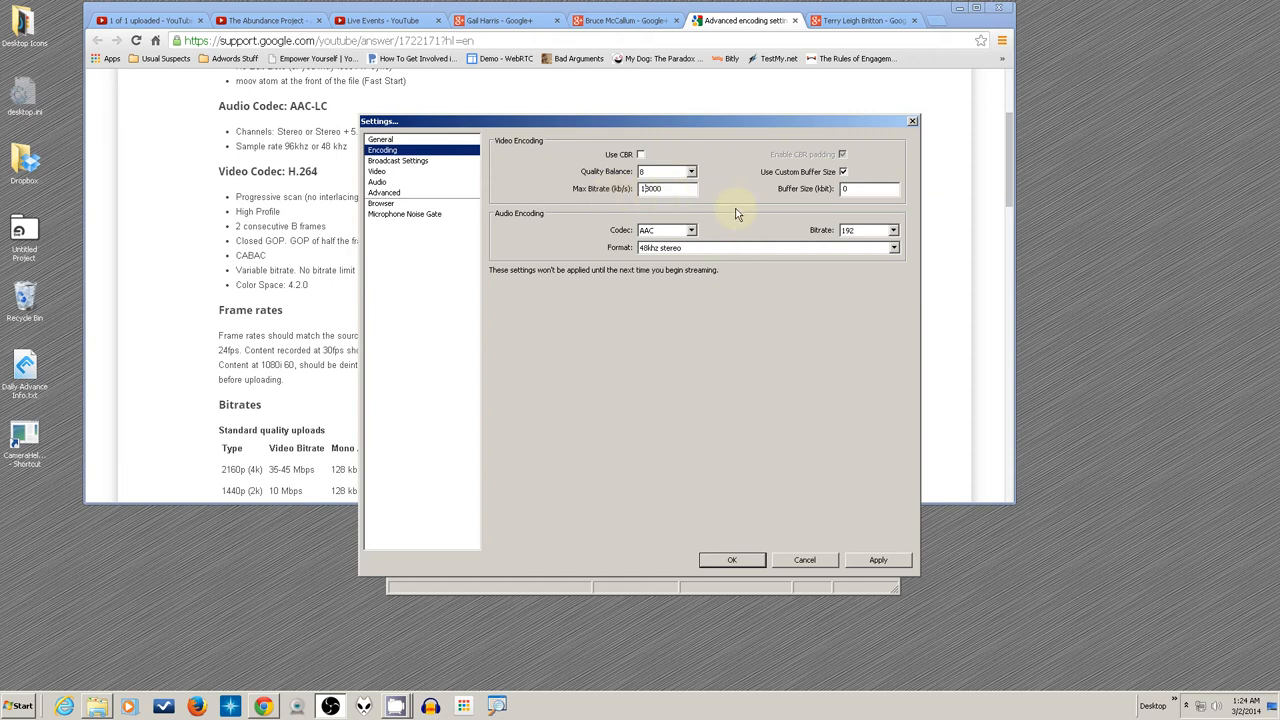
{"action": "mouse_move", "coordinate": [726, 253]}
{"action": "type", "text": "18000"}
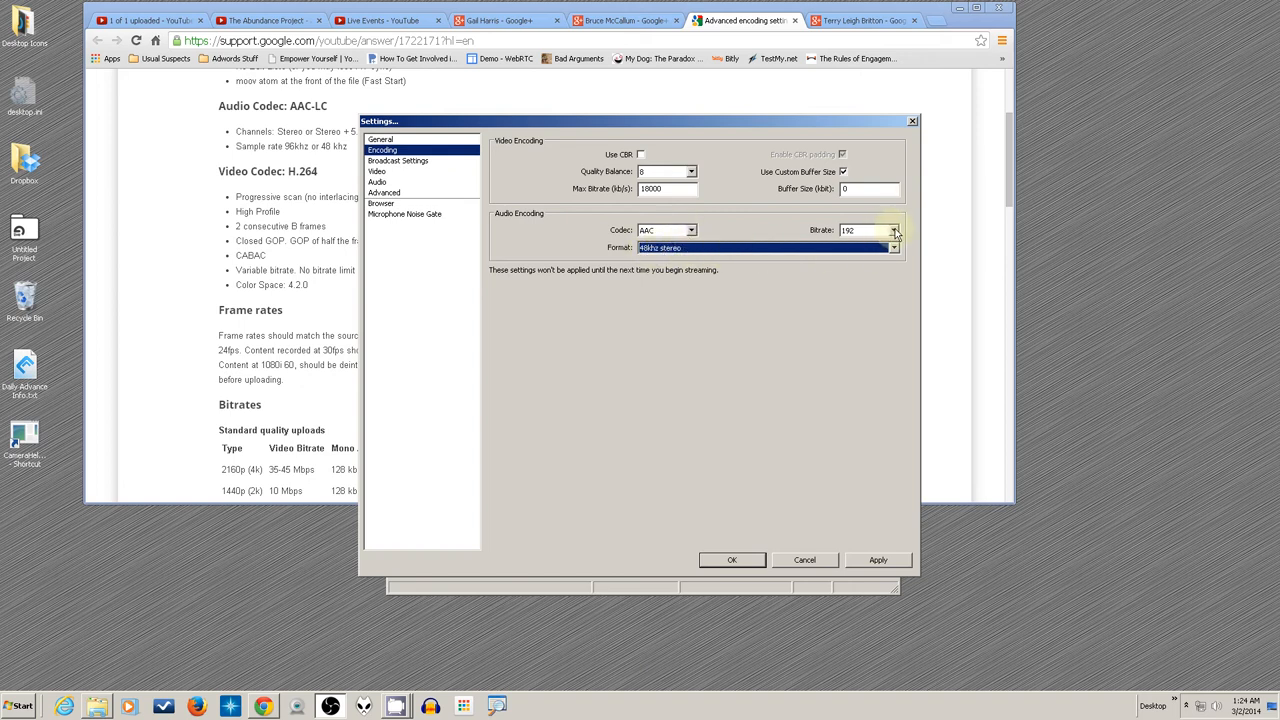
- Keep audio bitrate 192 and constant bitrate off, then apply the encoding settings
{"action": "left_click", "coordinate": [892, 230]}
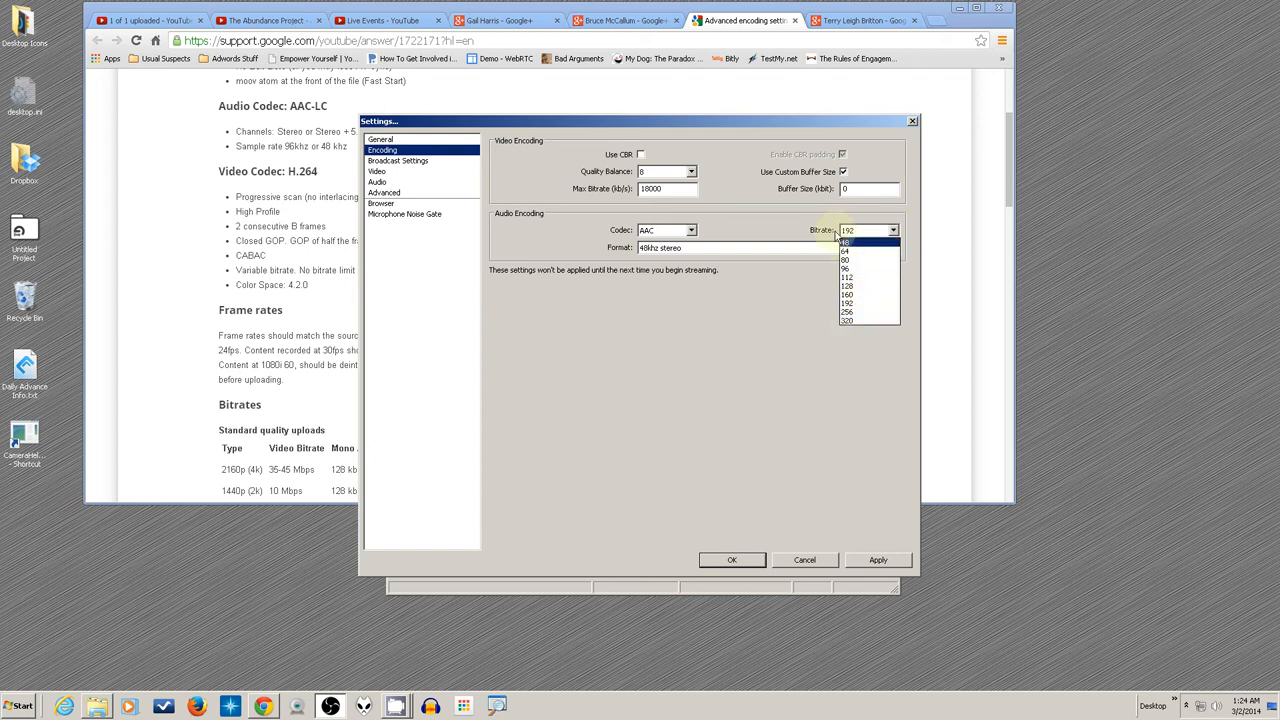
{"action": "mouse_move", "coordinate": [847, 294]}
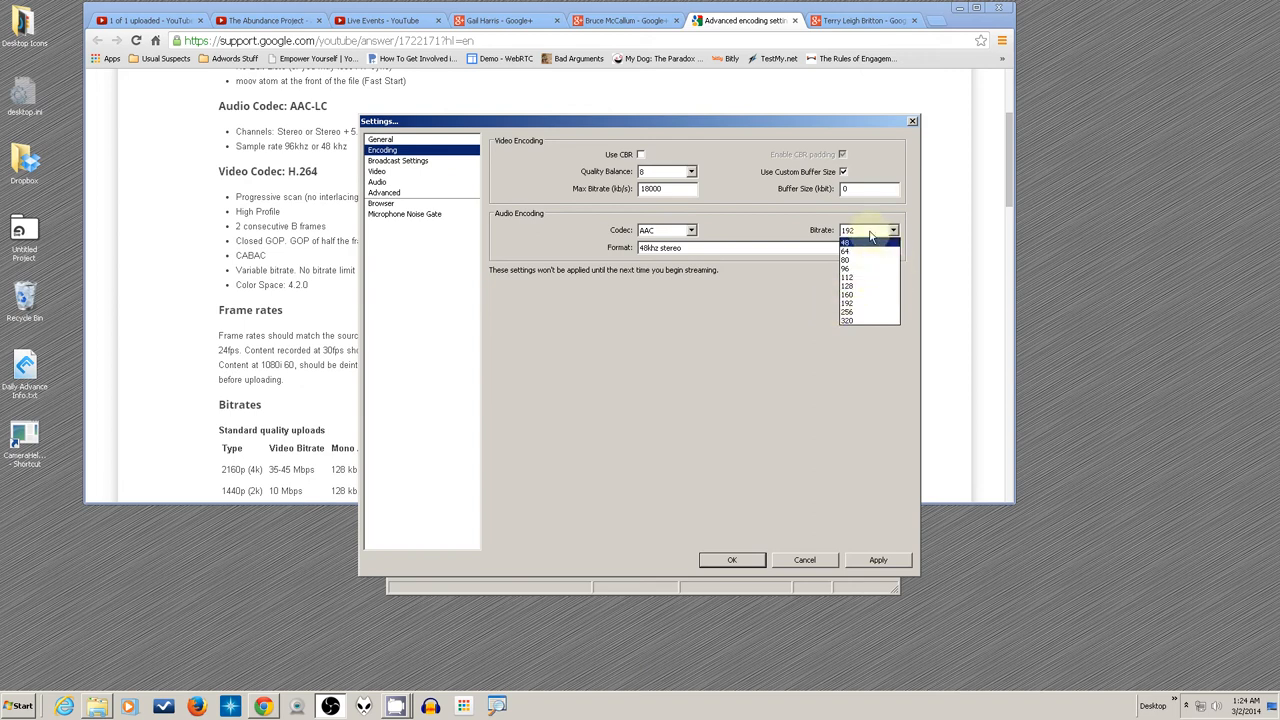
{"action": "left_click", "coordinate": [847, 230]}
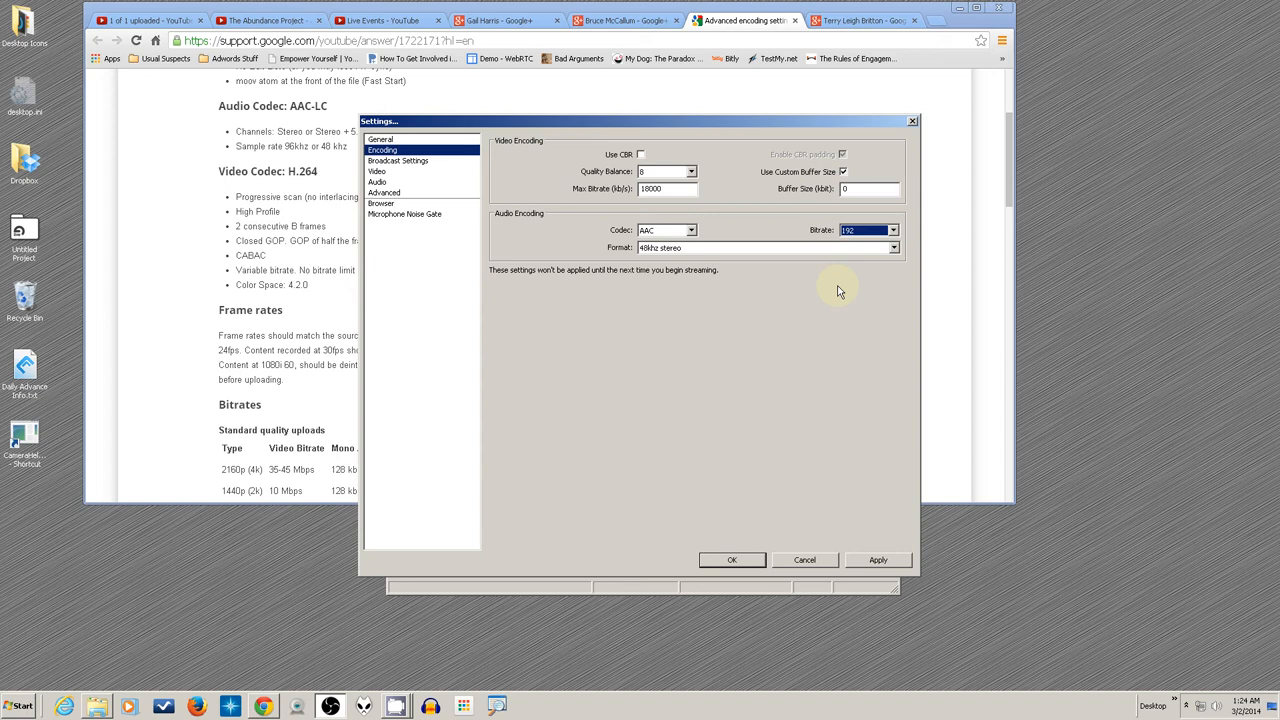
{"action": "mouse_move", "coordinate": [895, 475]}
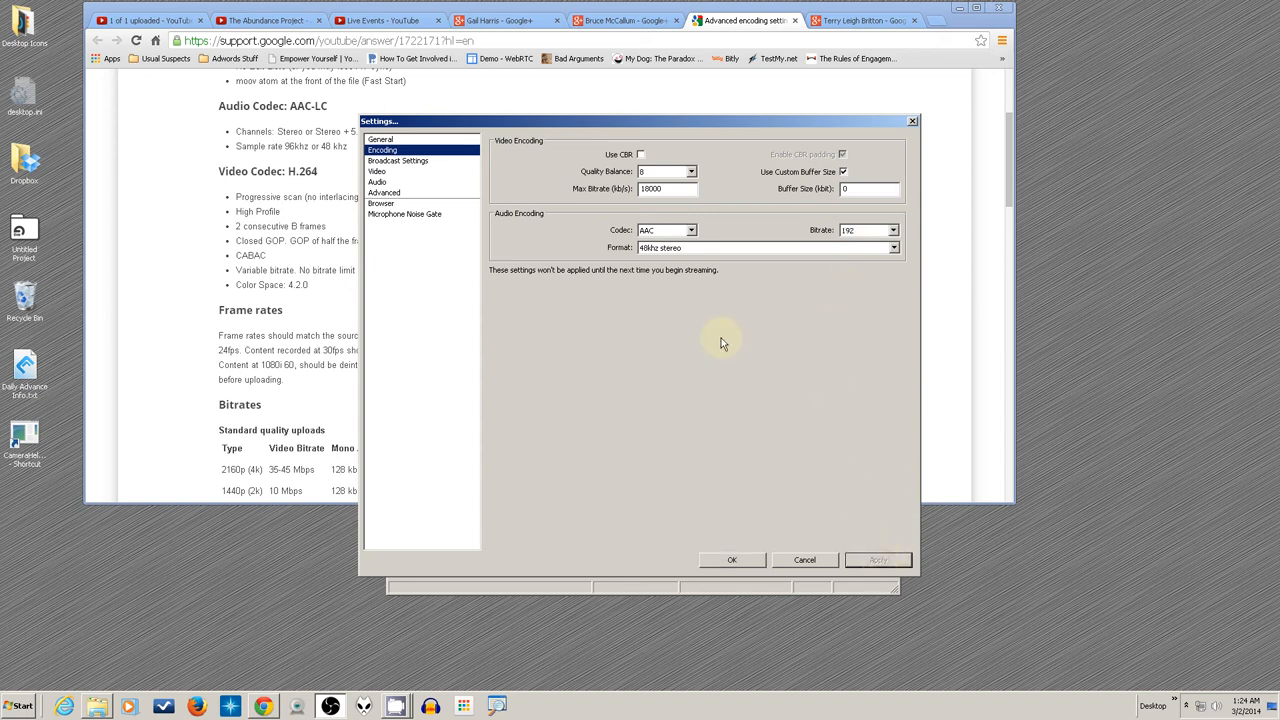
{"action": "mouse_move", "coordinate": [680, 137]}
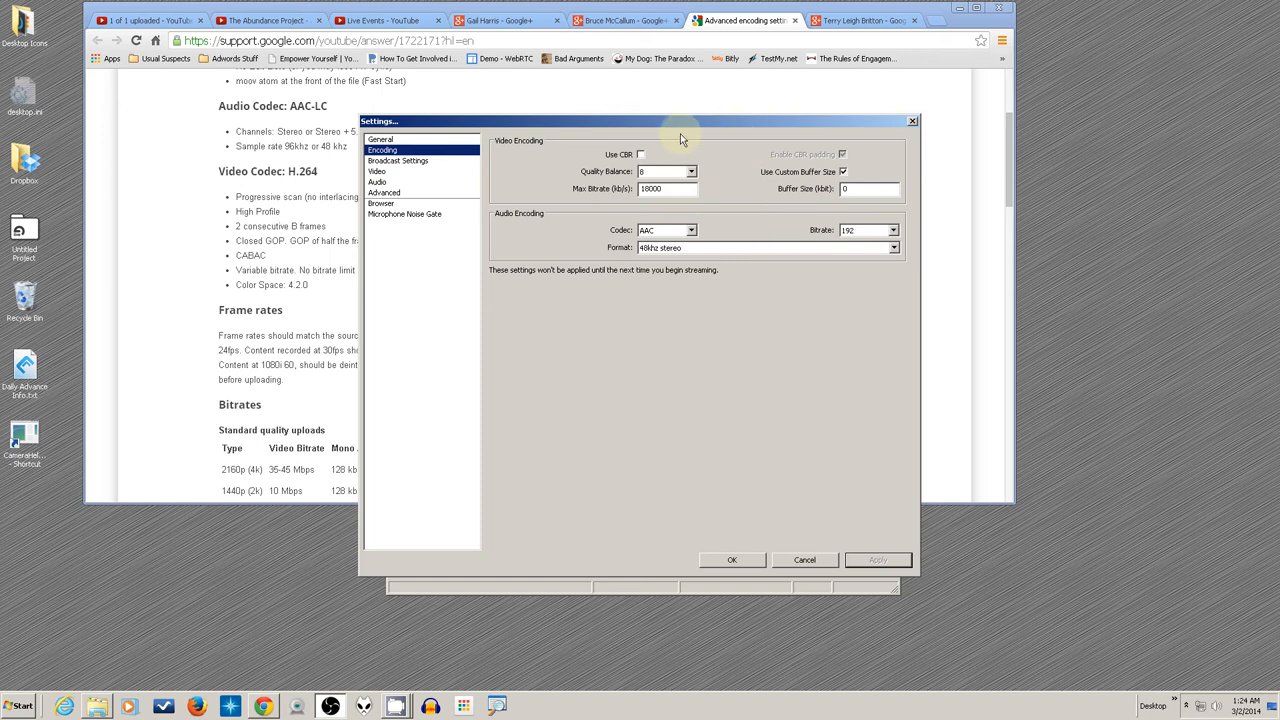
{"action": "left_click", "coordinate": [641, 154]}
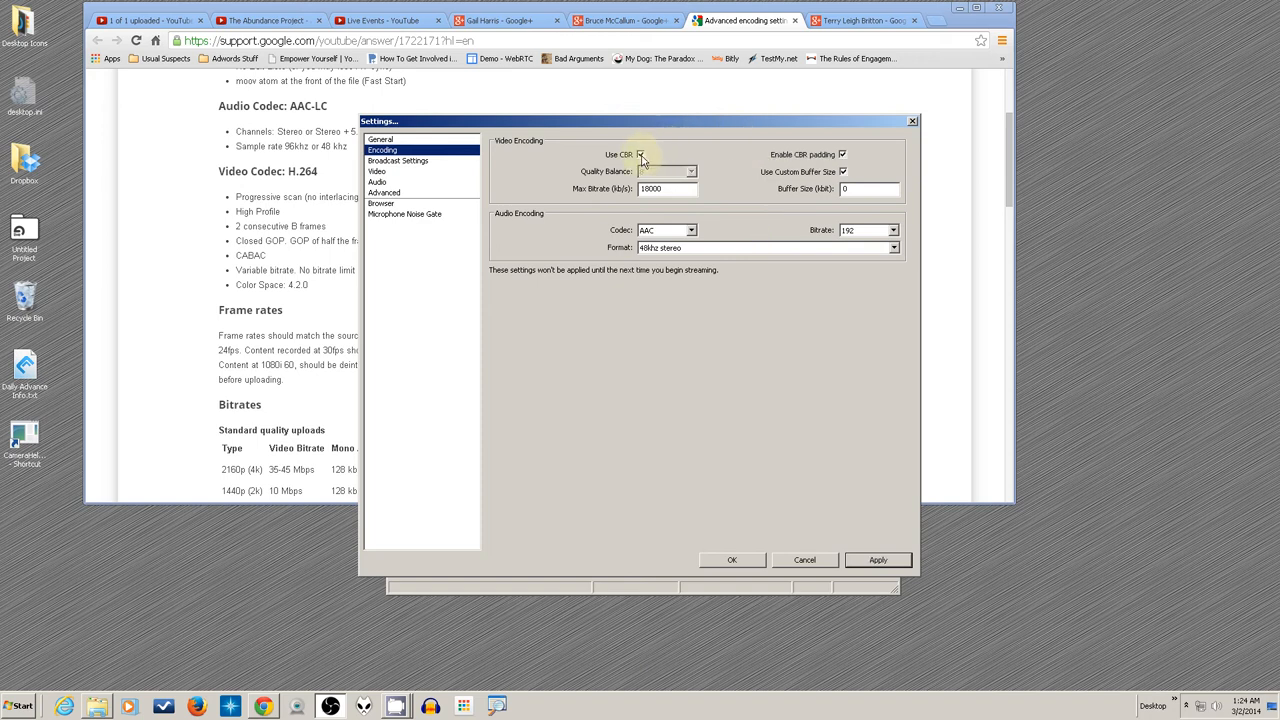
{"action": "left_click", "coordinate": [640, 154]}
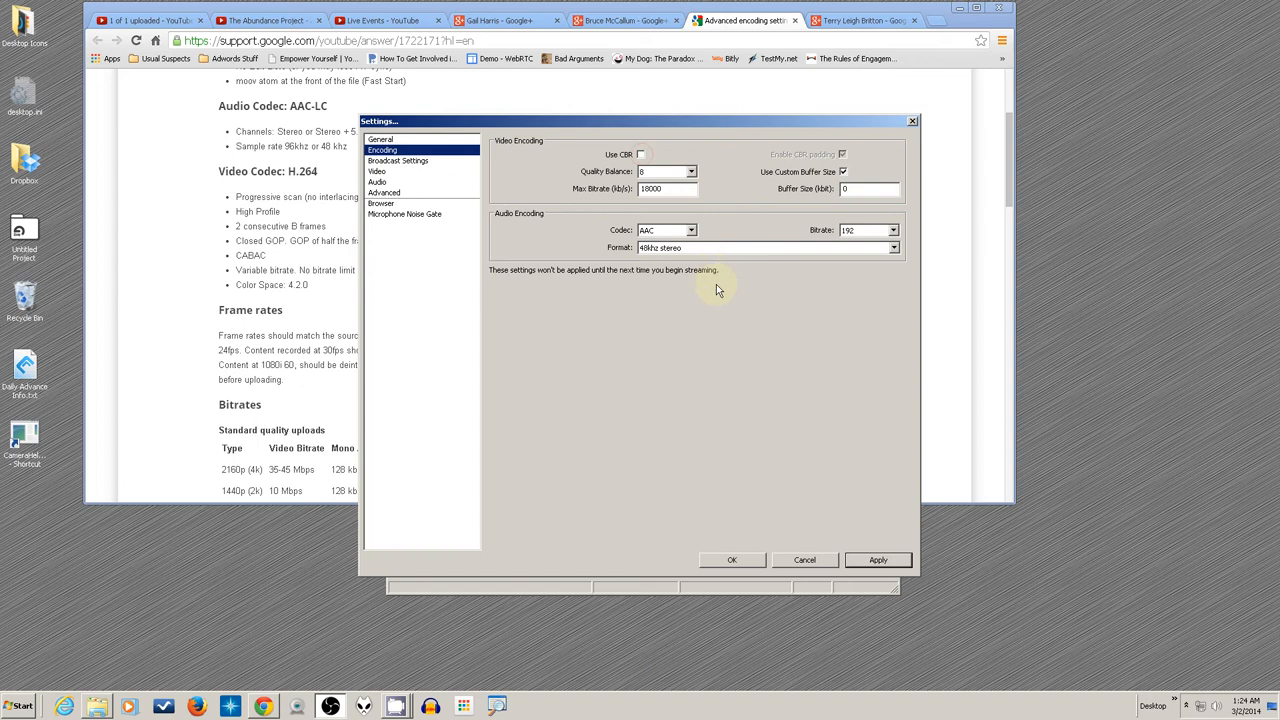
{"action": "mouse_move", "coordinate": [785, 345]}
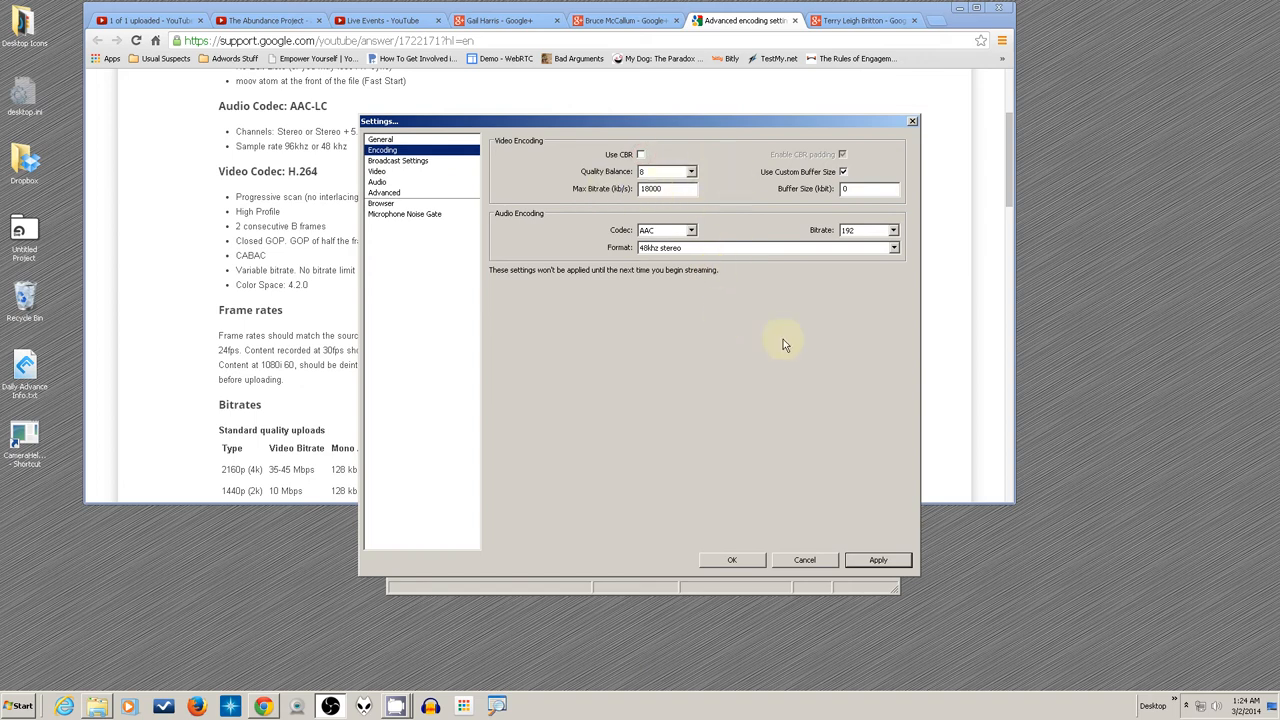
{"action": "left_click", "coordinate": [877, 559]}
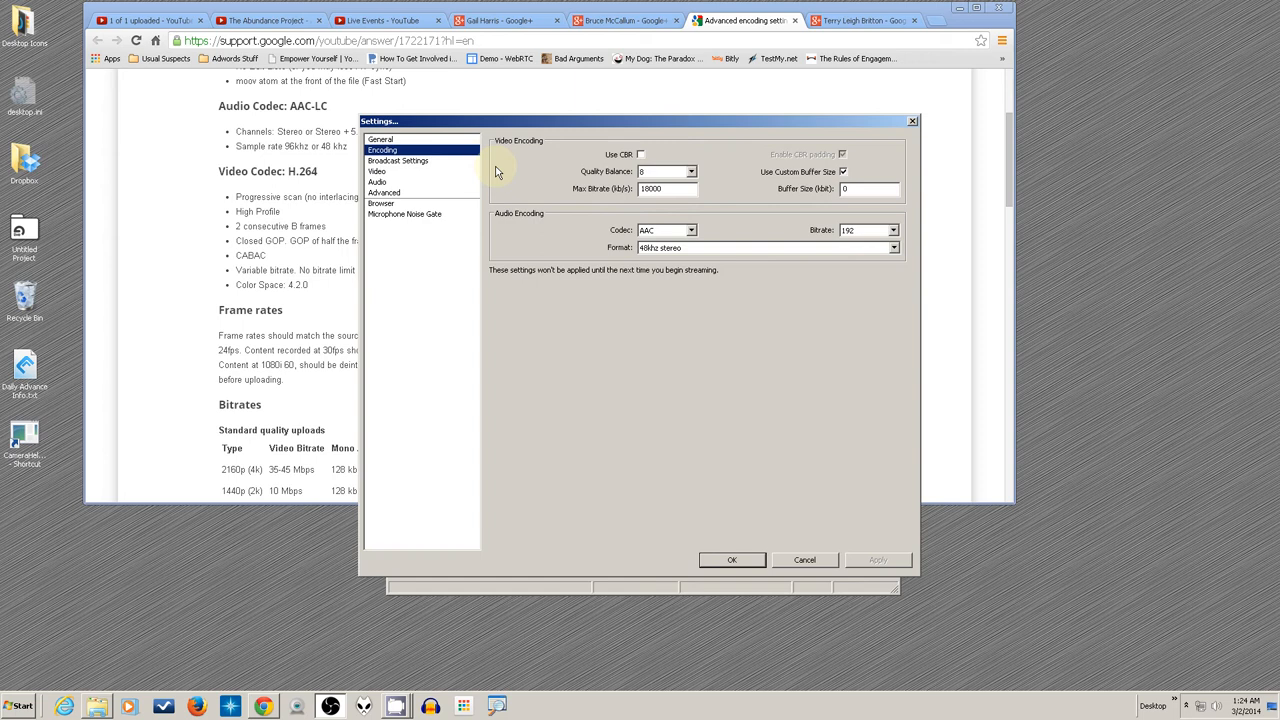
- Set broadcast Mode to File Output Only and view the RecordingOBS.mp4 save path
{"action": "left_click", "coordinate": [398, 160]}
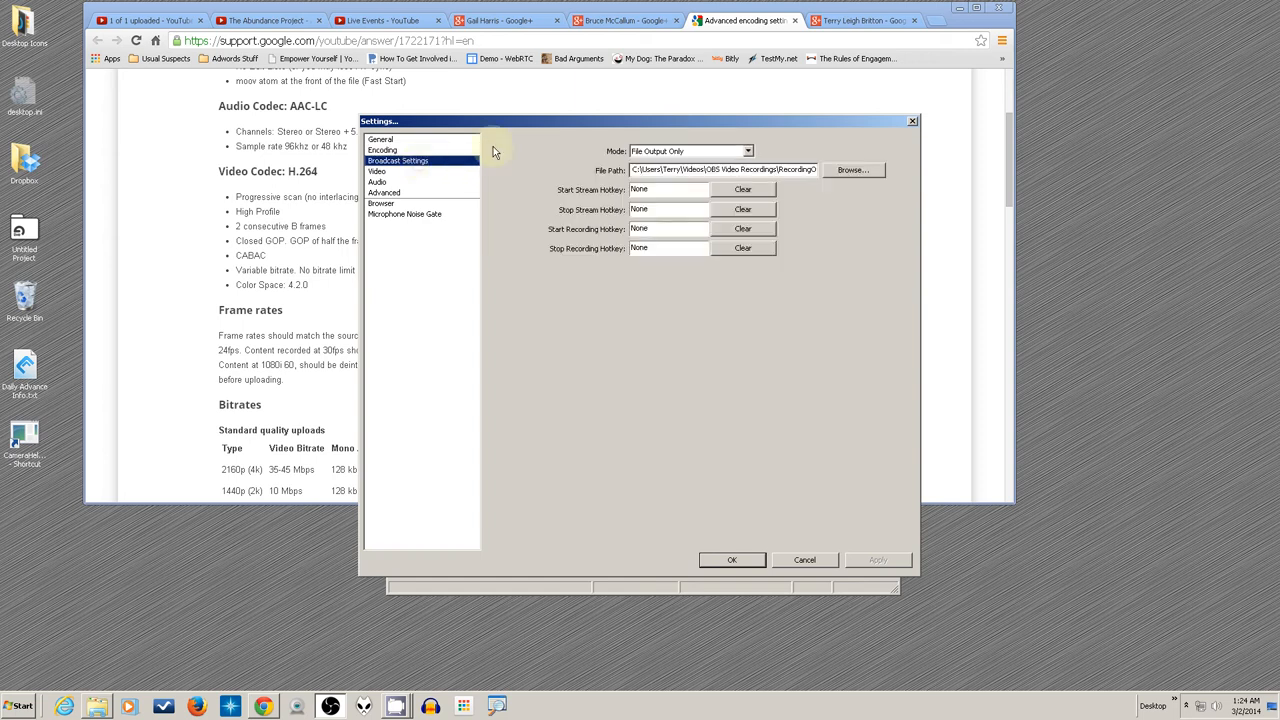
{"action": "left_click", "coordinate": [748, 151]}
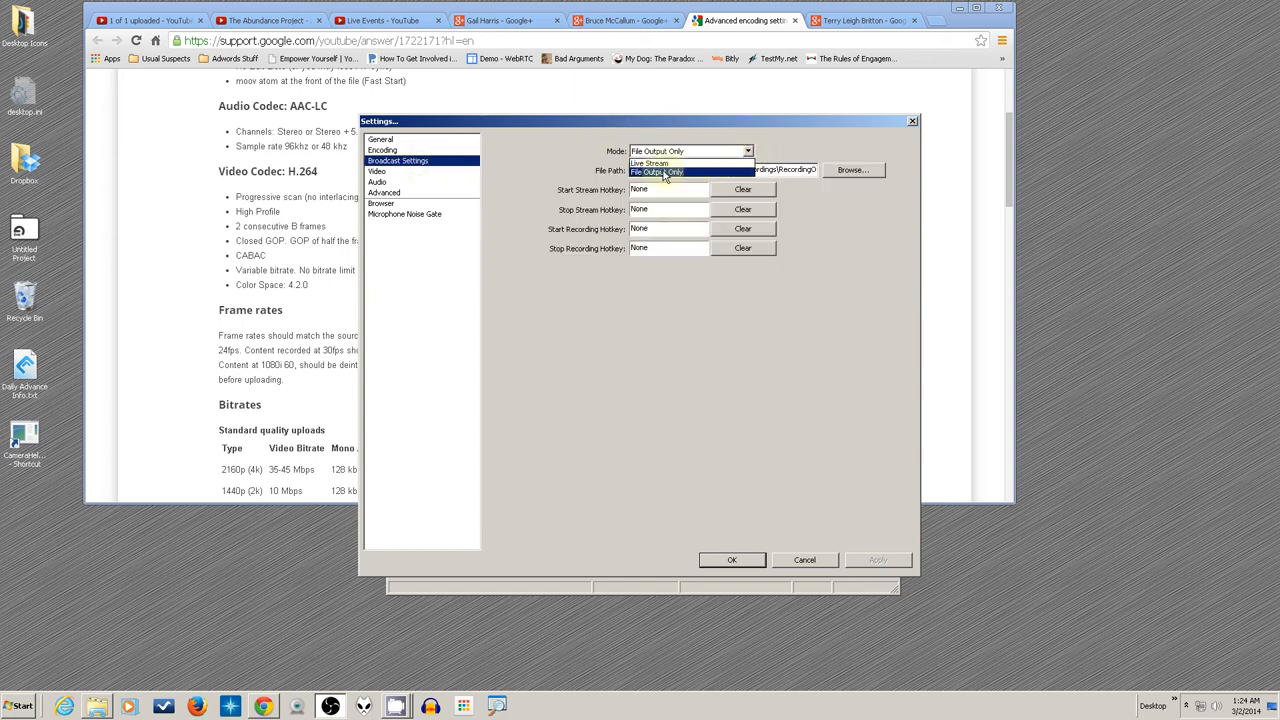
{"action": "left_click", "coordinate": [656, 172]}
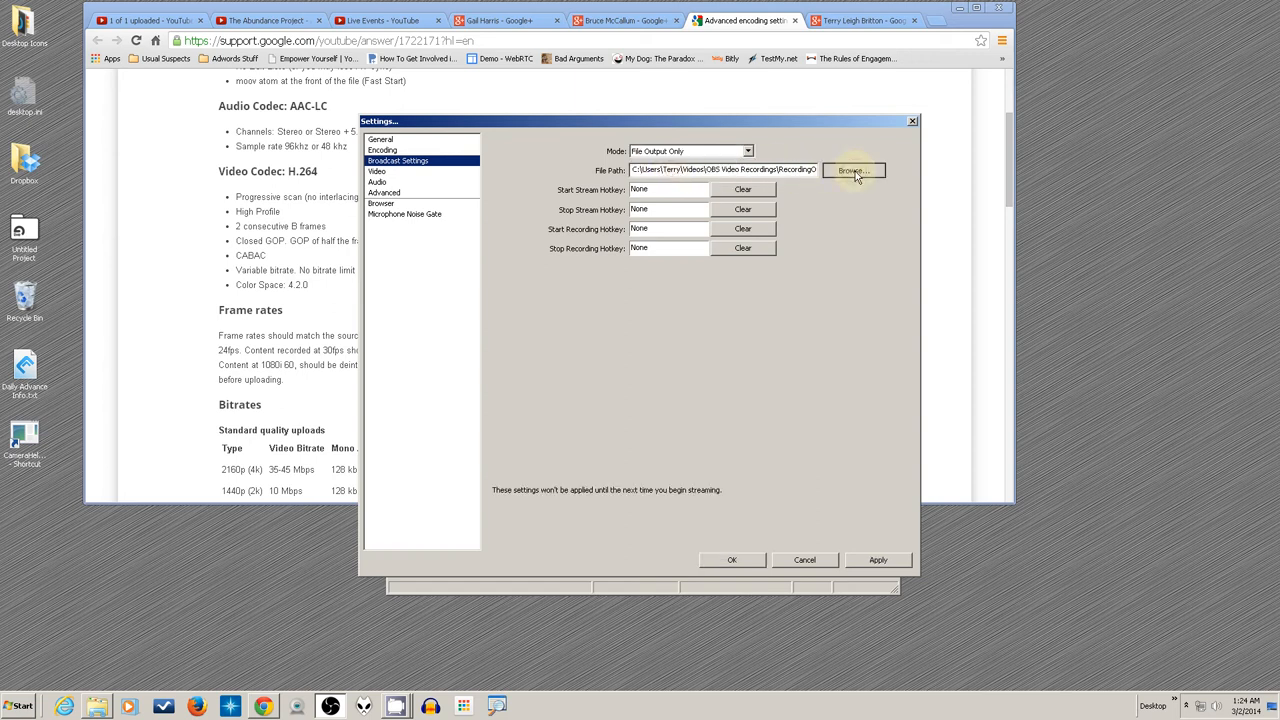
{"action": "left_click", "coordinate": [851, 170]}
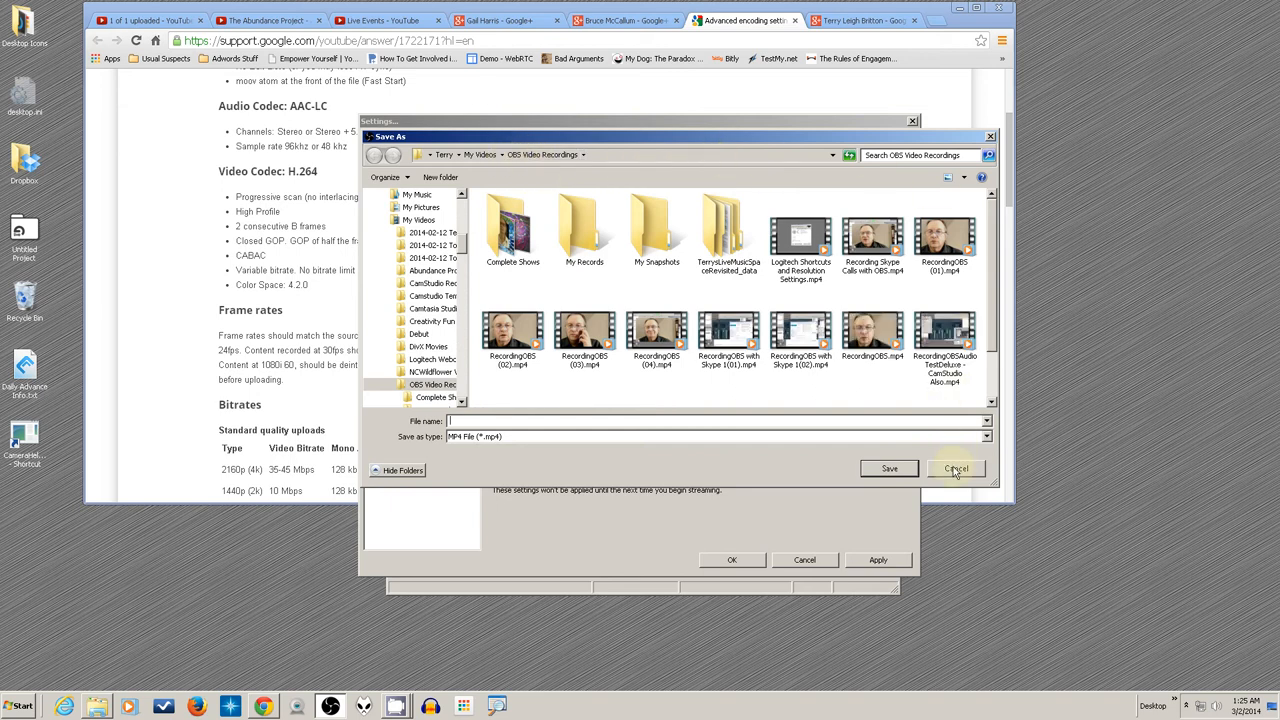
{"action": "left_click", "coordinate": [955, 468]}
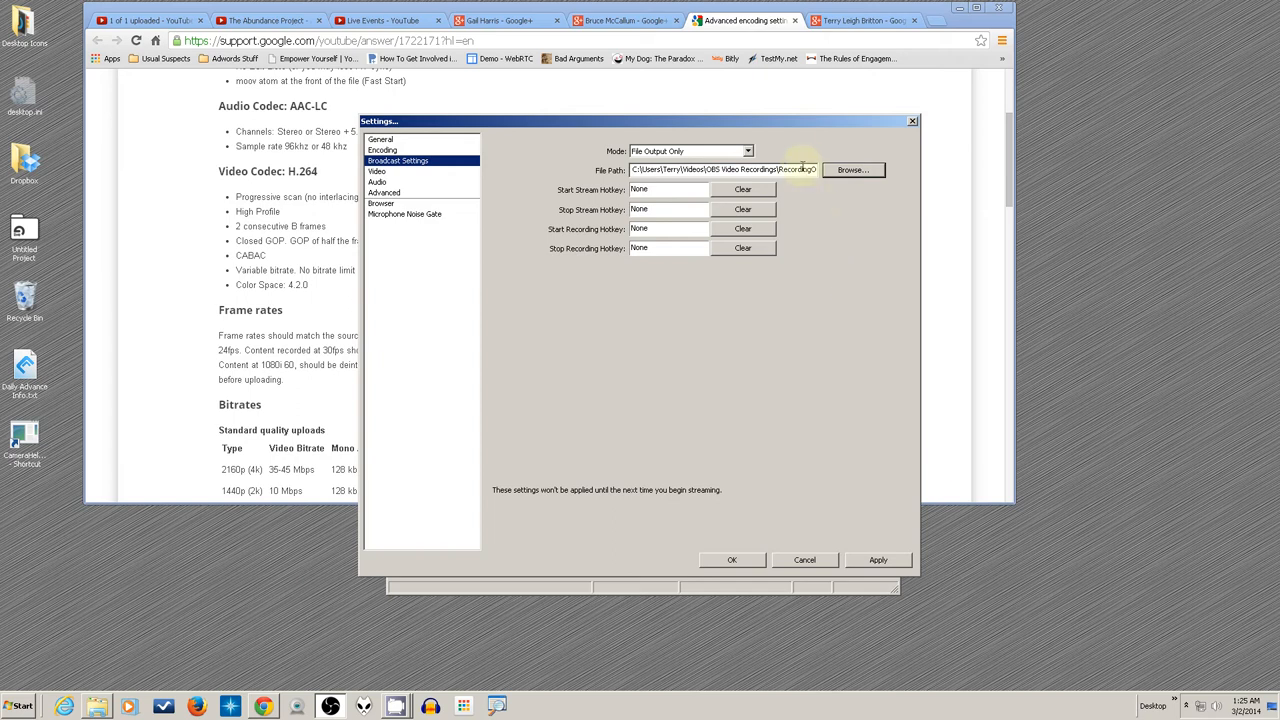
{"action": "double_click", "coordinate": [798, 169]}
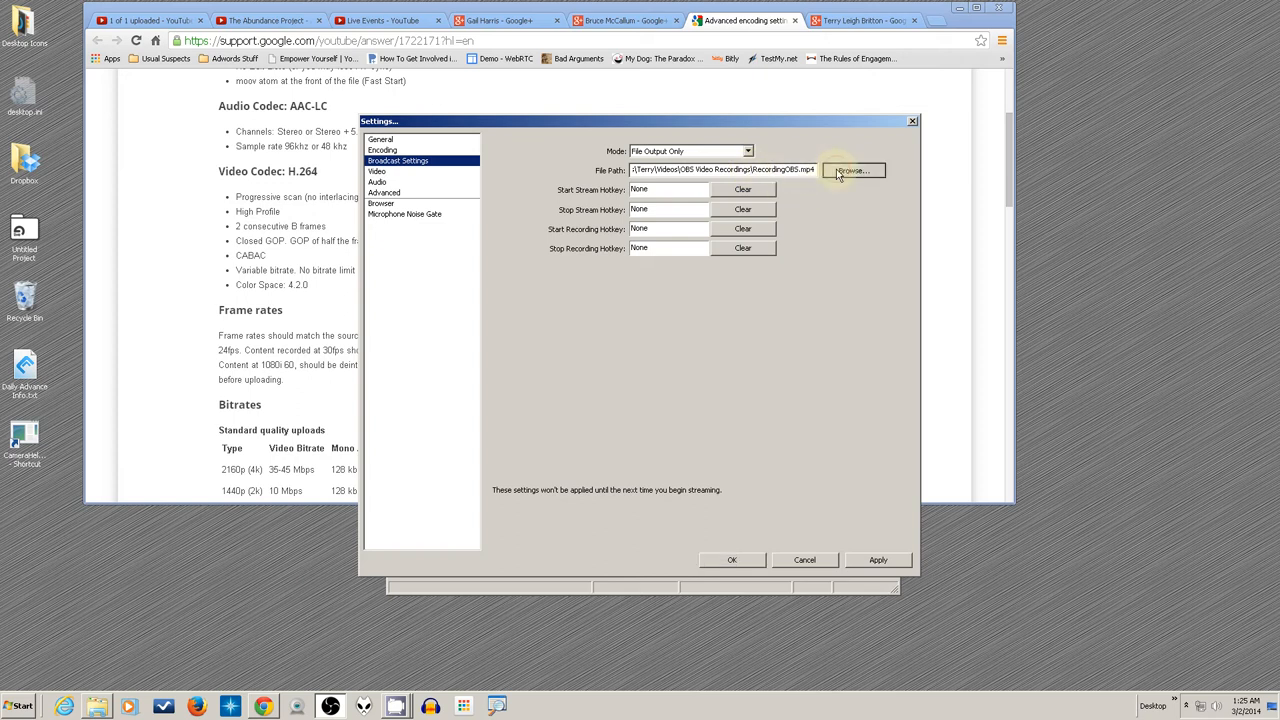
{"action": "left_click", "coordinate": [851, 170]}
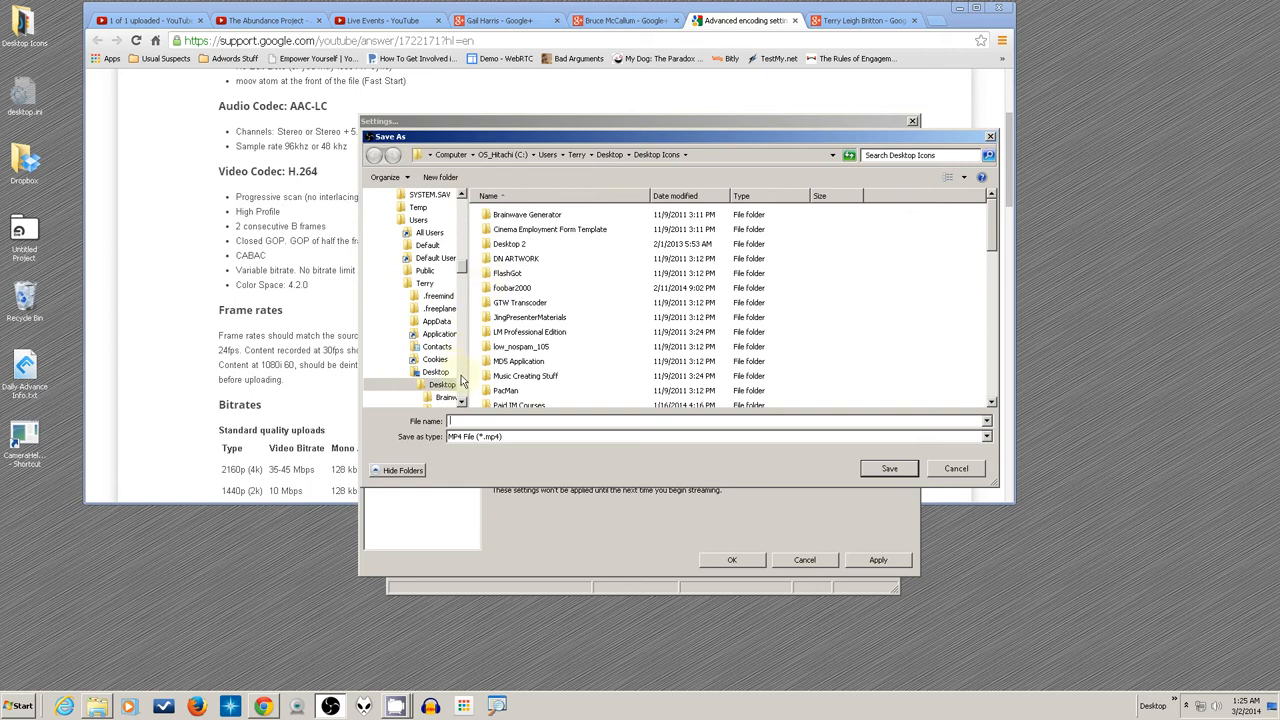
{"action": "left_click", "coordinate": [955, 468]}
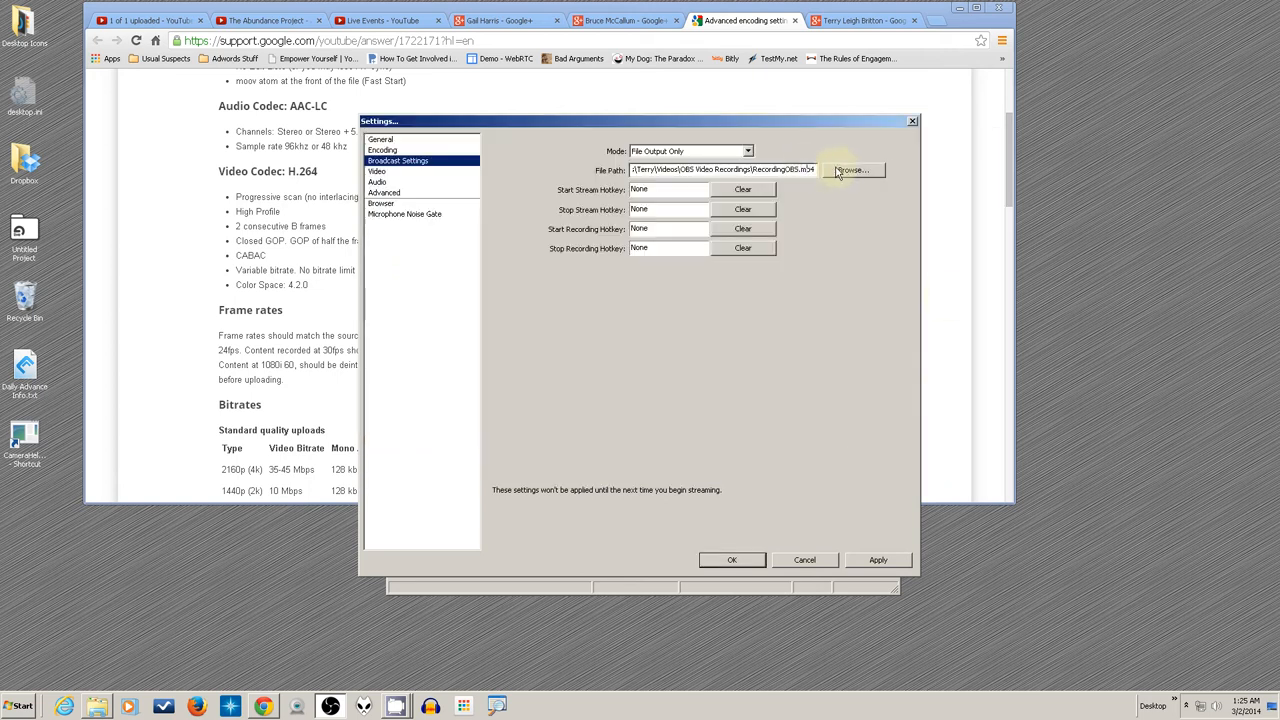
- Browse to My Videos > OBS Video Recordings, leaving the path unchanged
{"action": "left_click", "coordinate": [851, 170]}
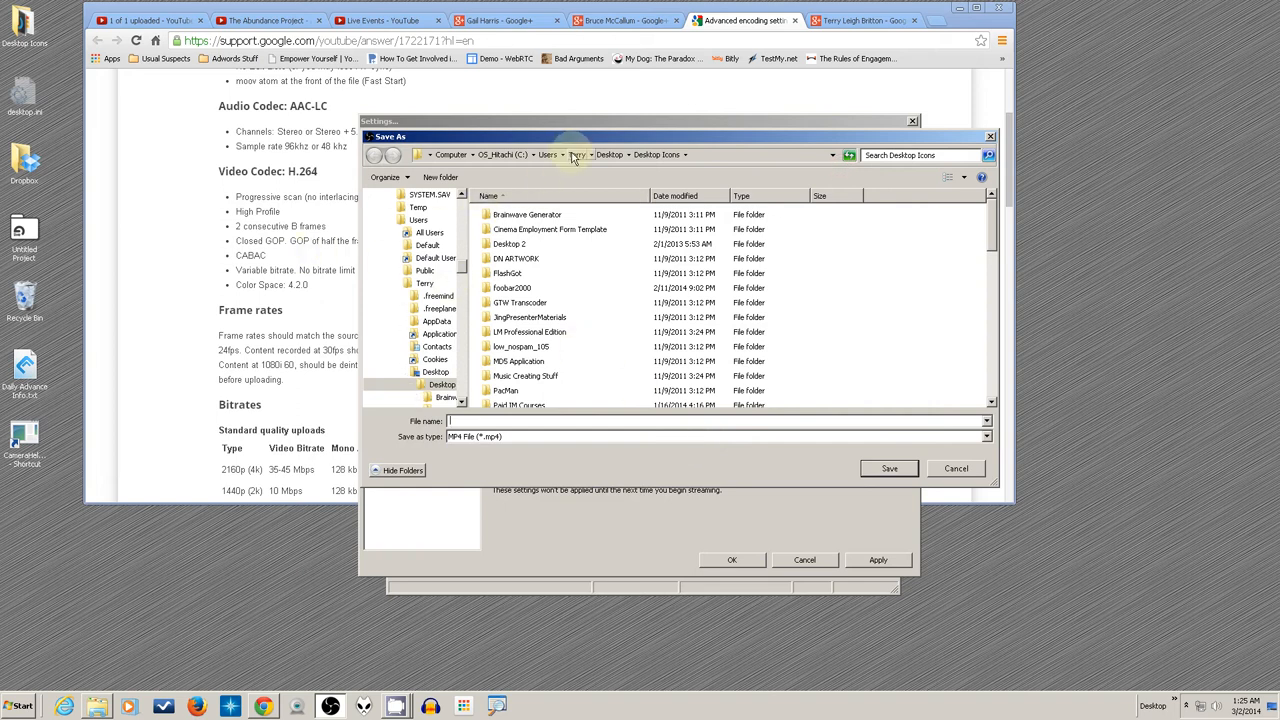
{"action": "left_click", "coordinate": [577, 154]}
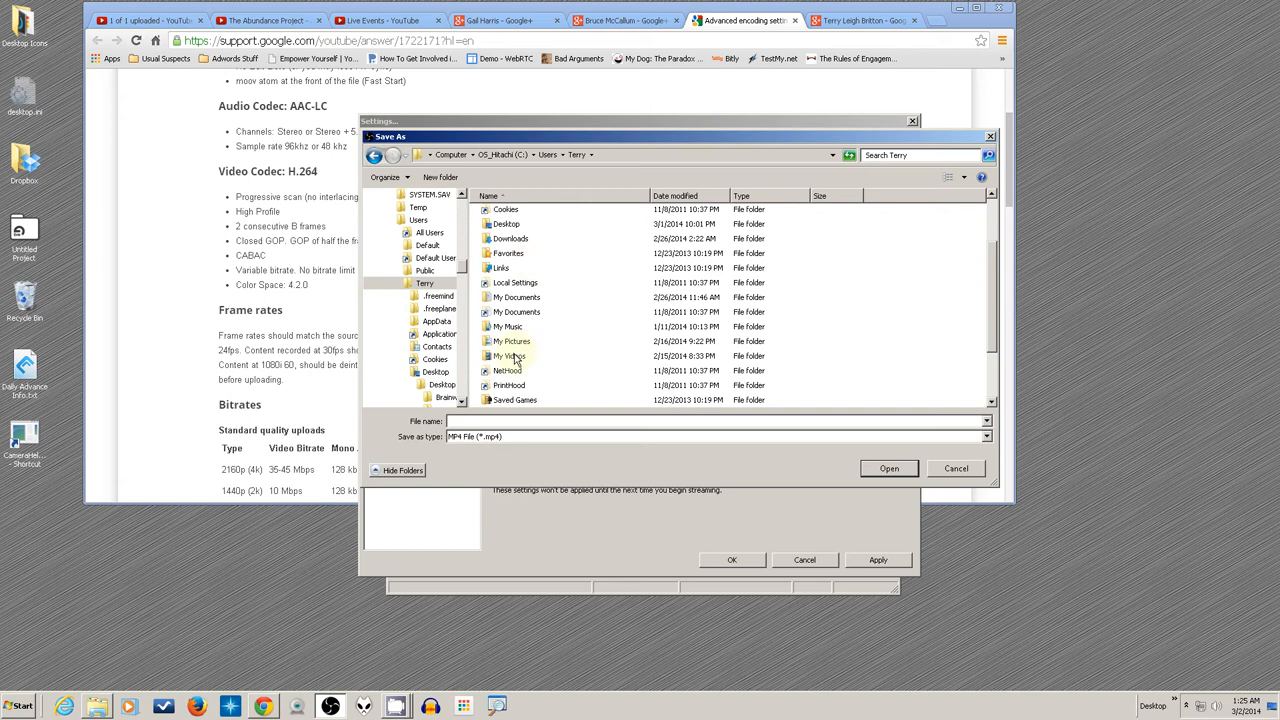
{"action": "double_click", "coordinate": [512, 356]}
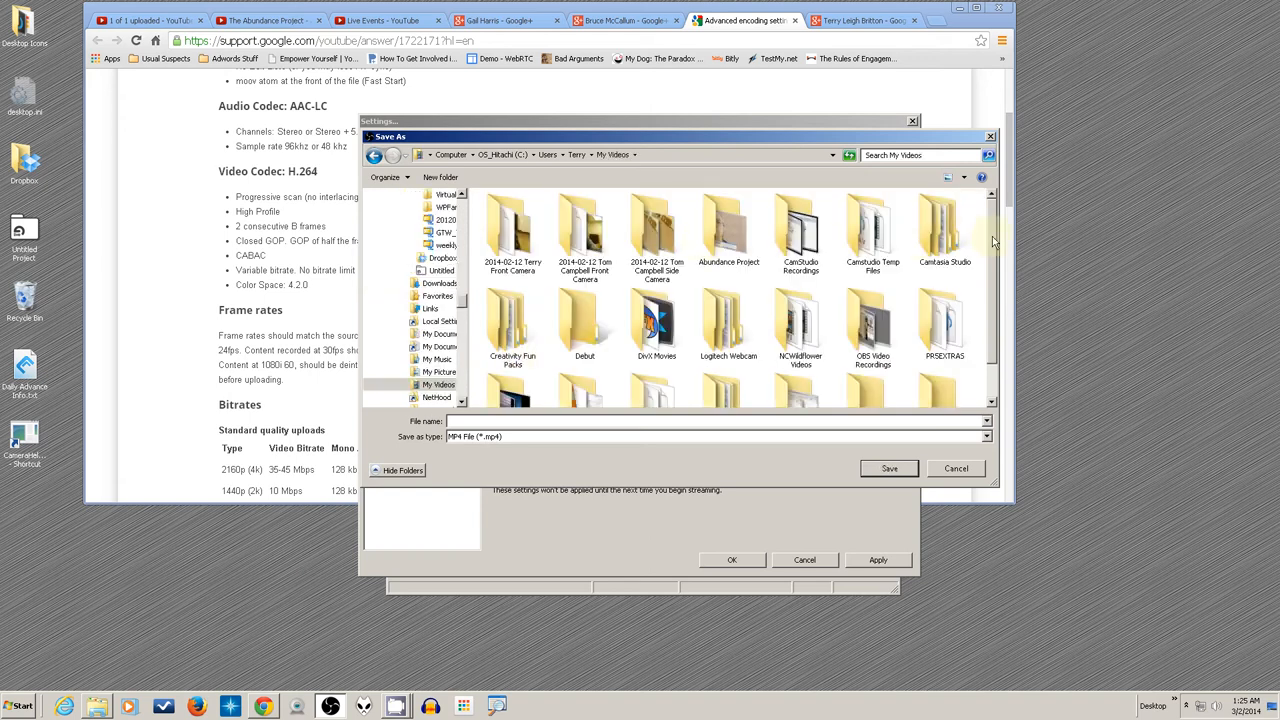
{"action": "scroll", "scroll_direction": "down", "scroll_amount": 3}
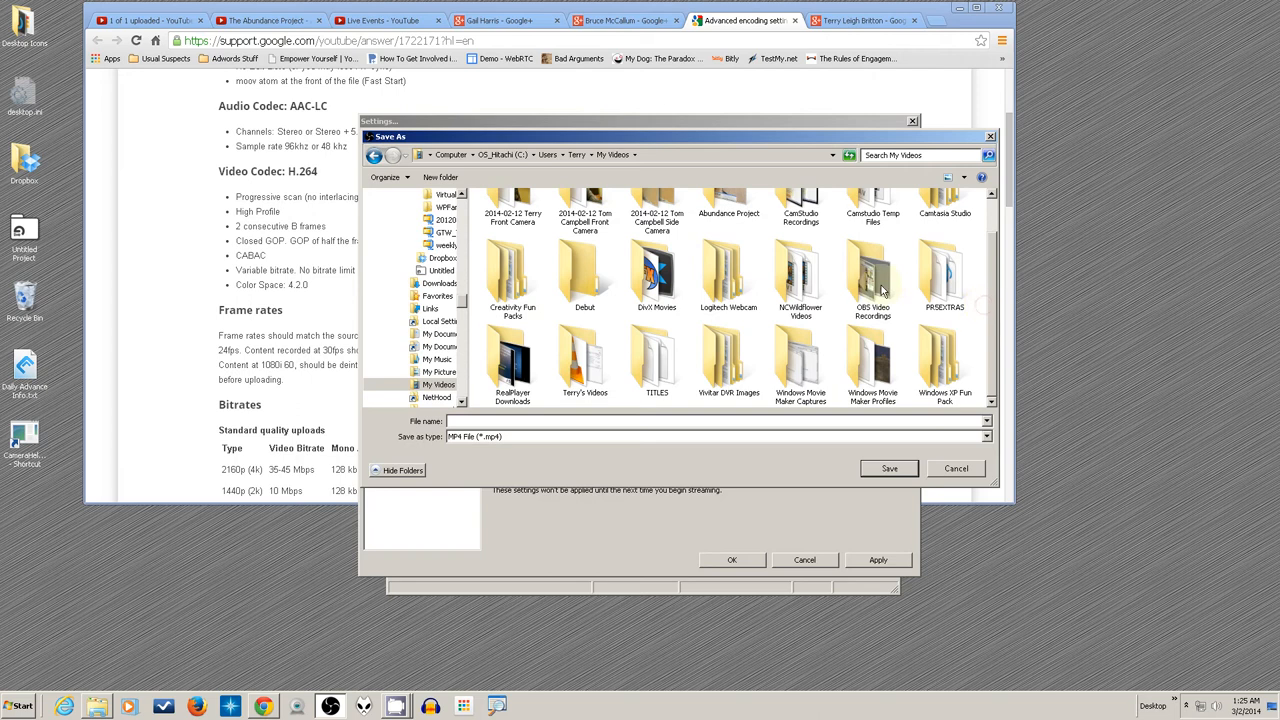
{"action": "left_click", "coordinate": [872, 277]}
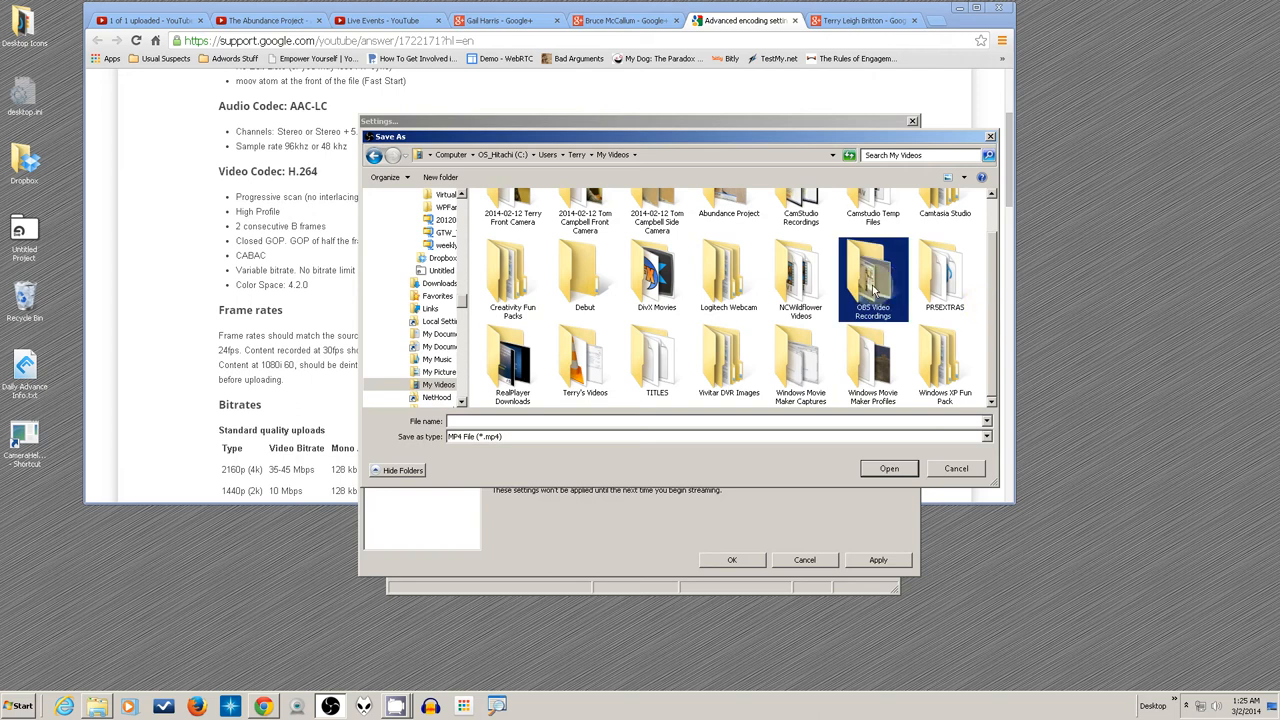
{"action": "double_click", "coordinate": [872, 278]}
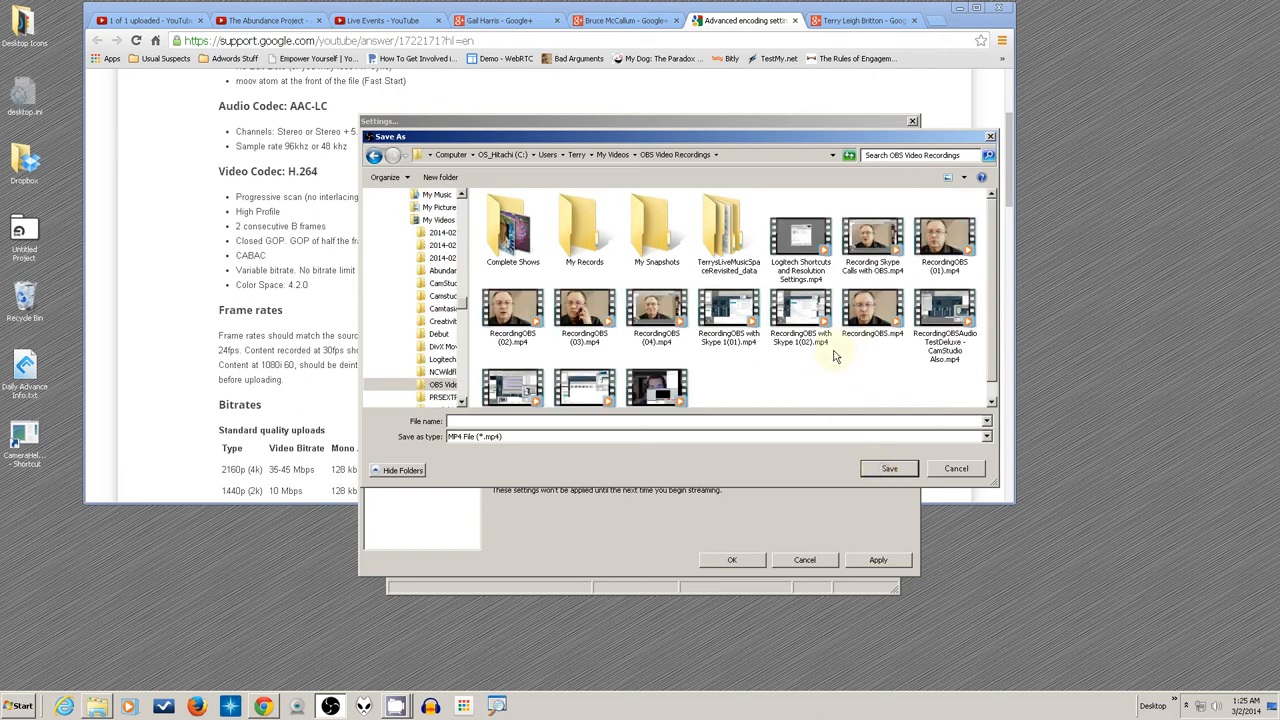
{"action": "mouse_move", "coordinate": [729, 315]}
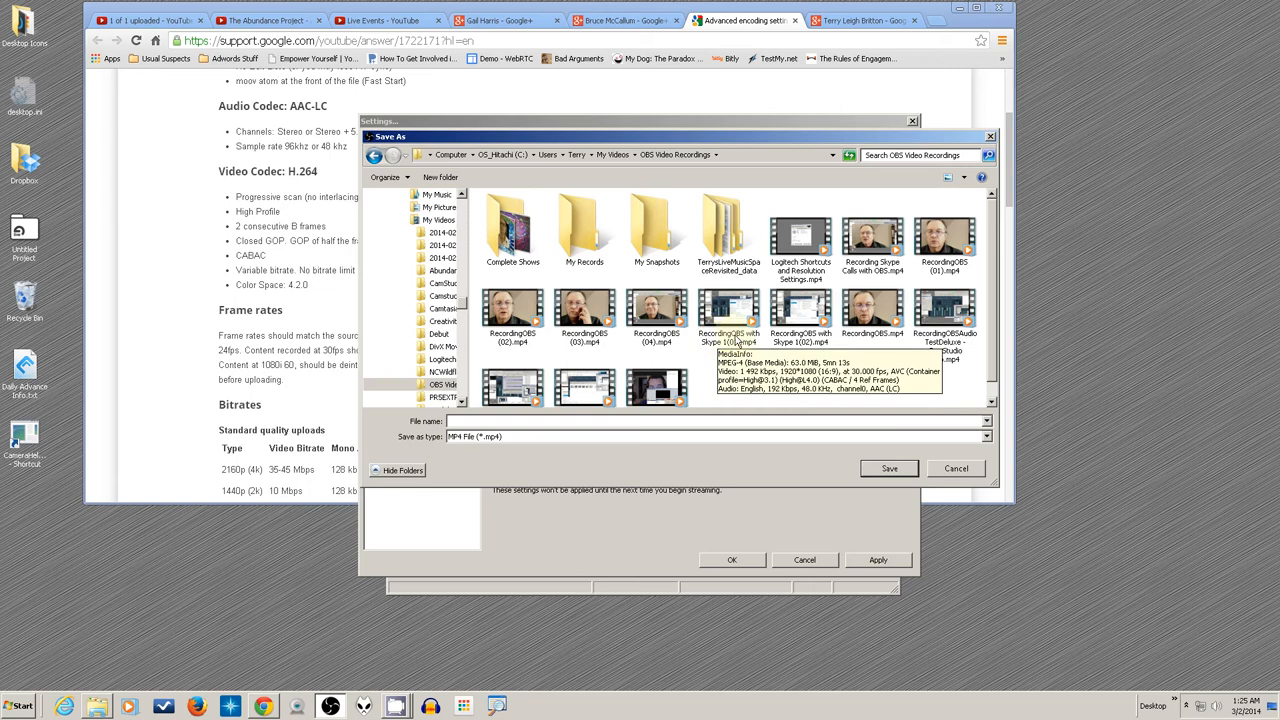
{"action": "mouse_move", "coordinate": [871, 283]}
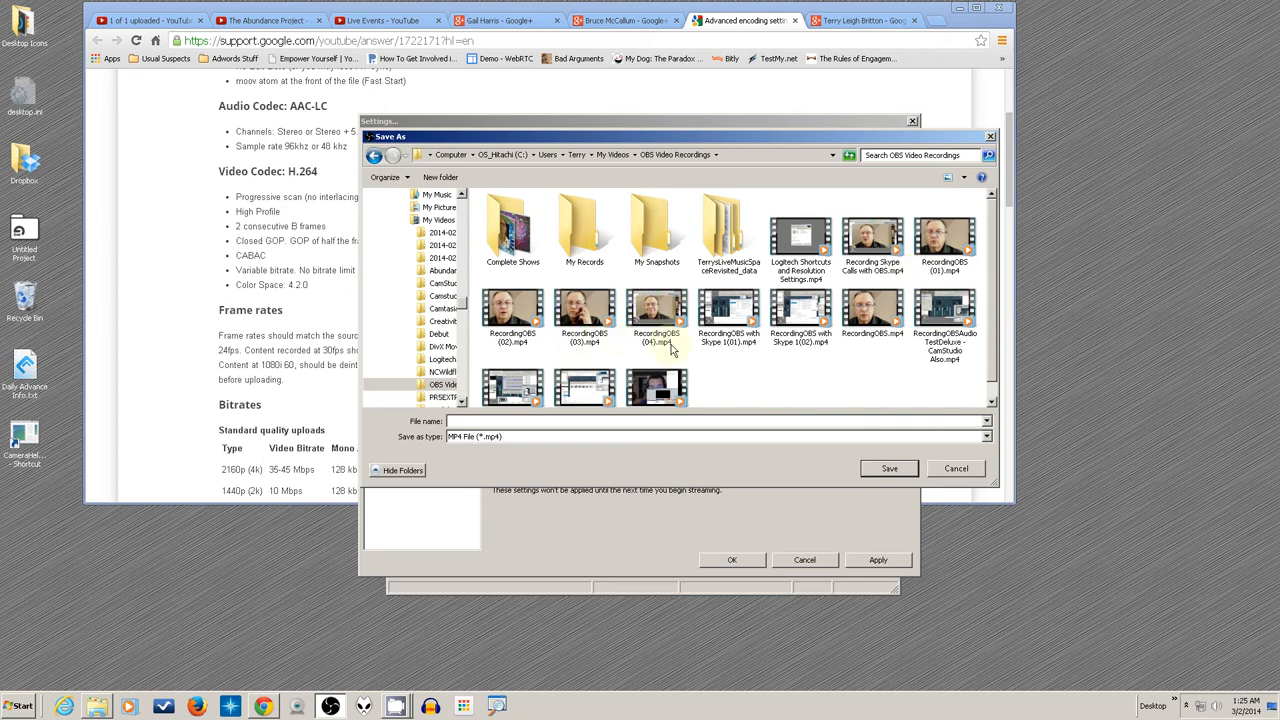
{"action": "mouse_move", "coordinate": [757, 369]}
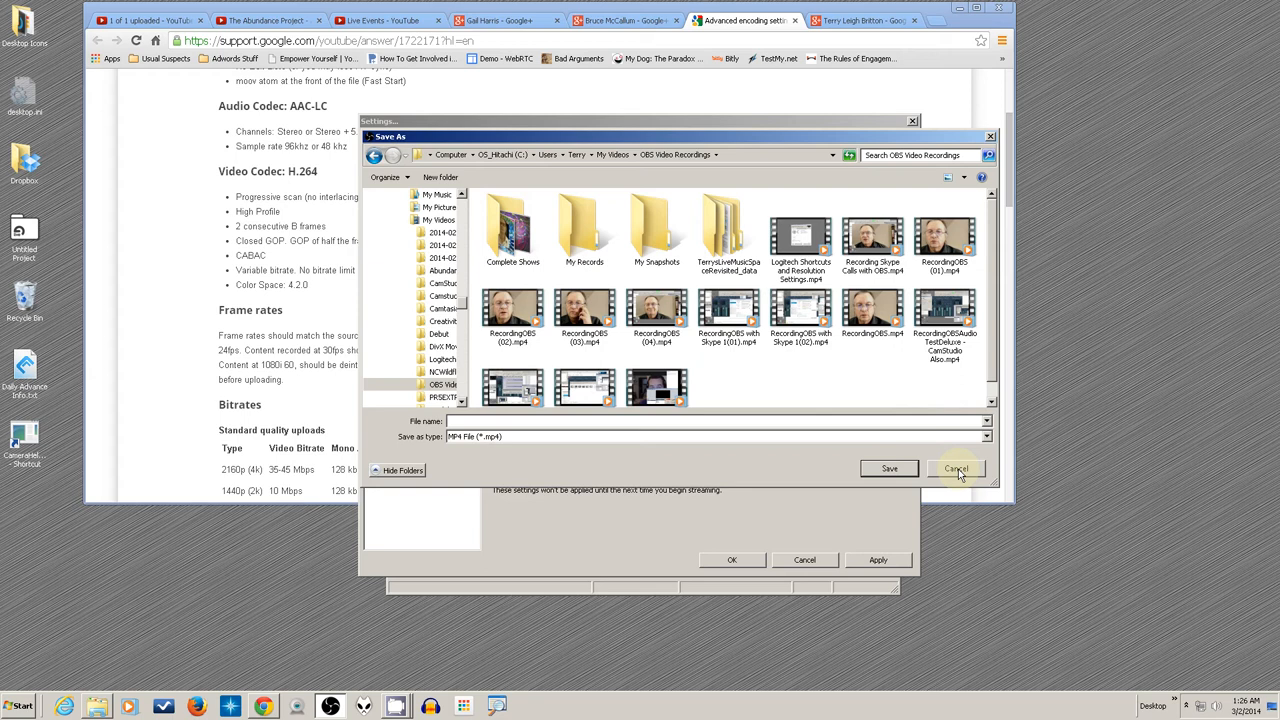
{"action": "left_click", "coordinate": [956, 468]}
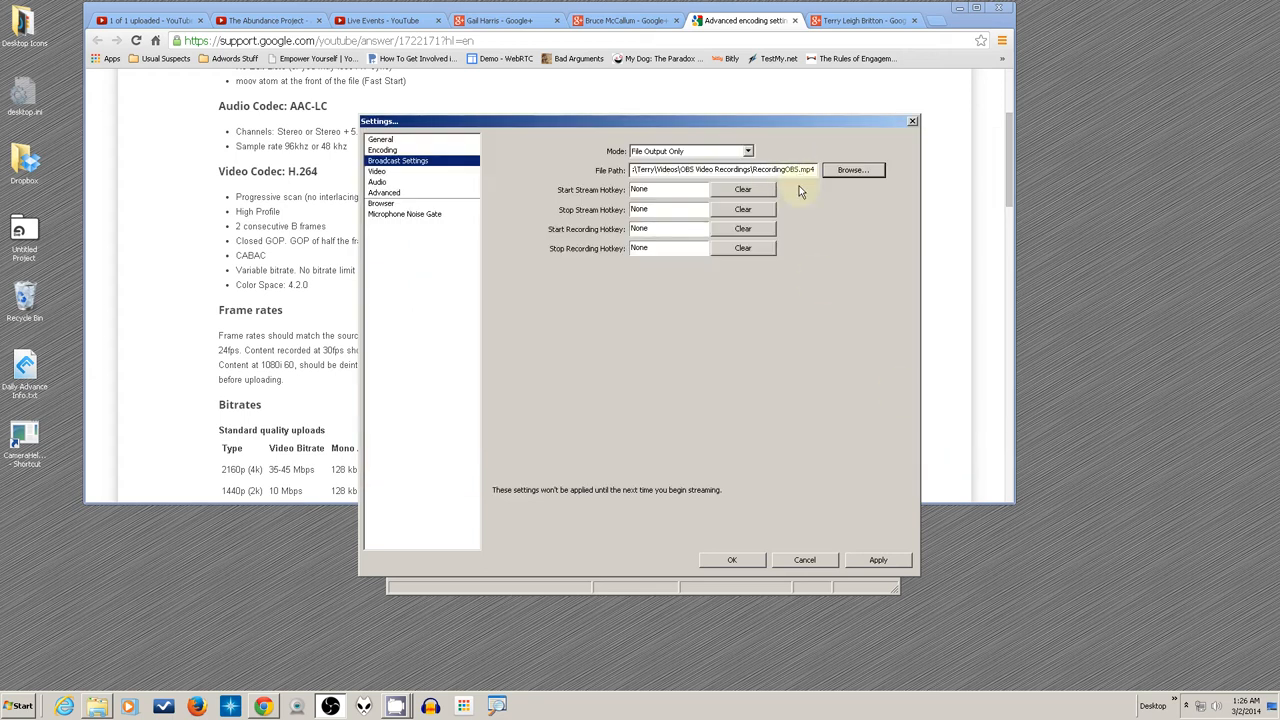
{"action": "mouse_move", "coordinate": [795, 250]}
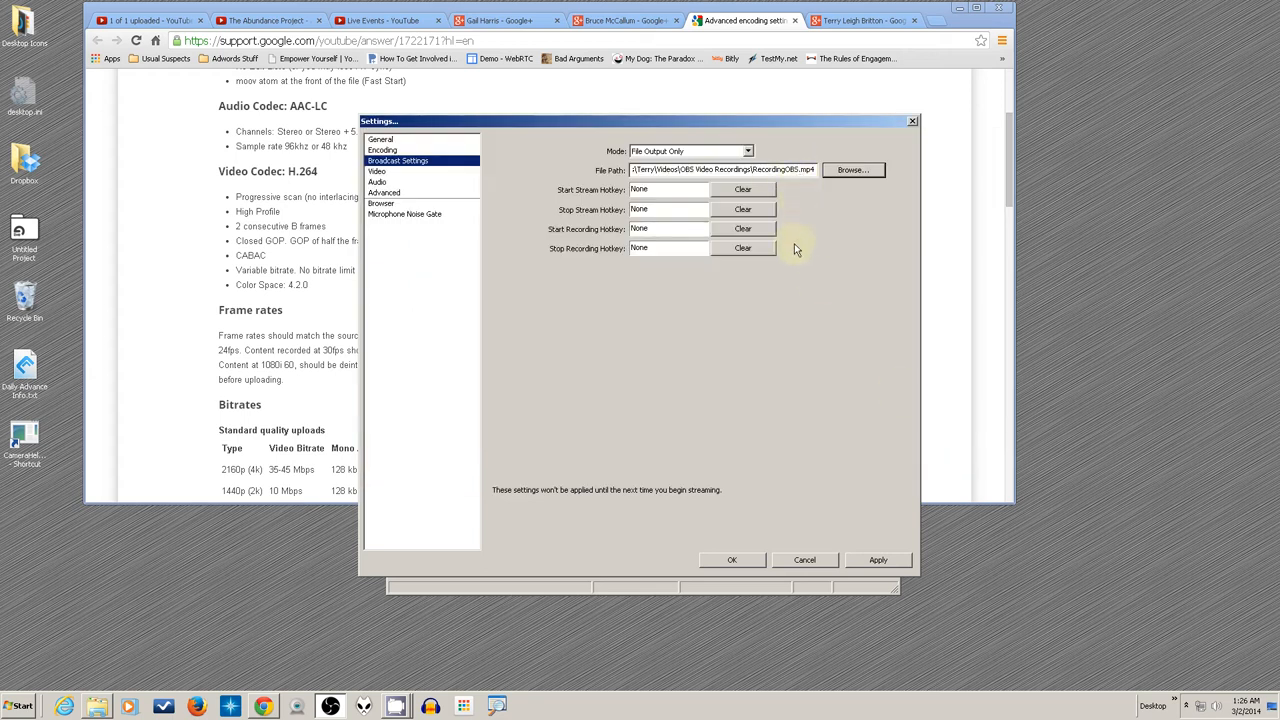
{"action": "mouse_move", "coordinate": [795, 330]}
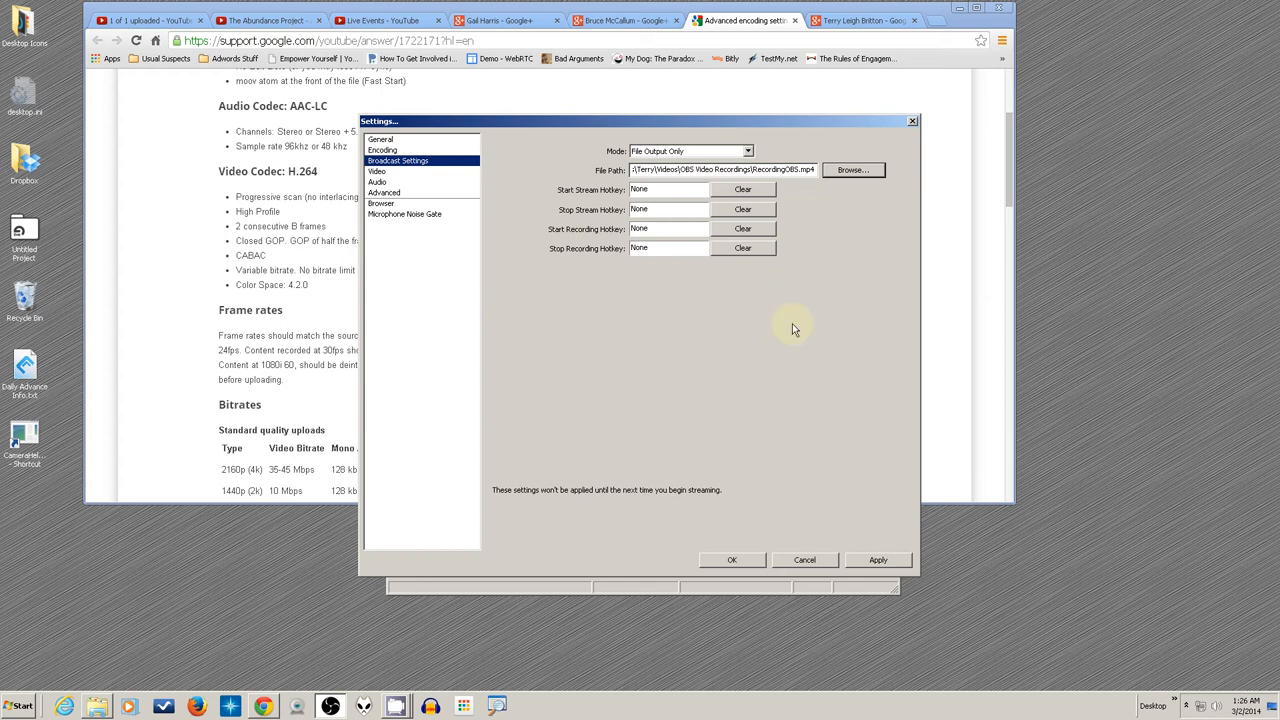
{"action": "mouse_move", "coordinate": [585, 189]}
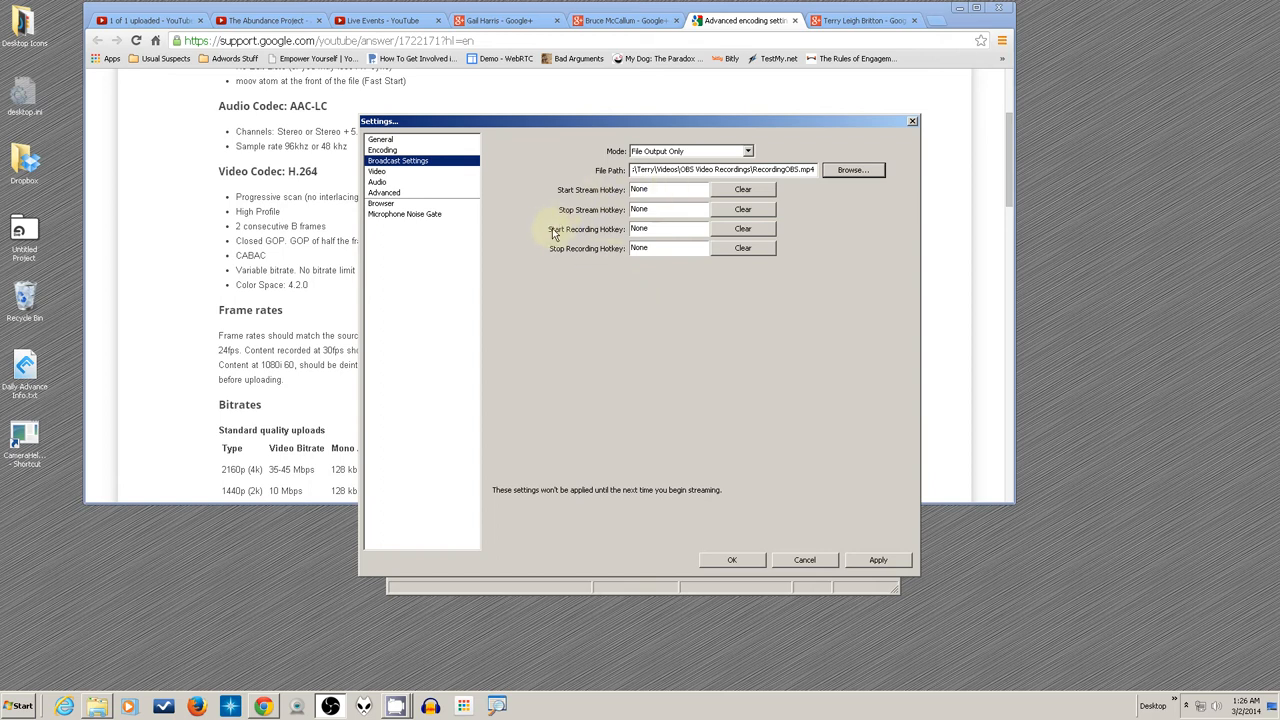
{"action": "mouse_move", "coordinate": [600, 248]}
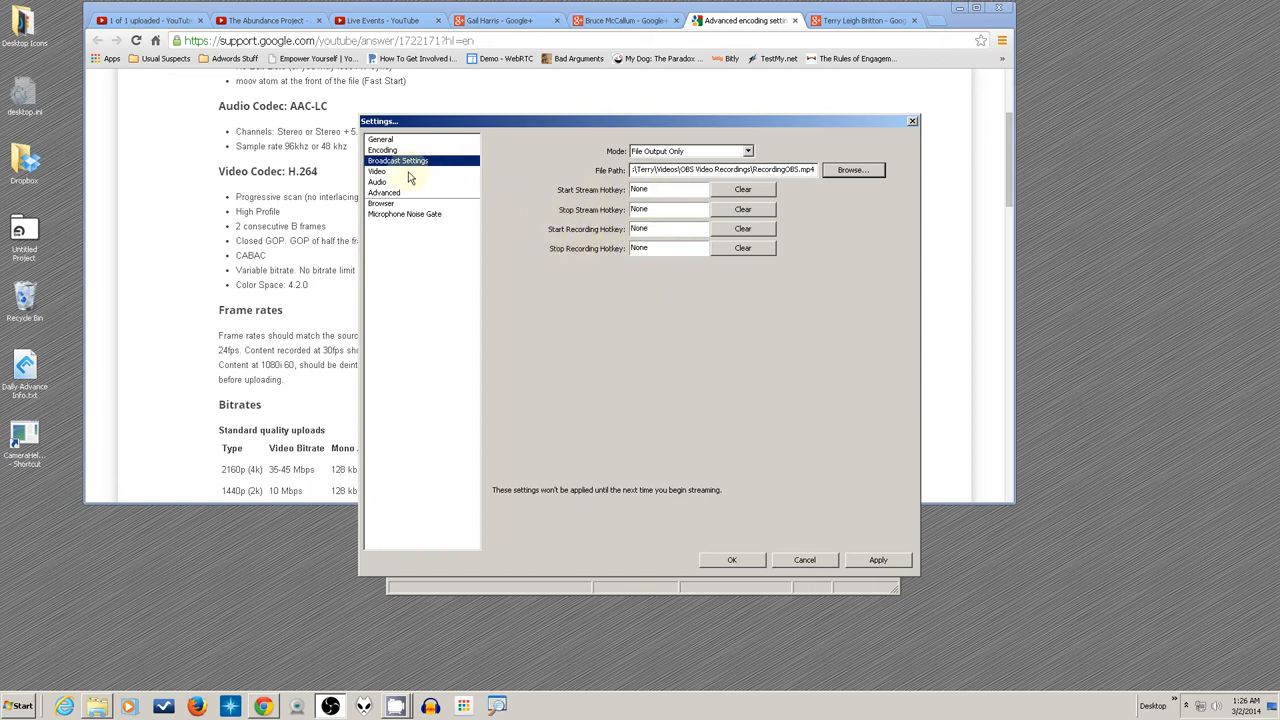
- Show the Video page and confirm the Custom 1920x1080 base resolution
{"action": "left_click", "coordinate": [377, 171]}
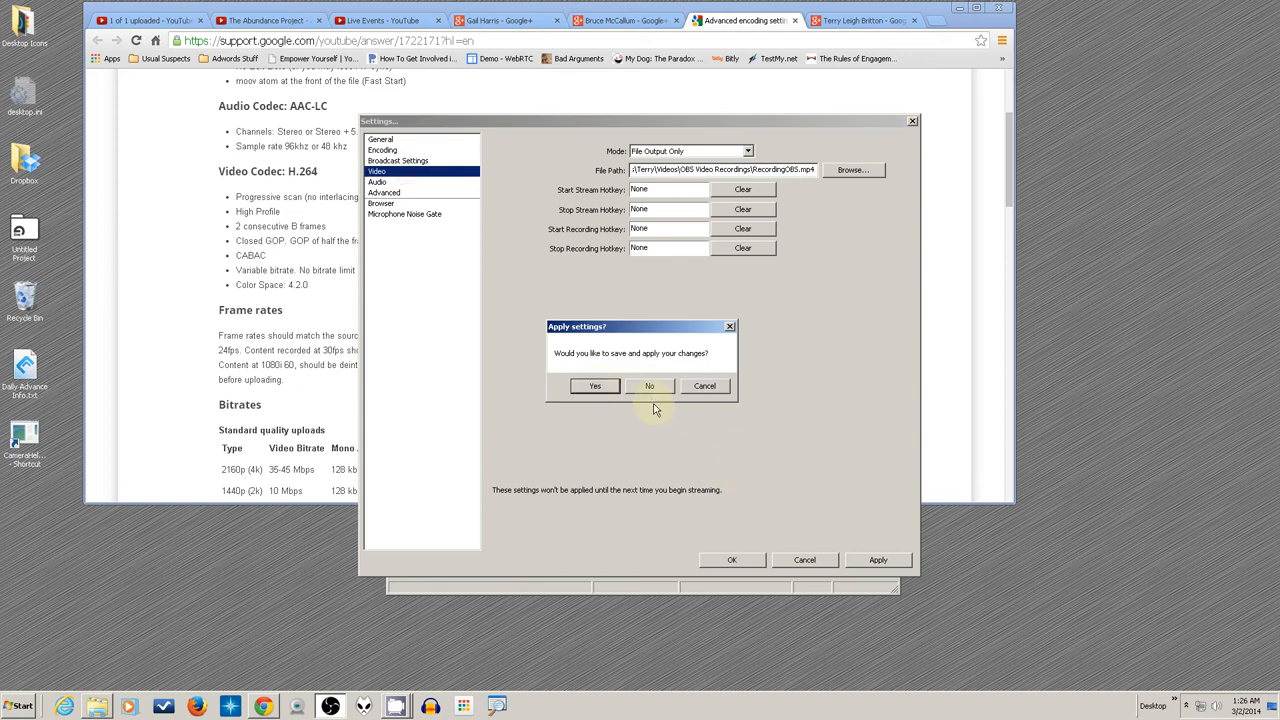
{"action": "left_click", "coordinate": [649, 386]}
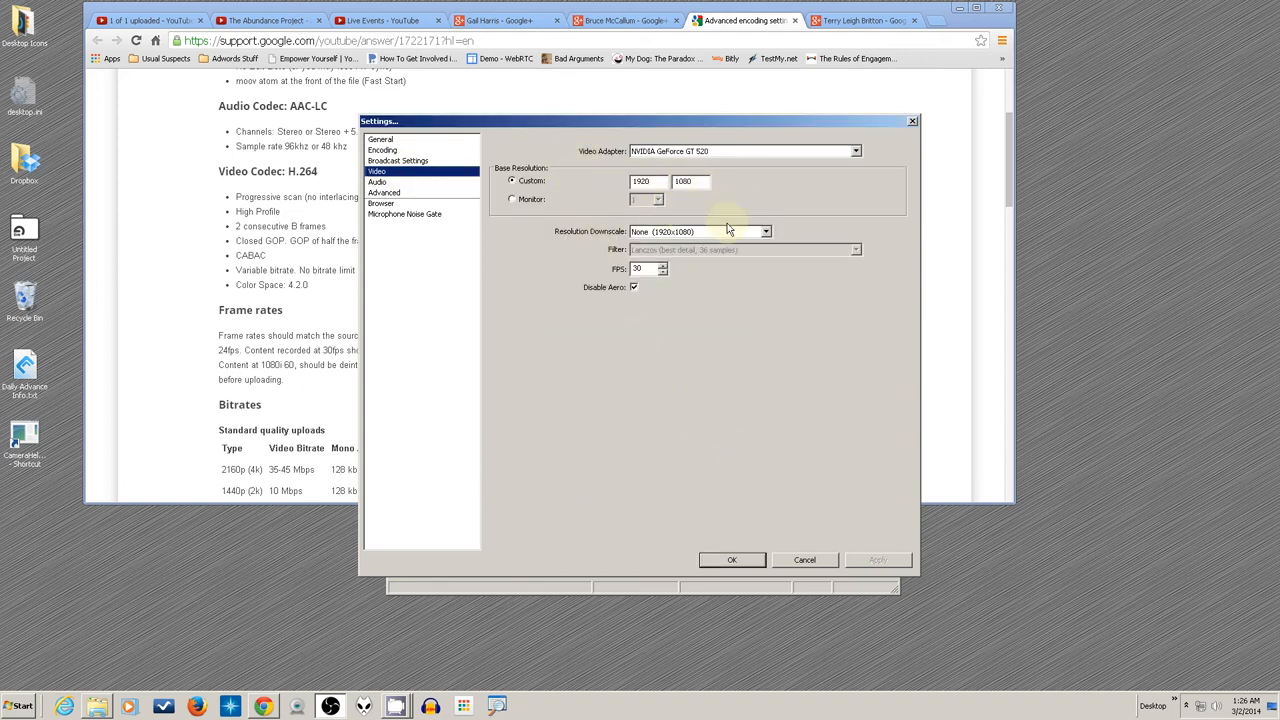
{"action": "mouse_move", "coordinate": [728, 181]}
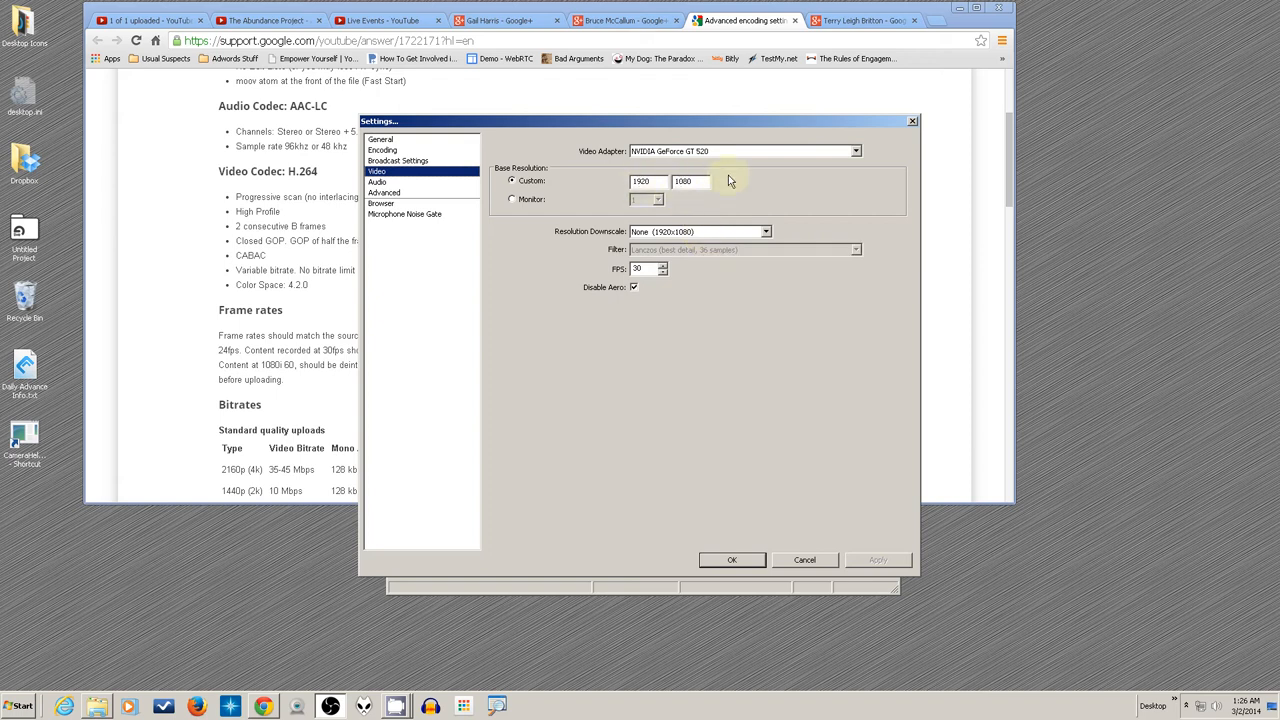
{"action": "left_click", "coordinate": [690, 181]}
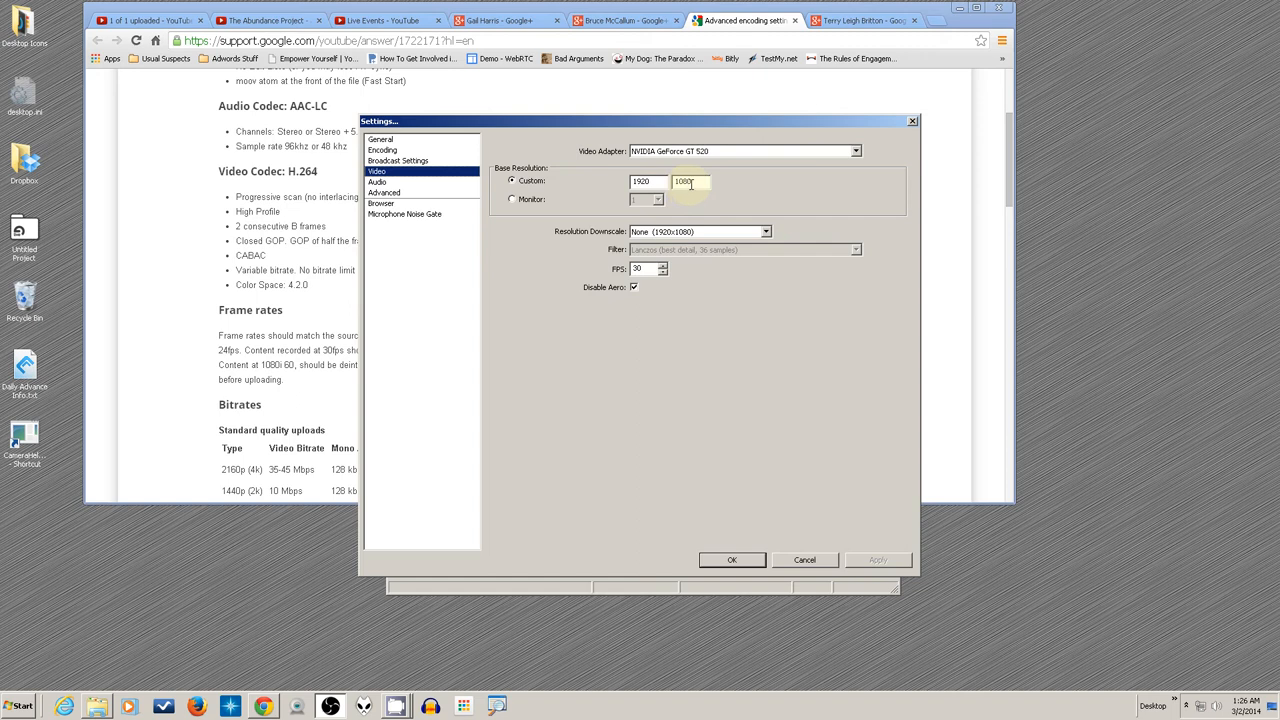
{"action": "left_click", "coordinate": [765, 231]}
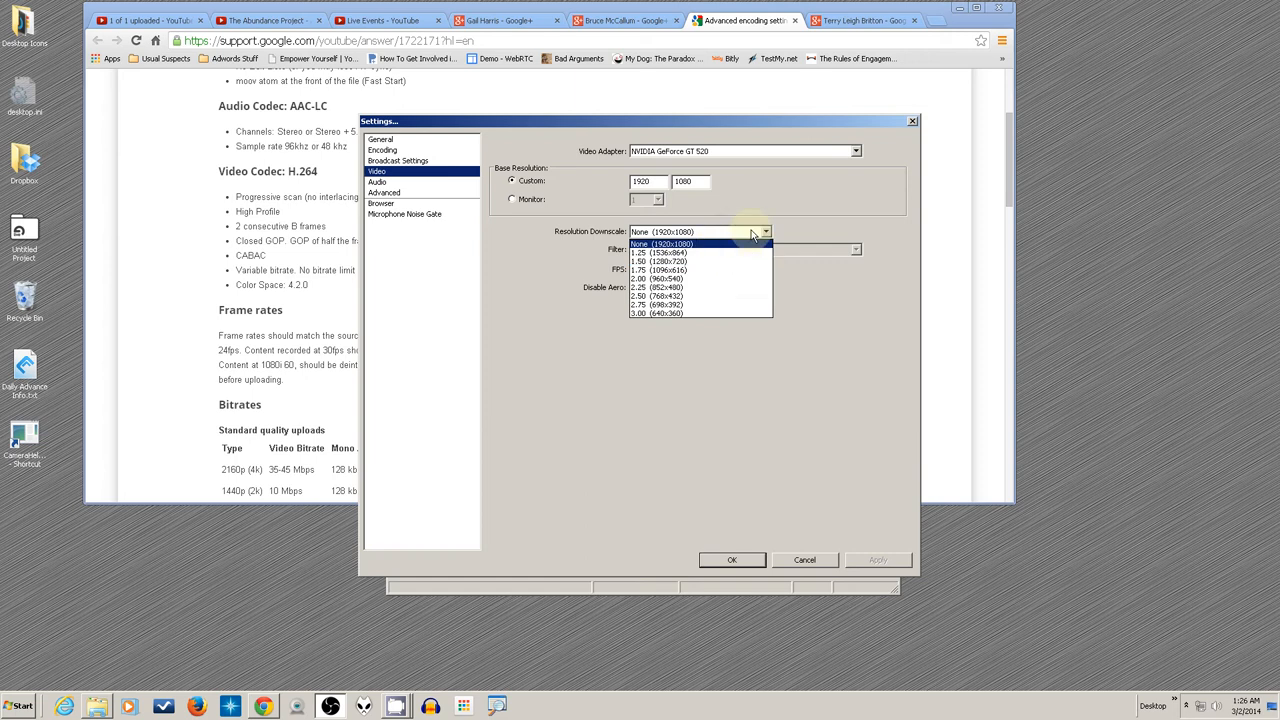
{"action": "left_click", "coordinate": [661, 244]}
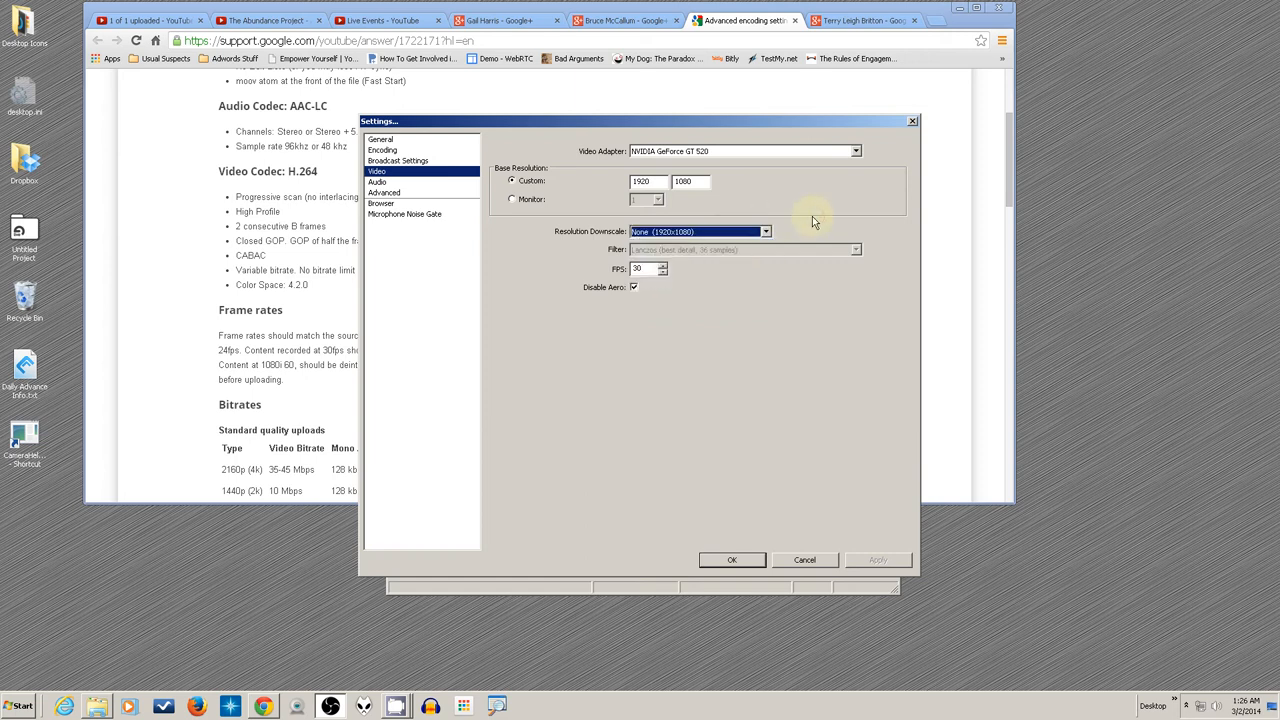
{"action": "mouse_move", "coordinate": [765, 232]}
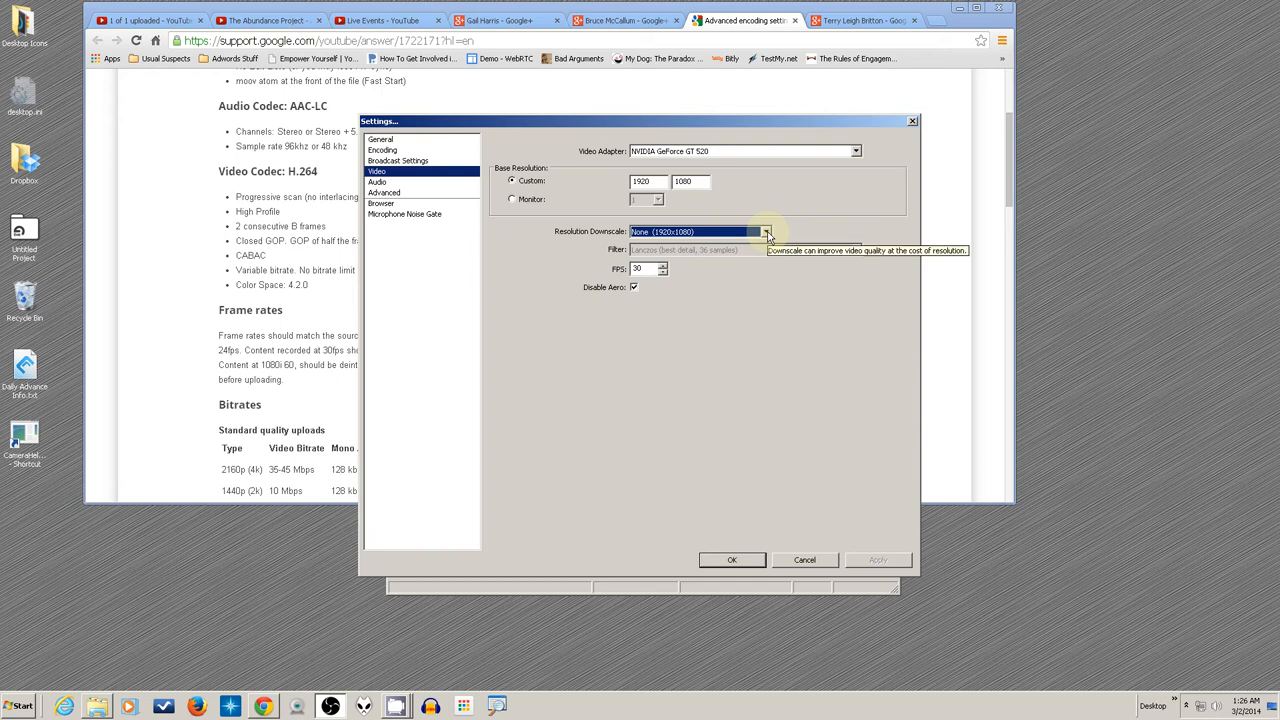
- Set Resolution Downscale to 1.50 (1280x720)
{"action": "left_click", "coordinate": [766, 231]}
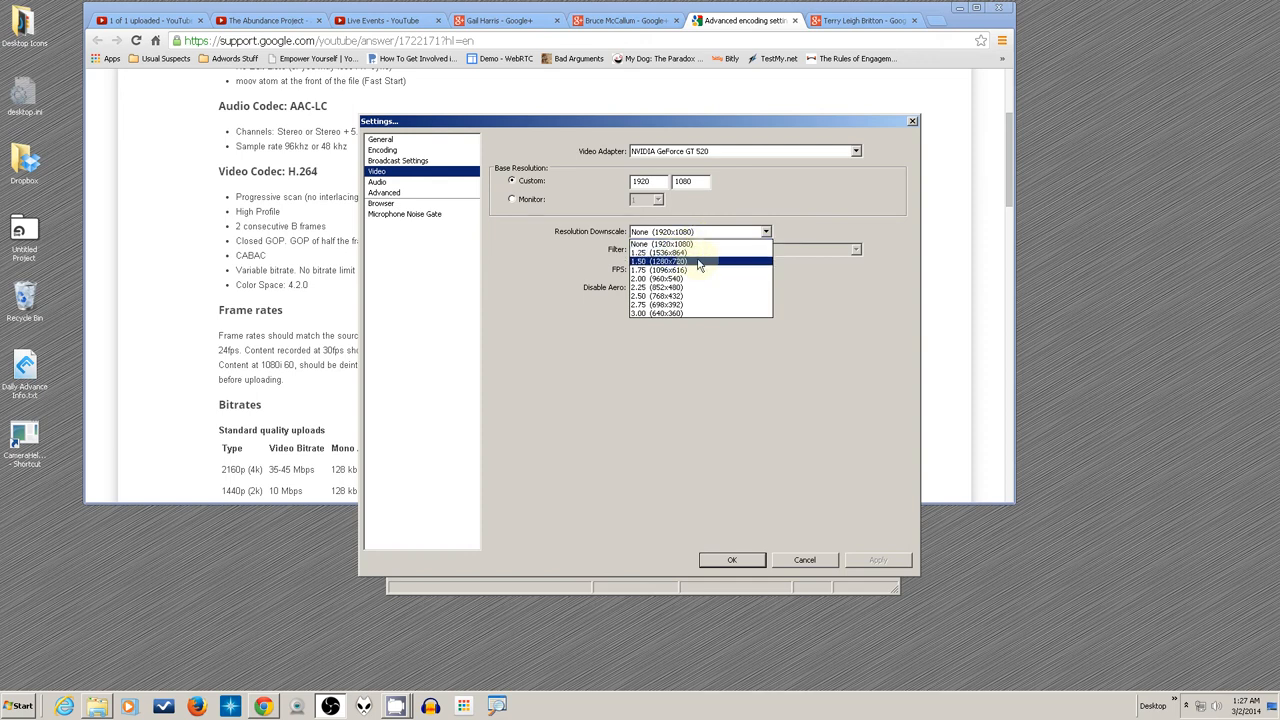
{"action": "mouse_move", "coordinate": [757, 269]}
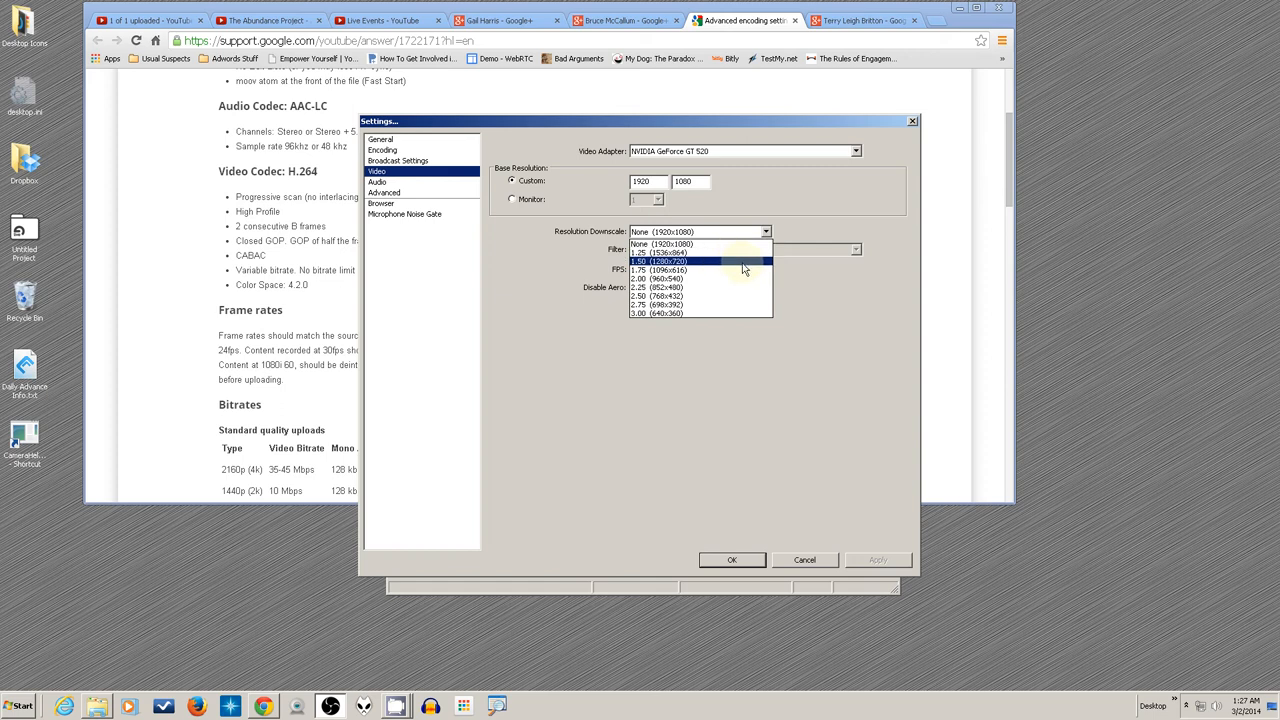
{"action": "mouse_move", "coordinate": [735, 270]}
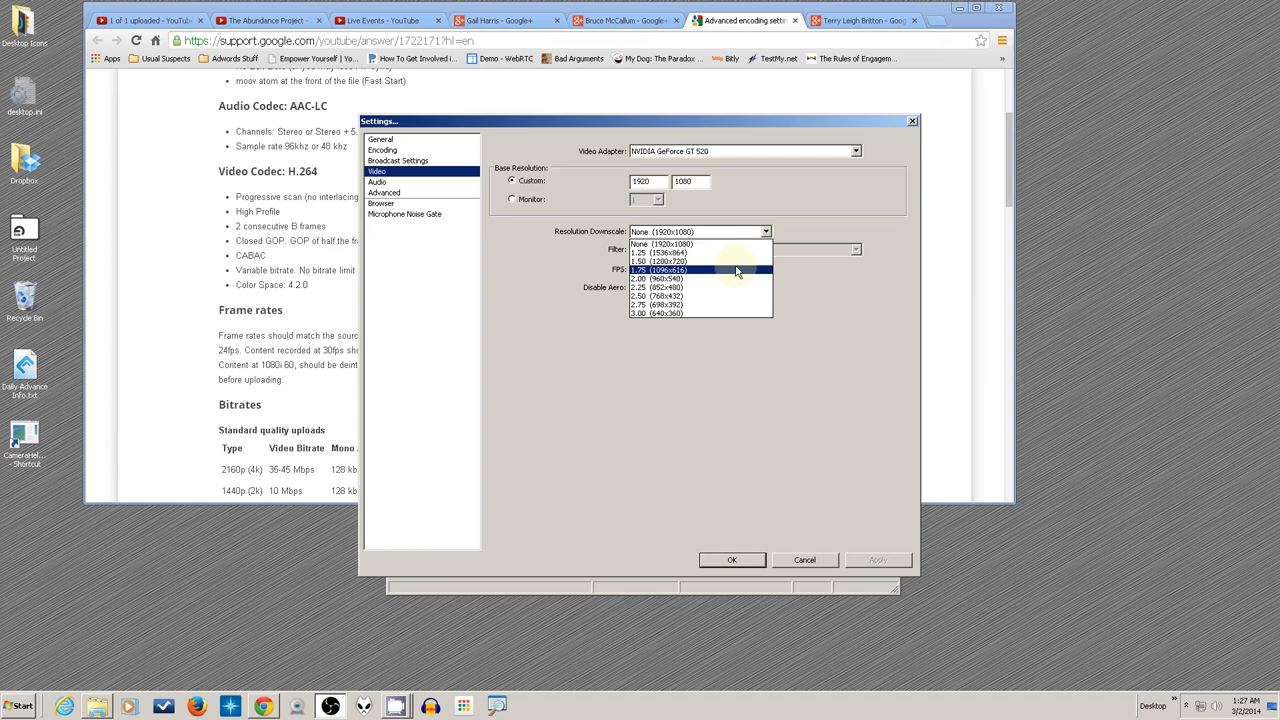
{"action": "mouse_move", "coordinate": [710, 279]}
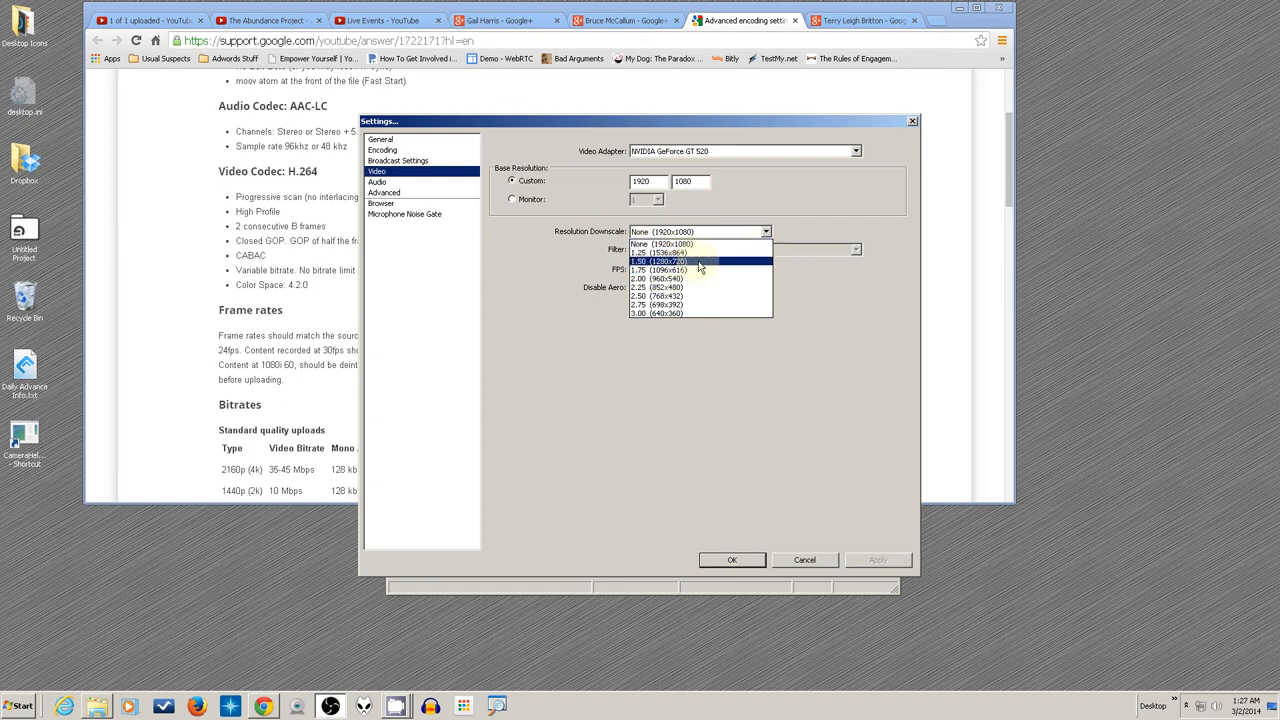
{"action": "left_click", "coordinate": [660, 261]}
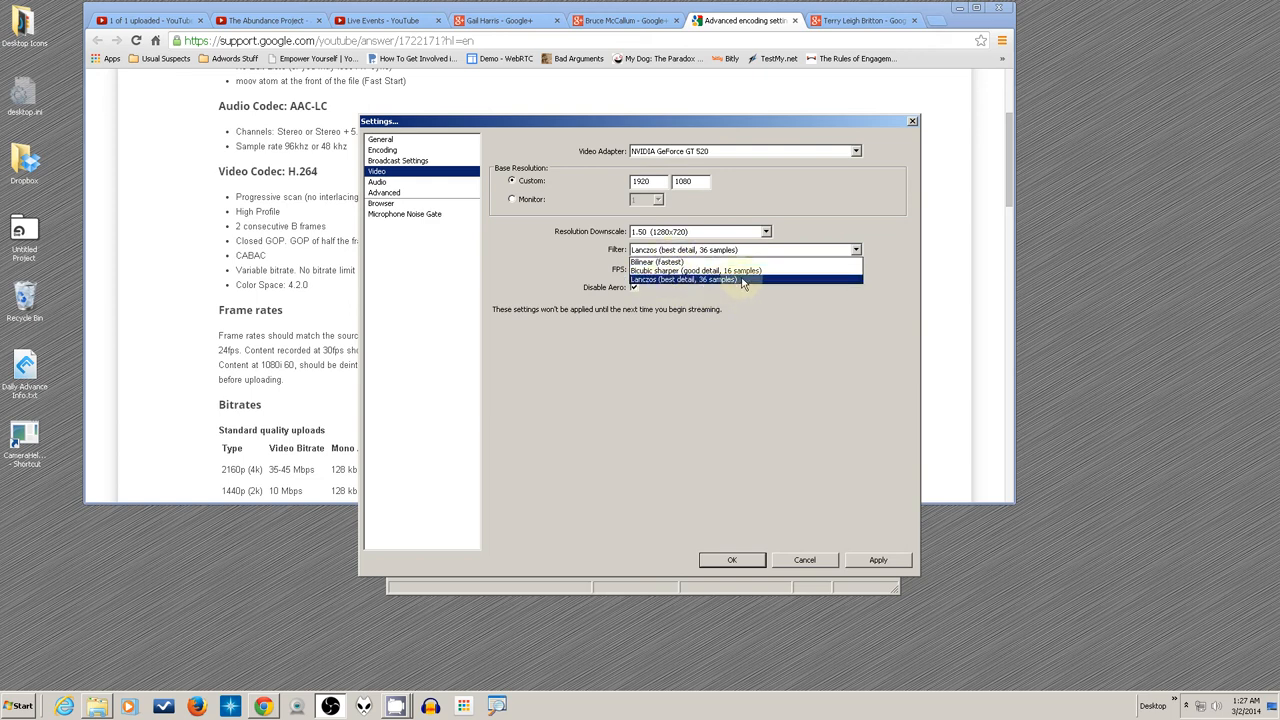
{"action": "mouse_move", "coordinate": [757, 284]}
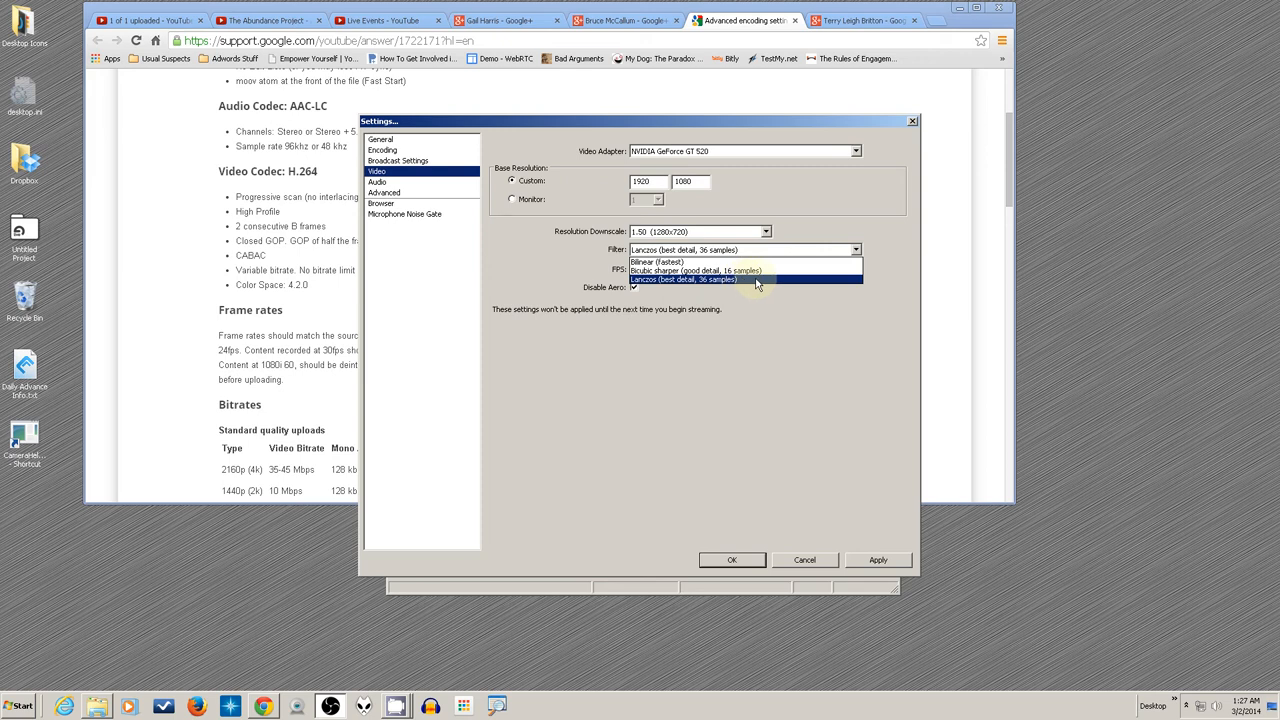
{"action": "mouse_move", "coordinate": [695, 262]}
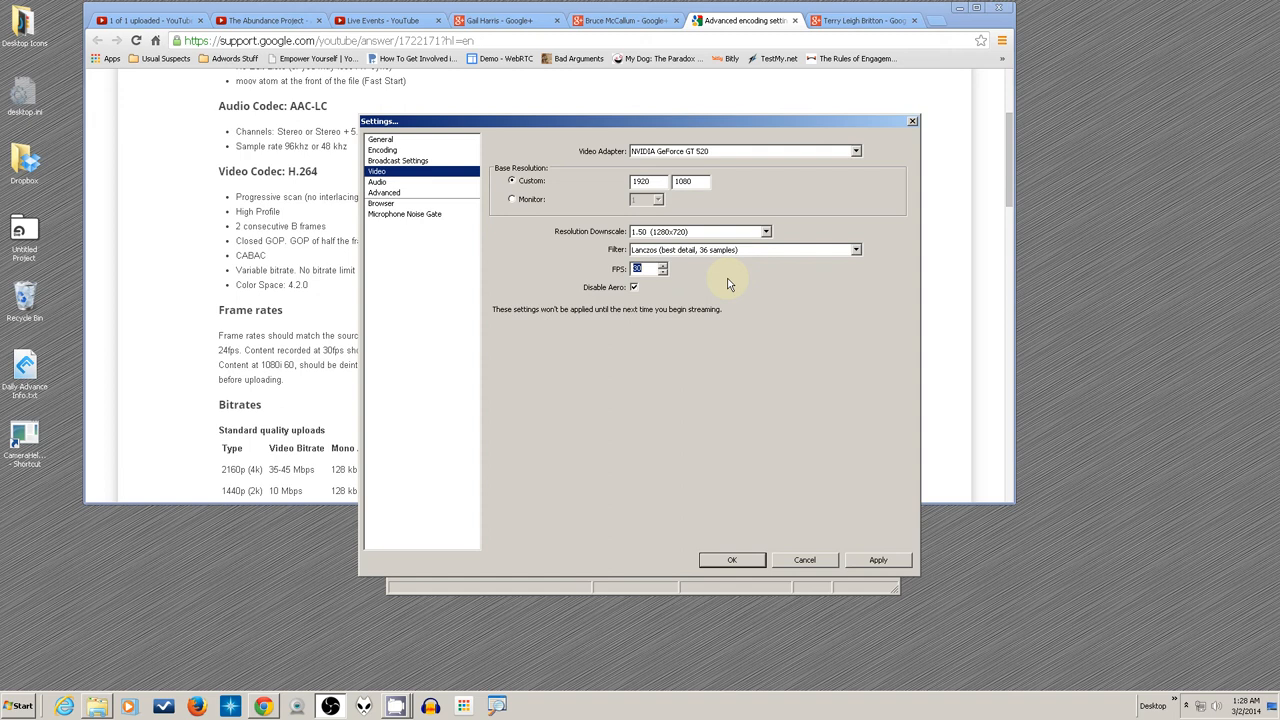
{"action": "mouse_move", "coordinate": [713, 282]}
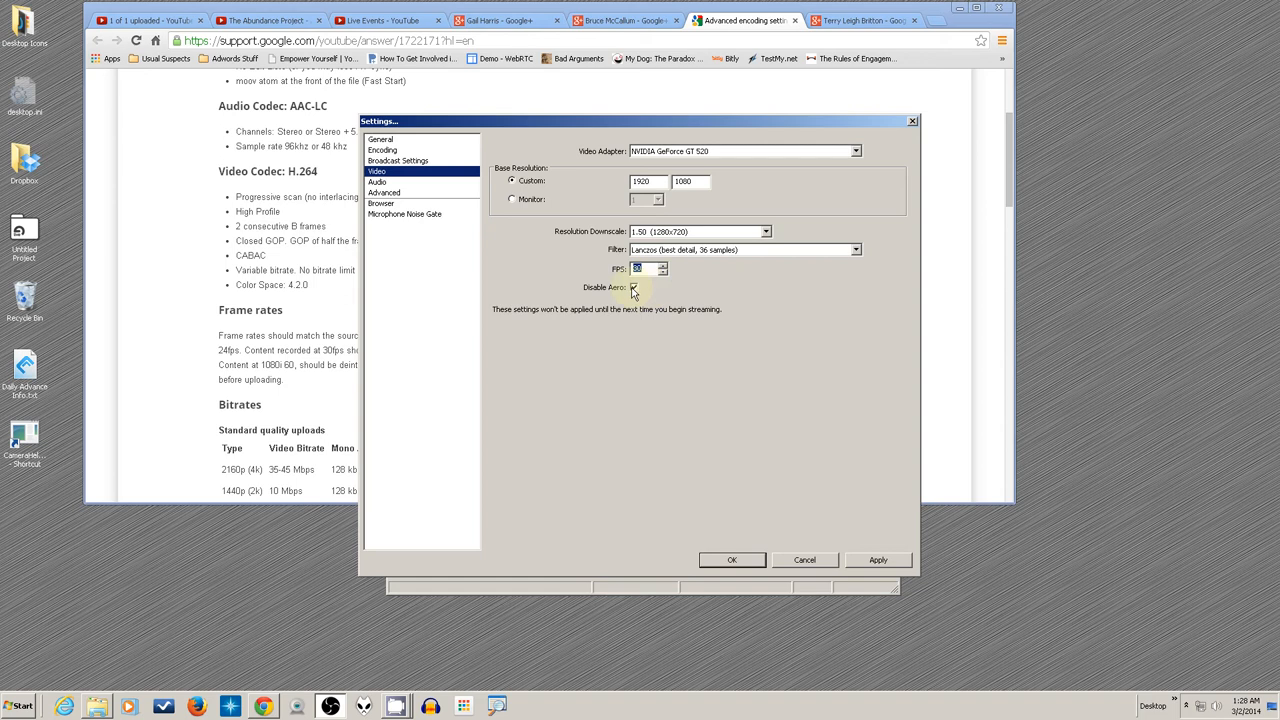
{"action": "mouse_move", "coordinate": [633, 288]}
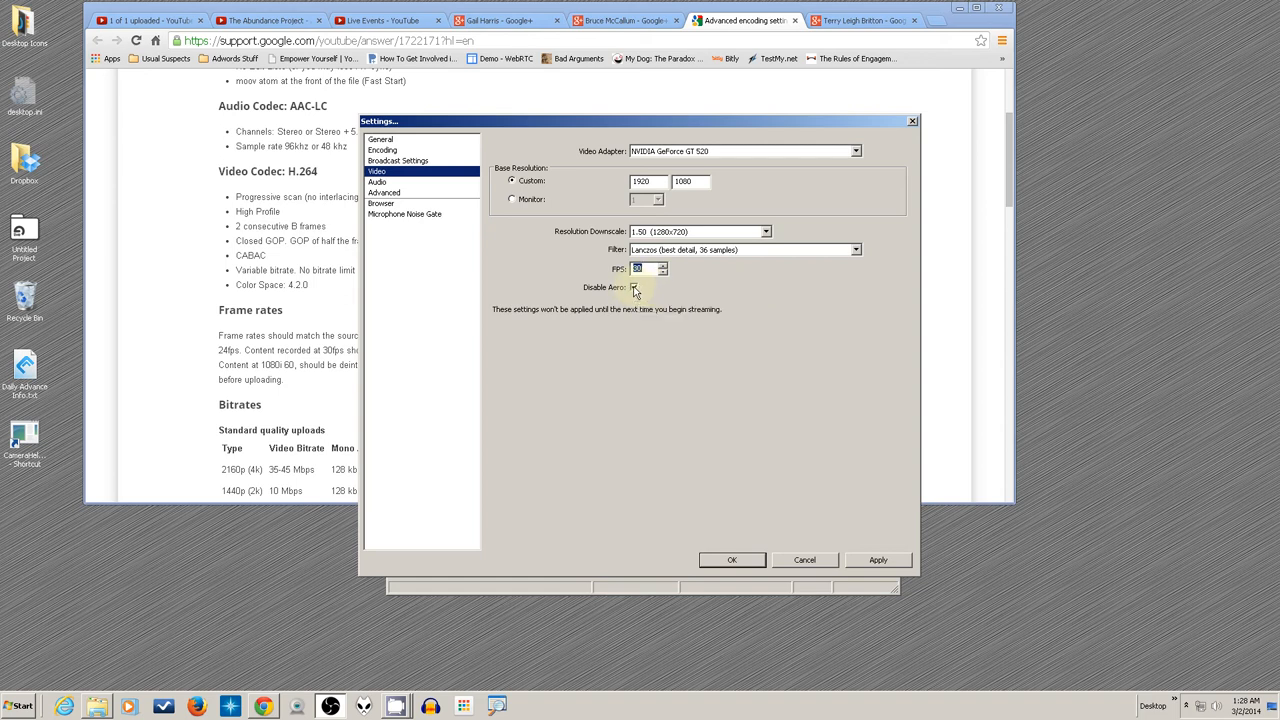
{"action": "mouse_move", "coordinate": [635, 290]}
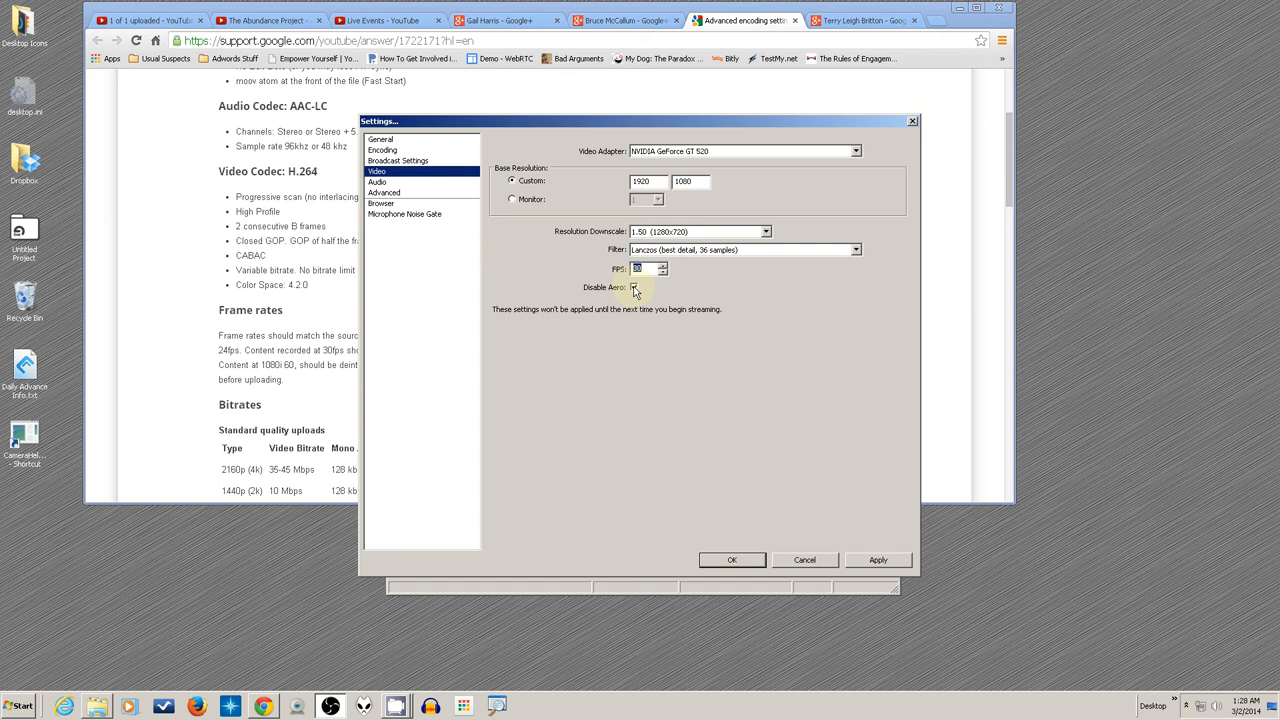
- Keep Disable Aero checked, then move on to the Advanced settings page
{"action": "left_click", "coordinate": [634, 288]}
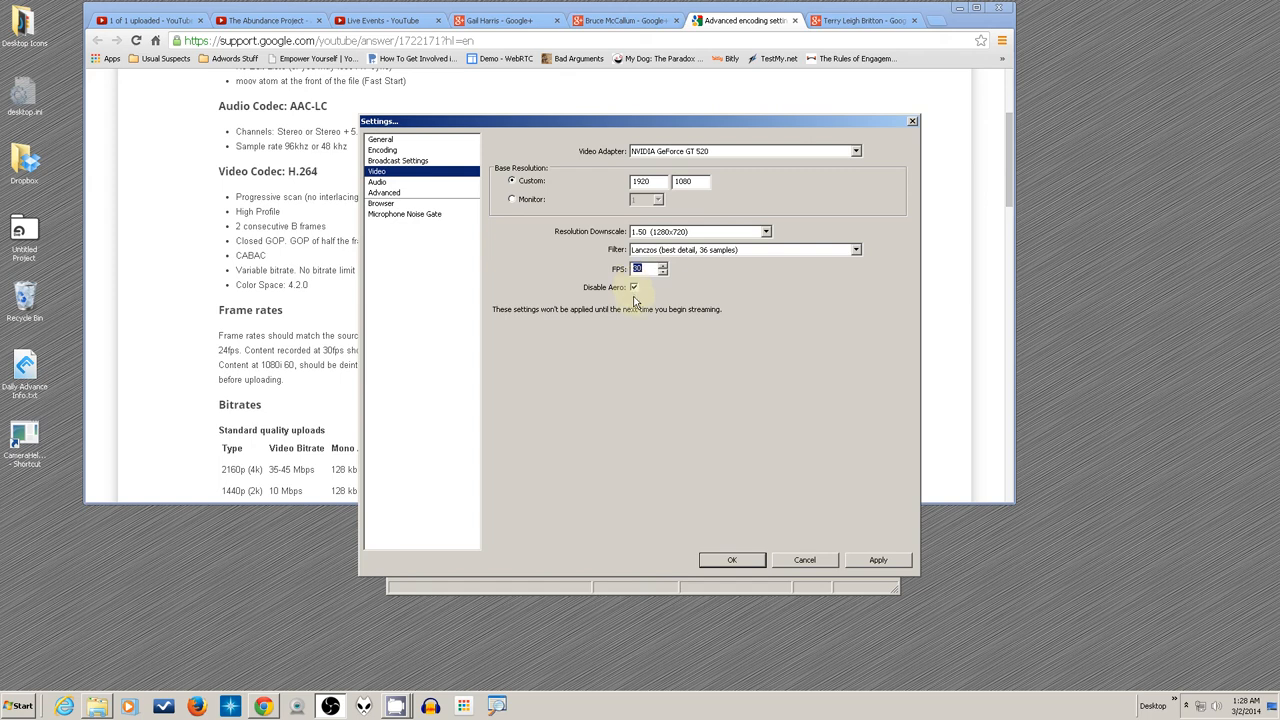
{"action": "mouse_move", "coordinate": [635, 288]}
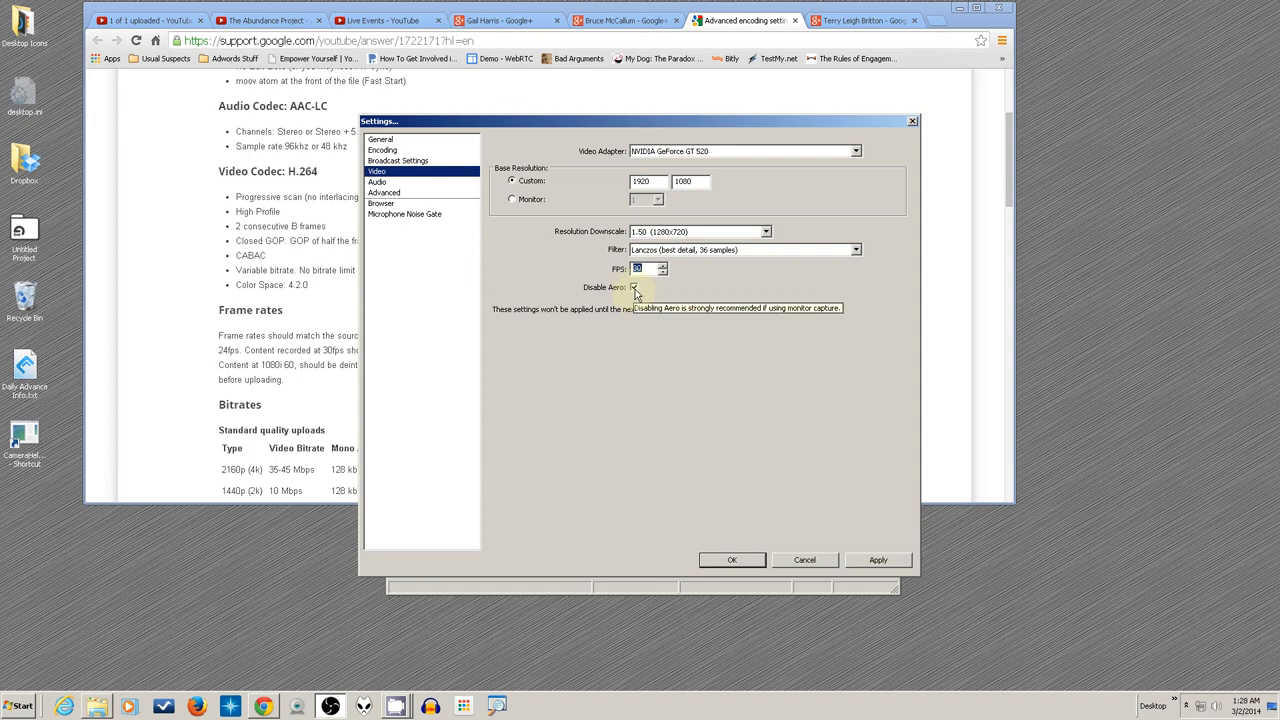
{"action": "left_click", "coordinate": [634, 287]}
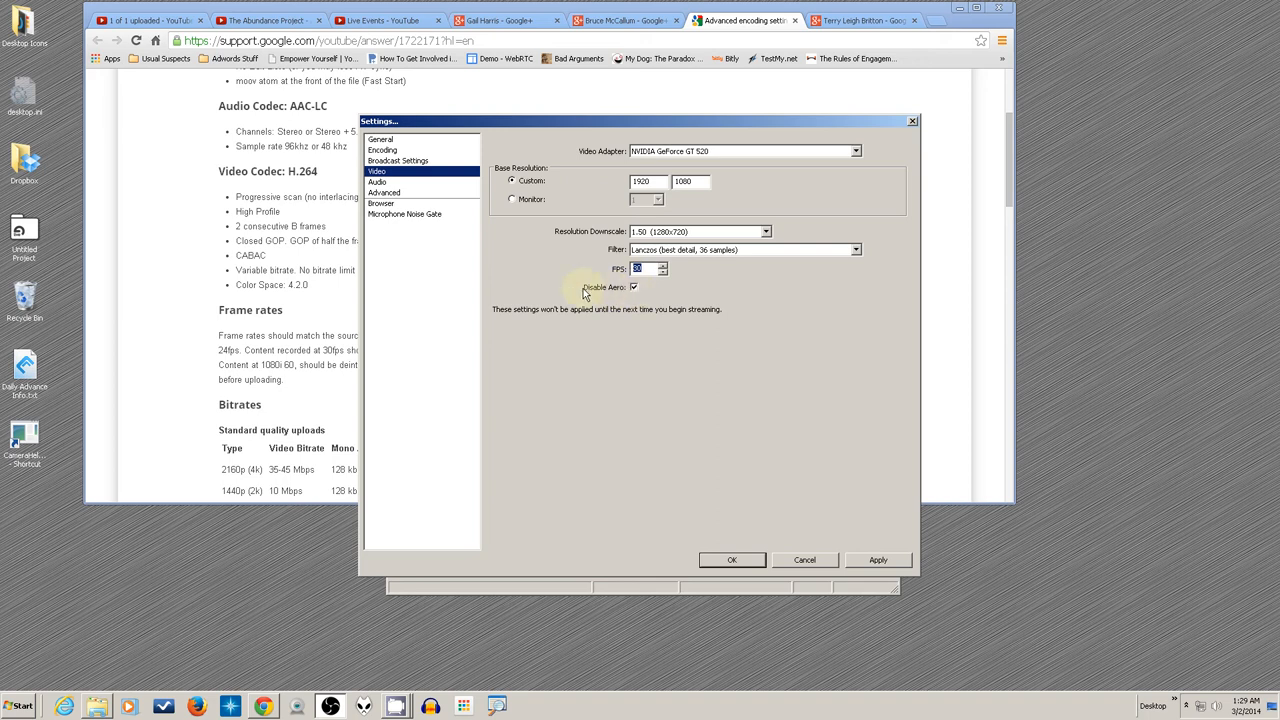
{"action": "mouse_move", "coordinate": [613, 307]}
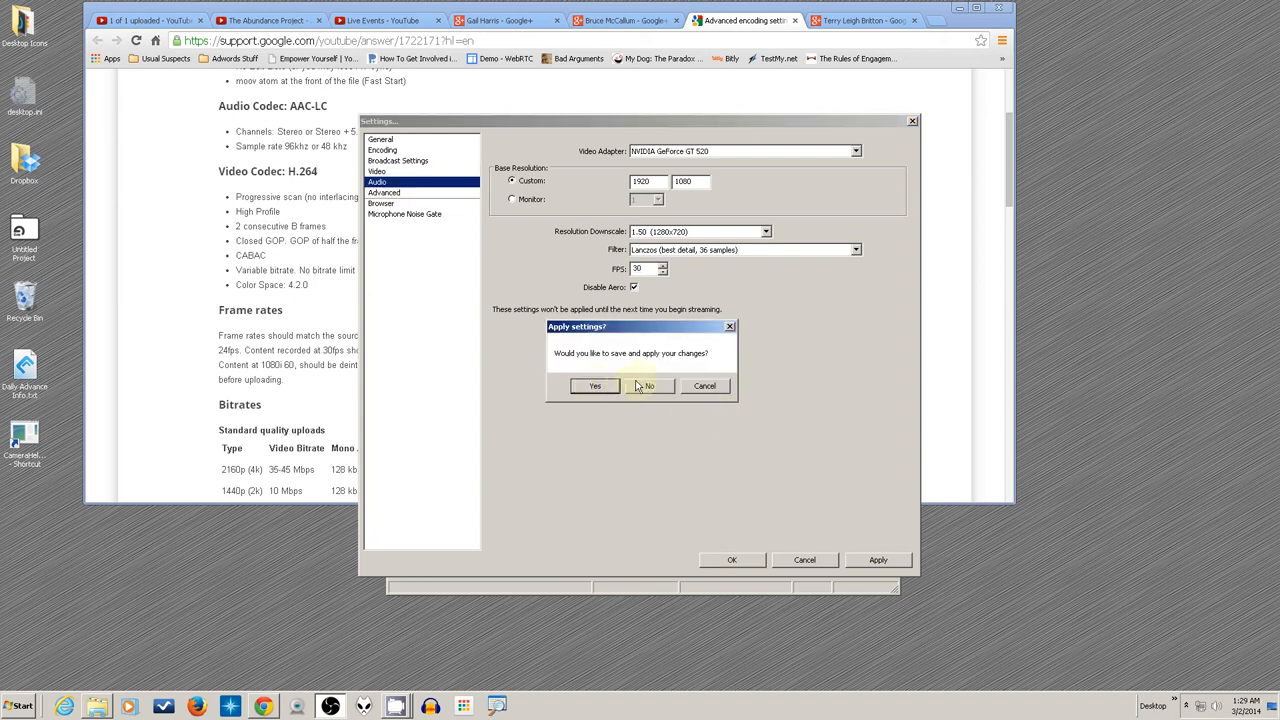
{"action": "left_click", "coordinate": [649, 386]}
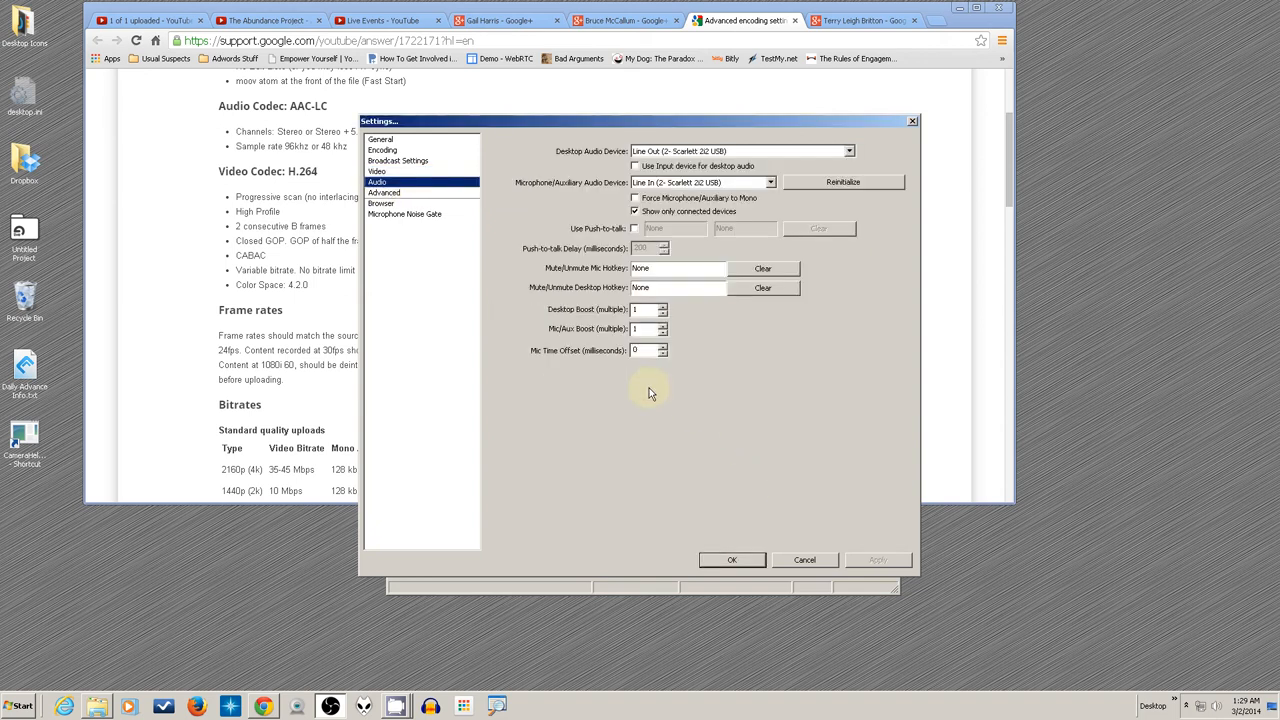
{"action": "left_click", "coordinate": [384, 192]}
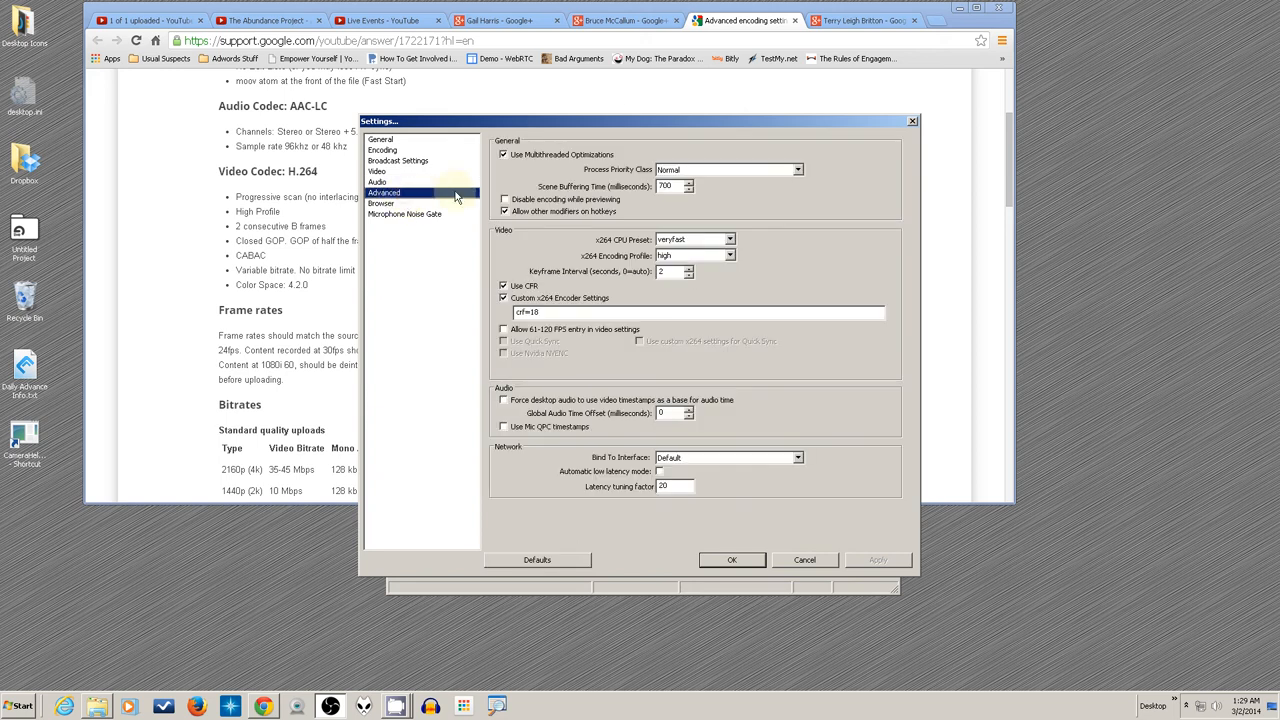
{"action": "mouse_move", "coordinate": [550, 277]}
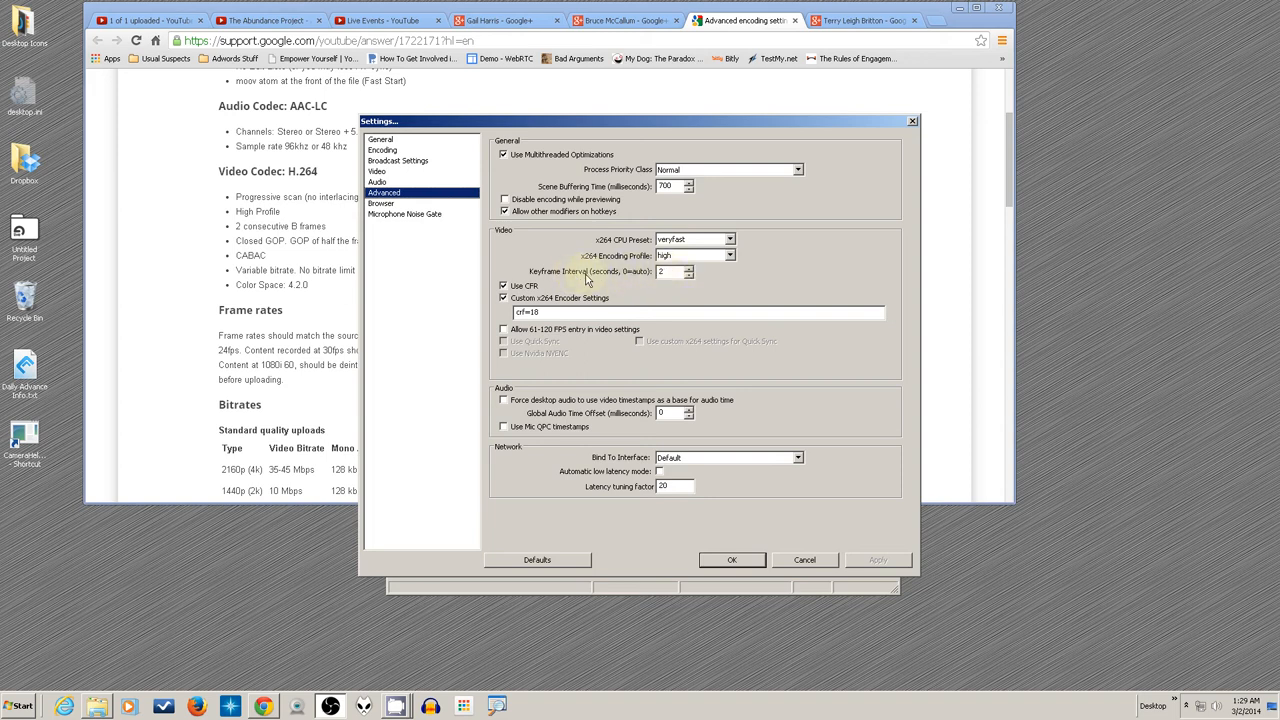
{"action": "mouse_move", "coordinate": [738, 278]}
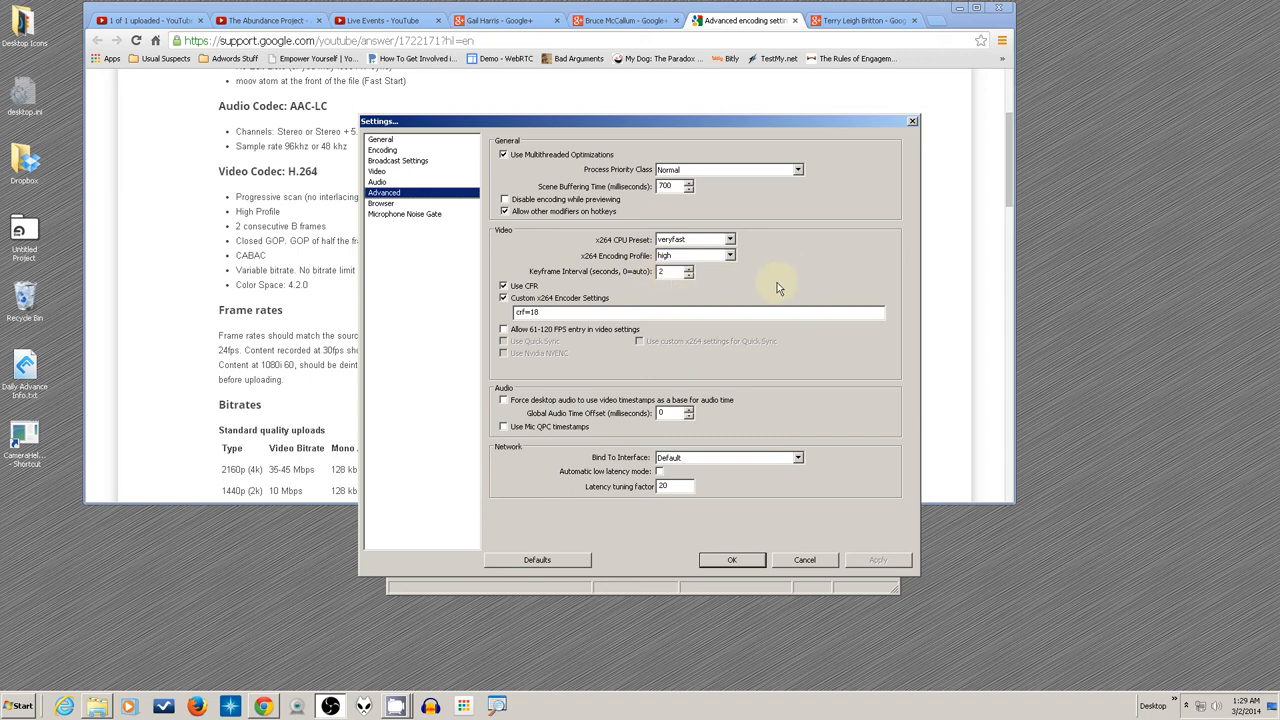
{"action": "mouse_move", "coordinate": [685, 213]}
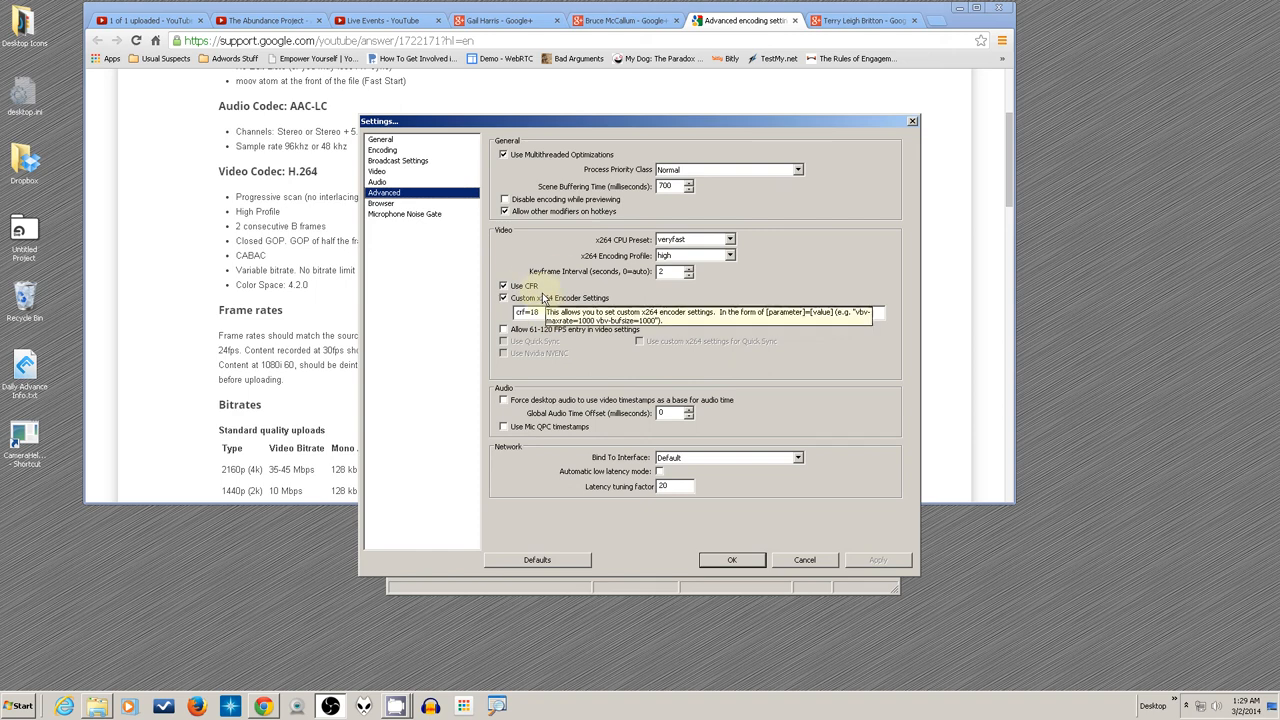
{"action": "mouse_move", "coordinate": [520, 262]}
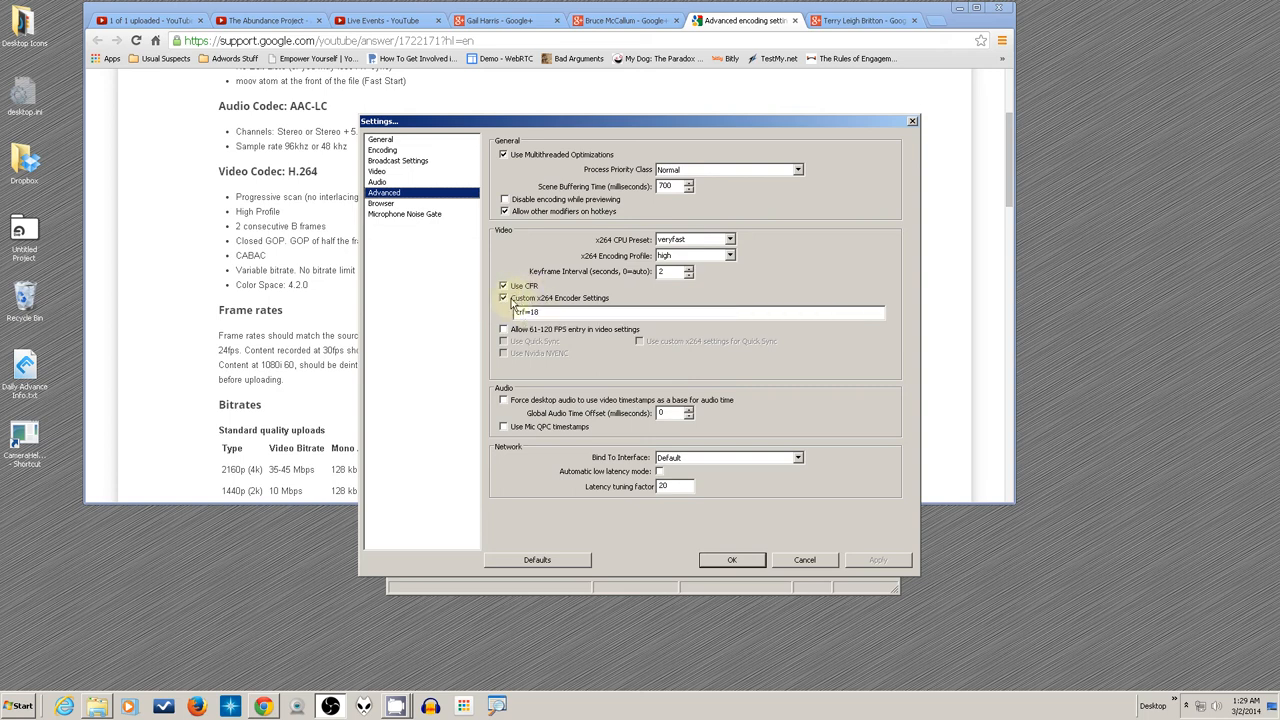
{"action": "mouse_move", "coordinate": [525, 312]}
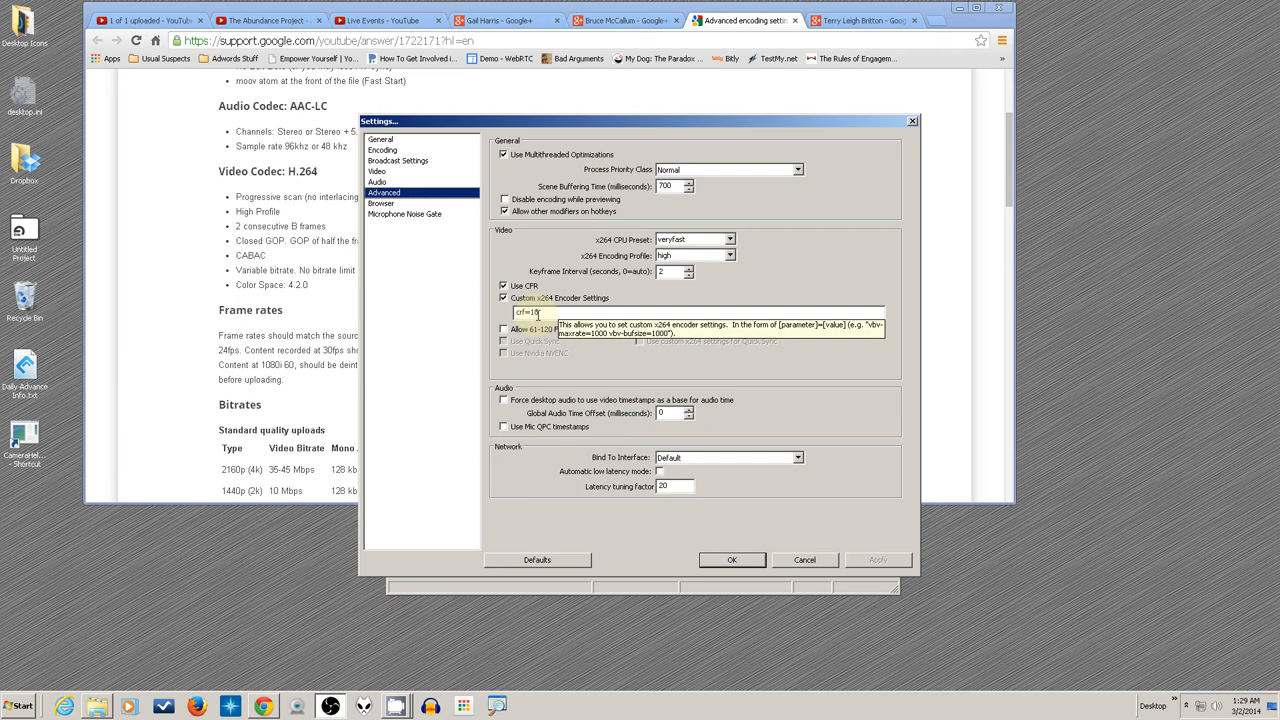
- Enter crf=18 as the custom x264 encoder setting
{"action": "type", "text": "8"}
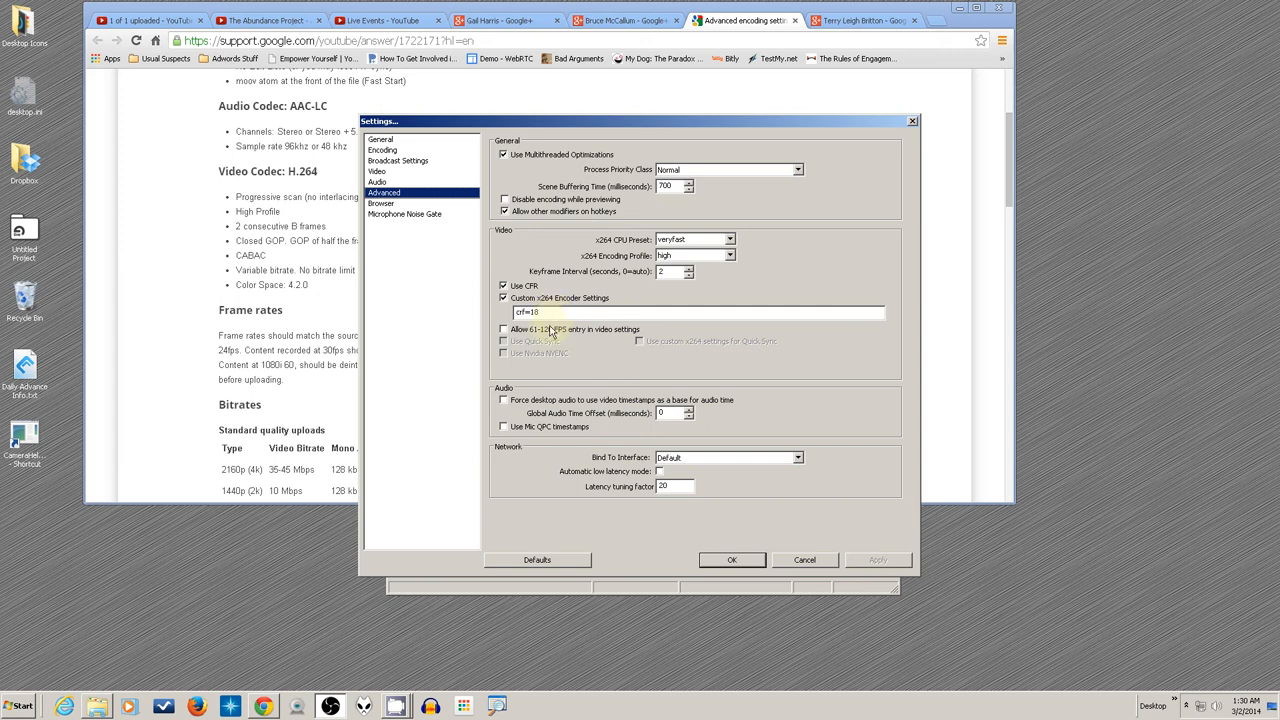
{"action": "mouse_move", "coordinate": [540, 312]}
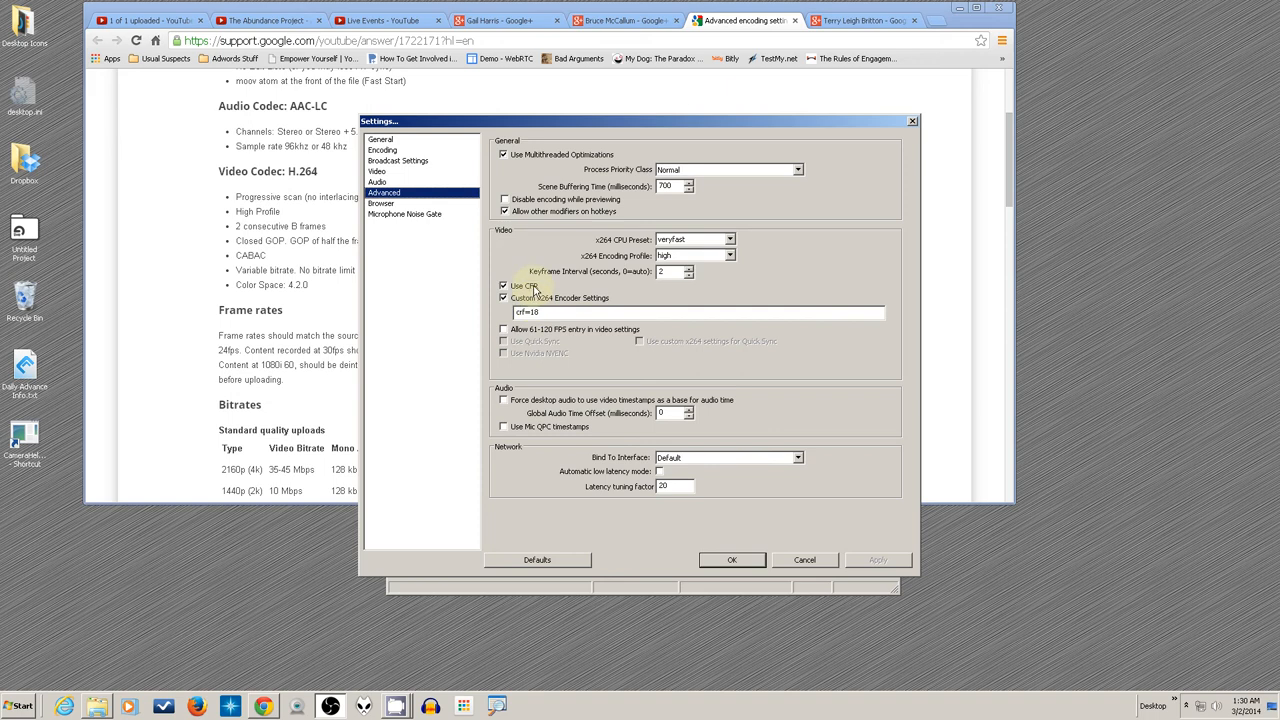
{"action": "mouse_move", "coordinate": [568, 290]}
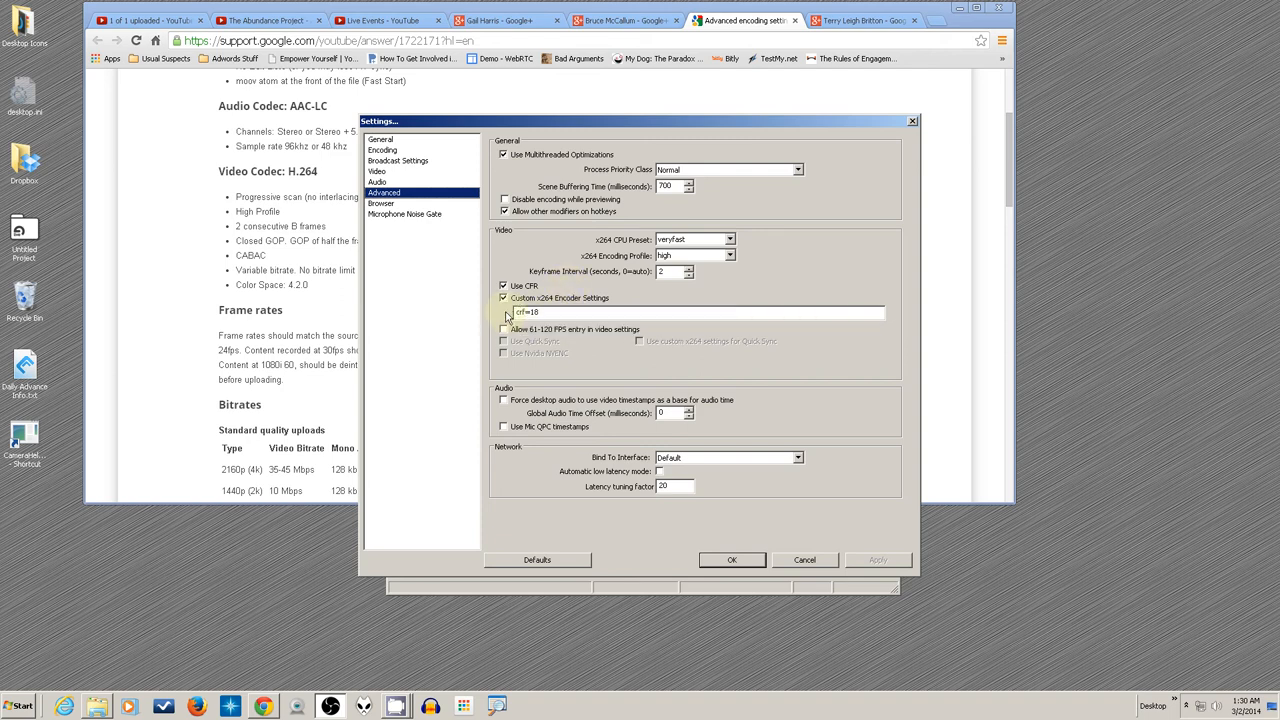
{"action": "mouse_move", "coordinate": [520, 312]}
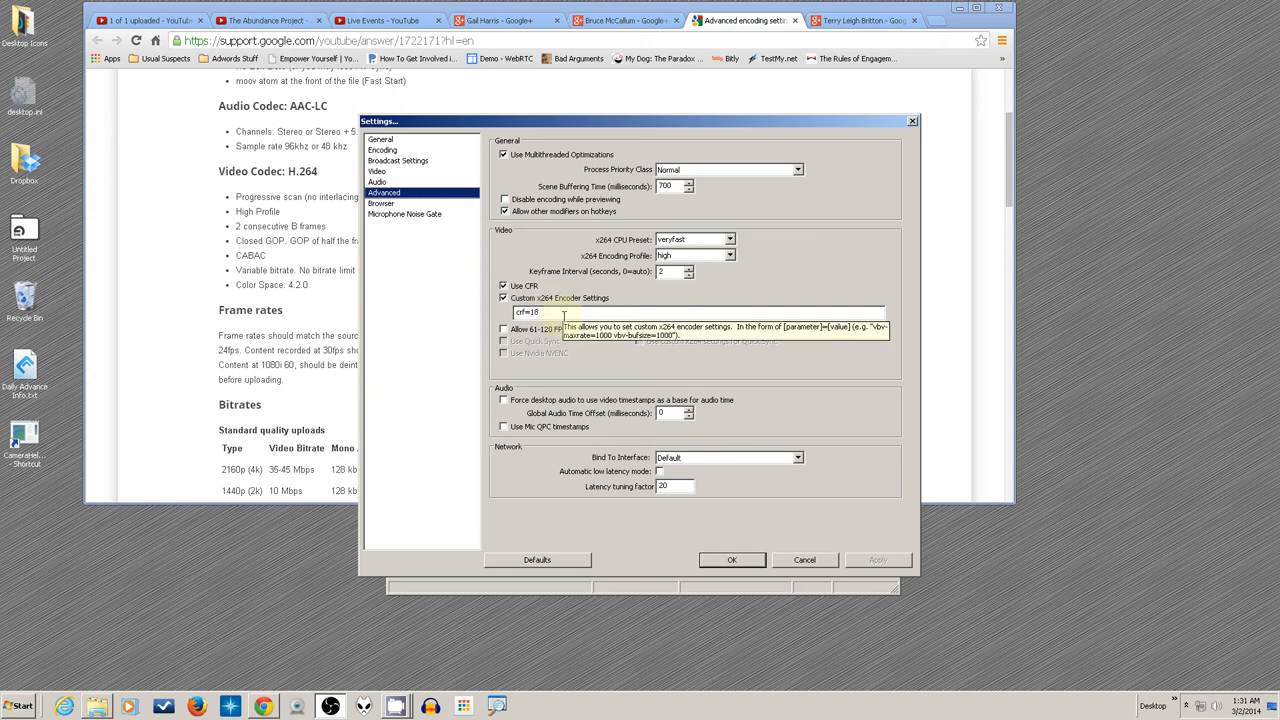
{"action": "mouse_move", "coordinate": [810, 412]}
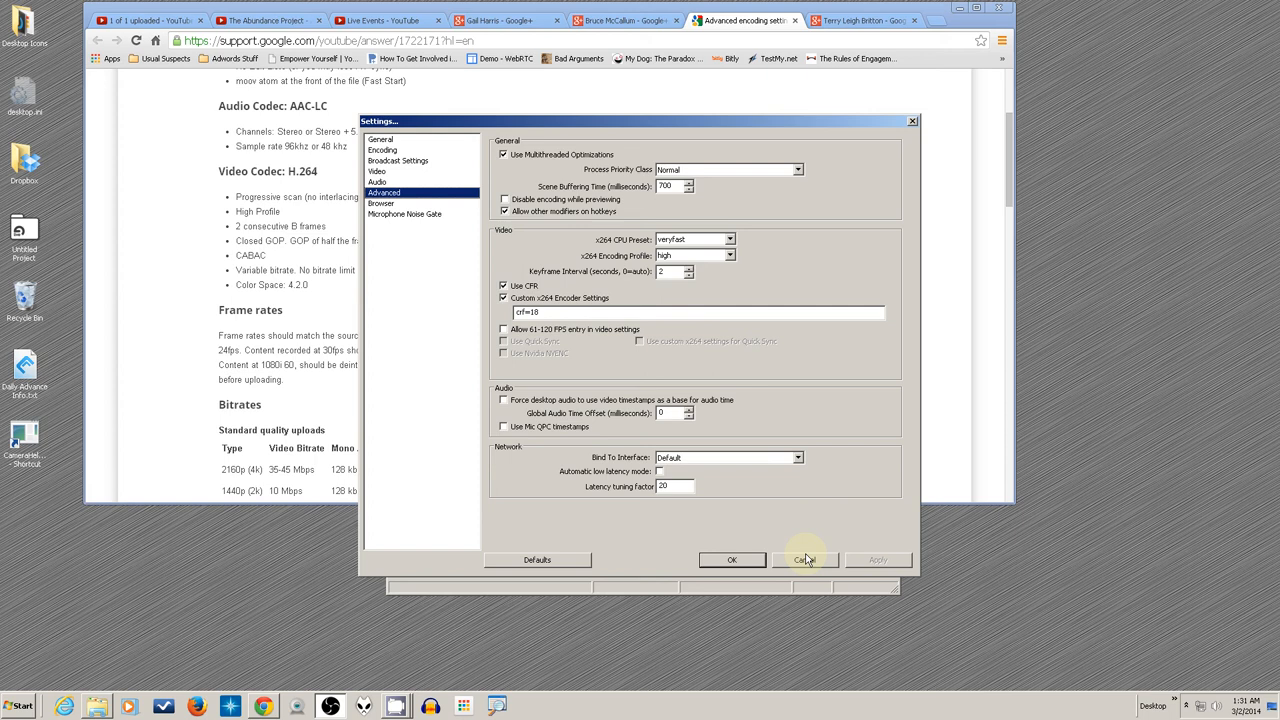
- Cancel out of the Settings dialog back to the main window
{"action": "left_click", "coordinate": [805, 559]}
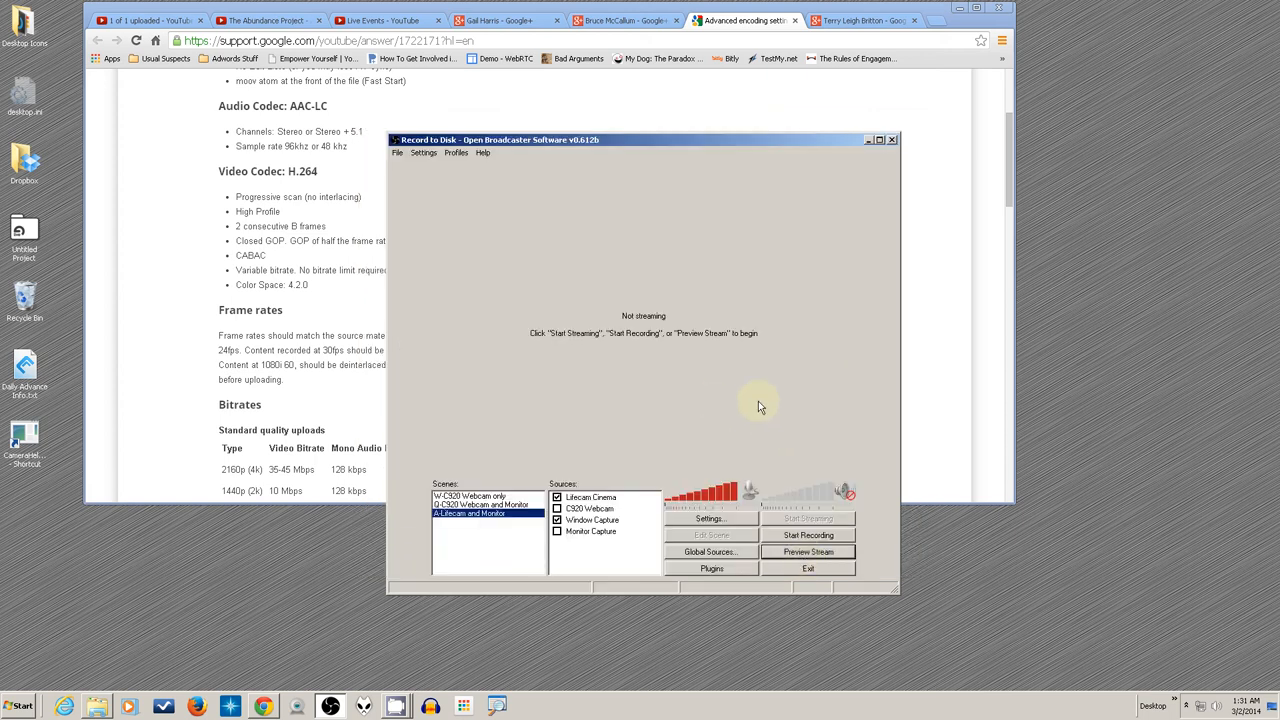
{"action": "mouse_move", "coordinate": [757, 298]}
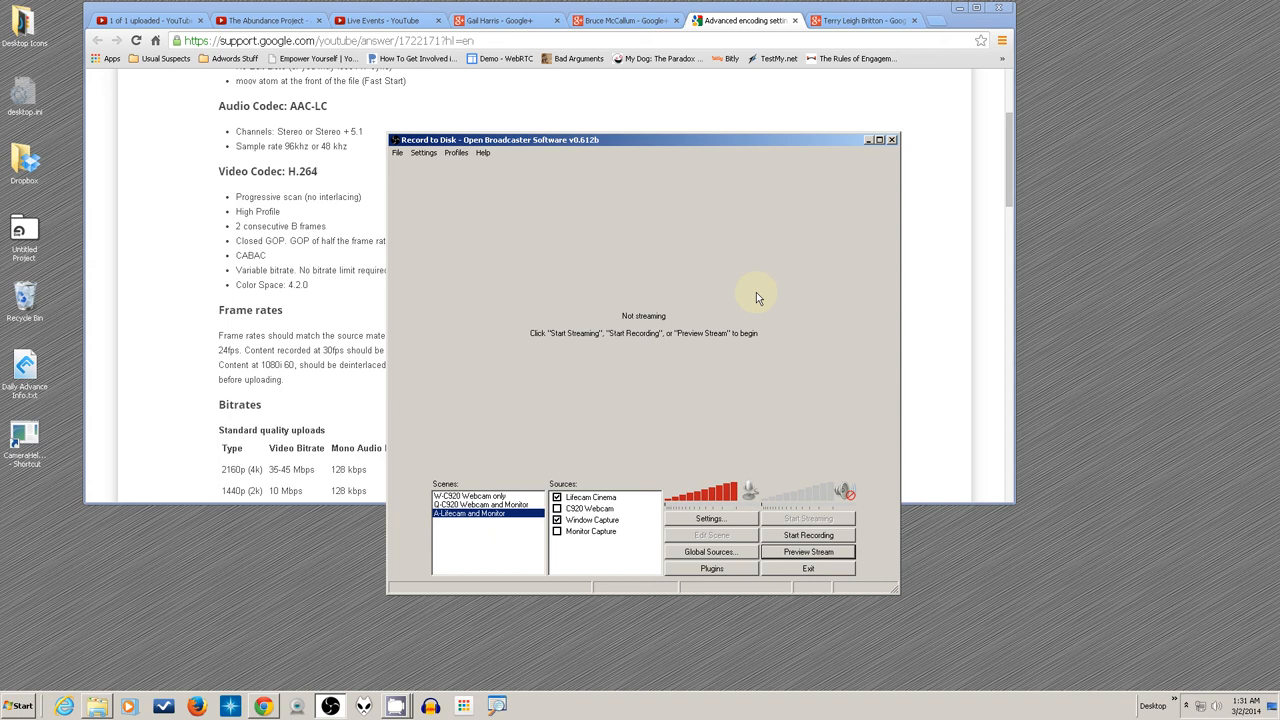
{"action": "mouse_move", "coordinate": [744, 163]}
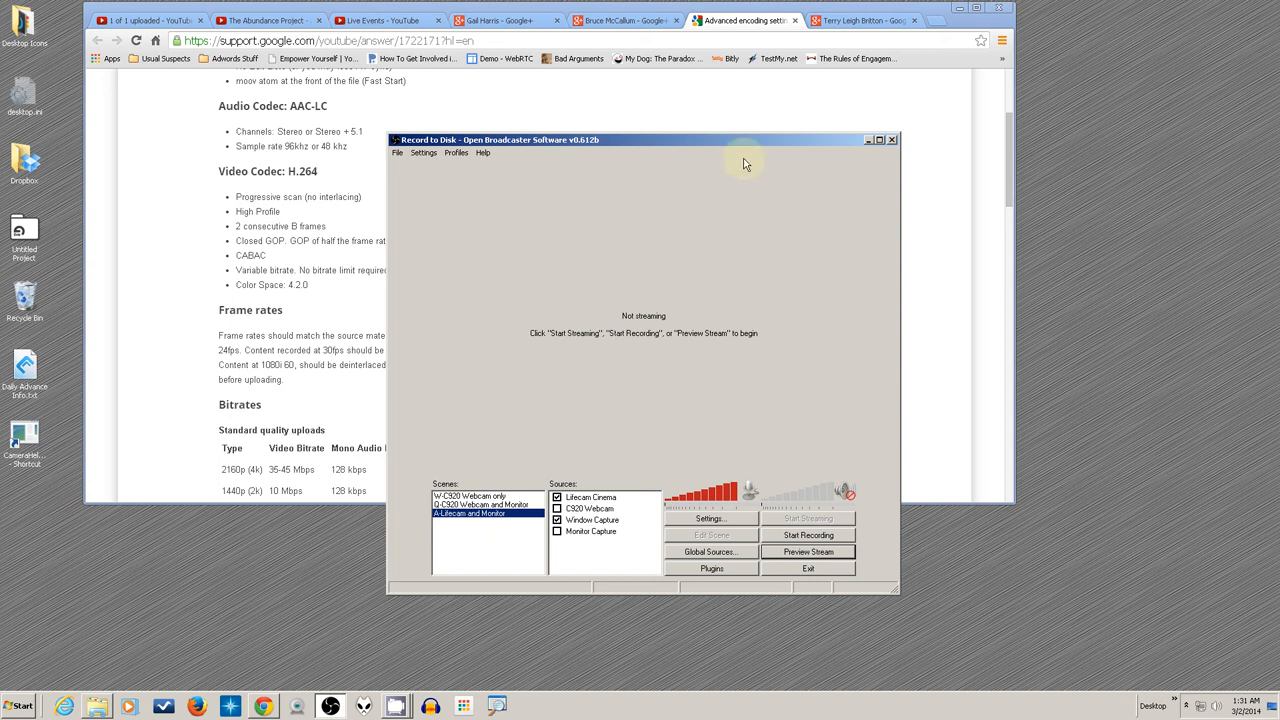
{"action": "mouse_move", "coordinate": [616, 183]}
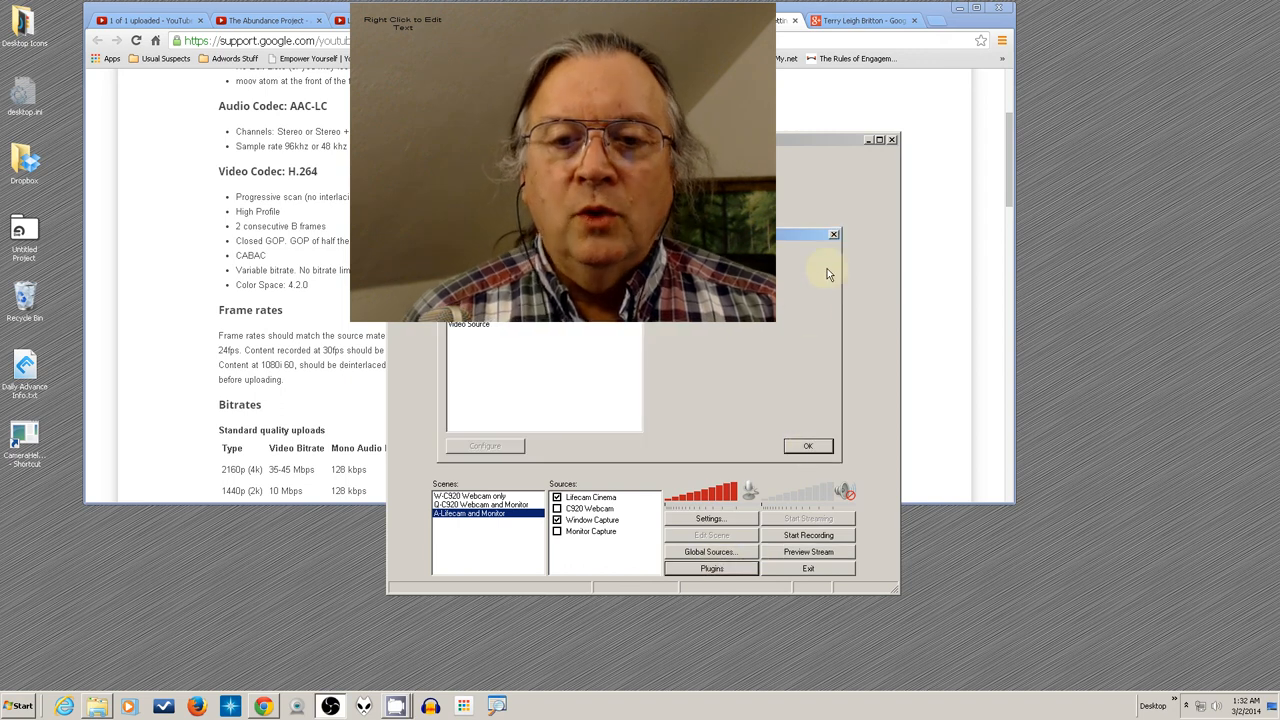
- Select DirectShow Audio Source Plugin in the Plugins list to read its DShowAudioPlugin.dll description
{"action": "left_click", "coordinate": [711, 568]}
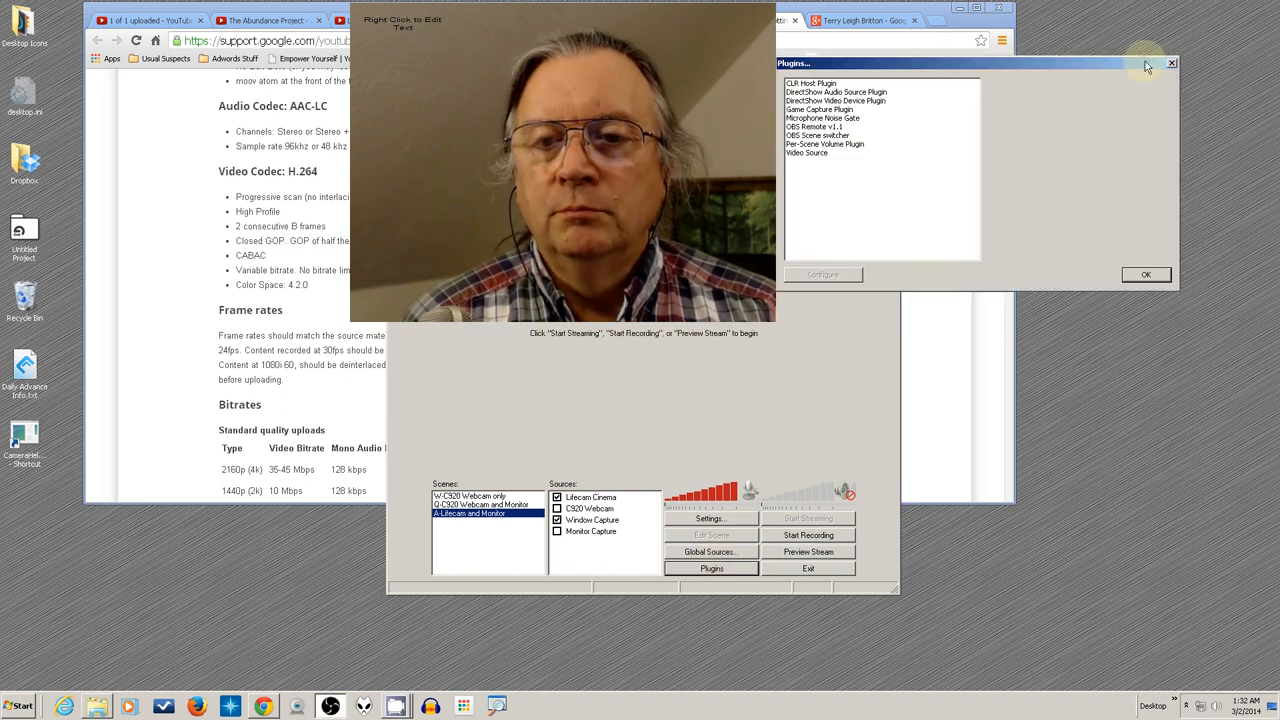
{"action": "left_click", "coordinate": [836, 91]}
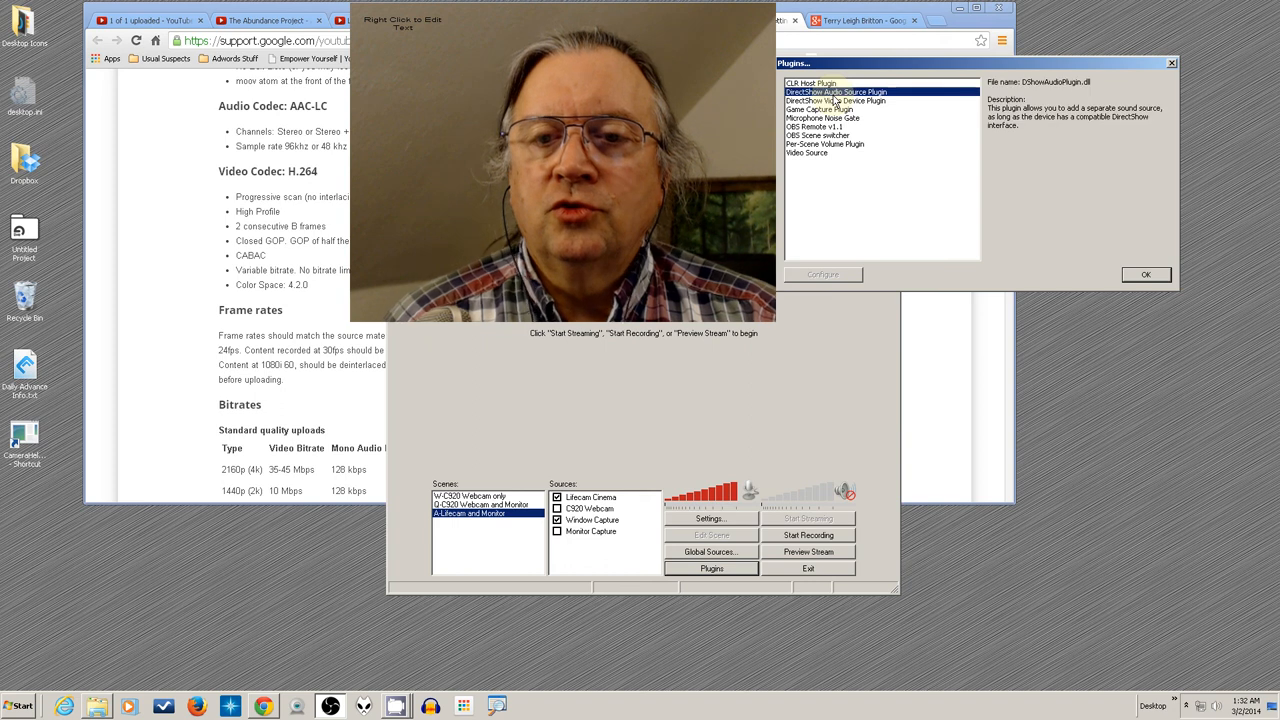
{"action": "left_click", "coordinate": [835, 100]}
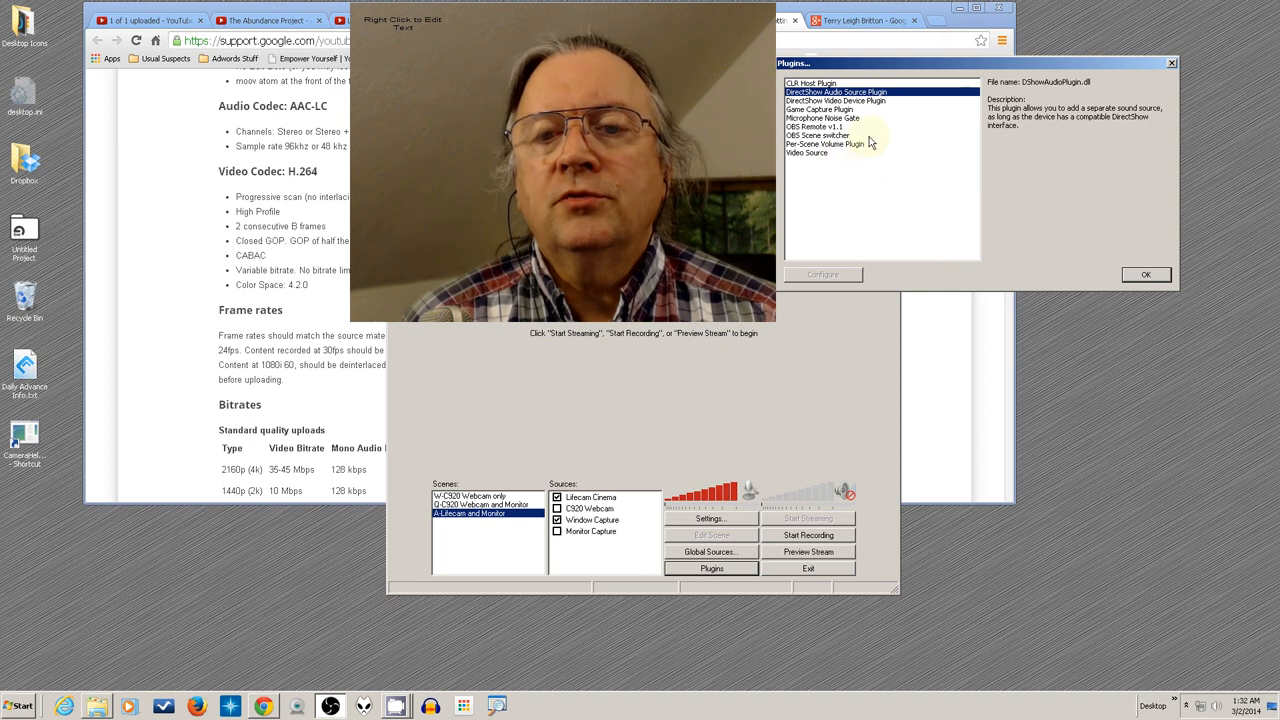
{"action": "left_click", "coordinate": [811, 83]}
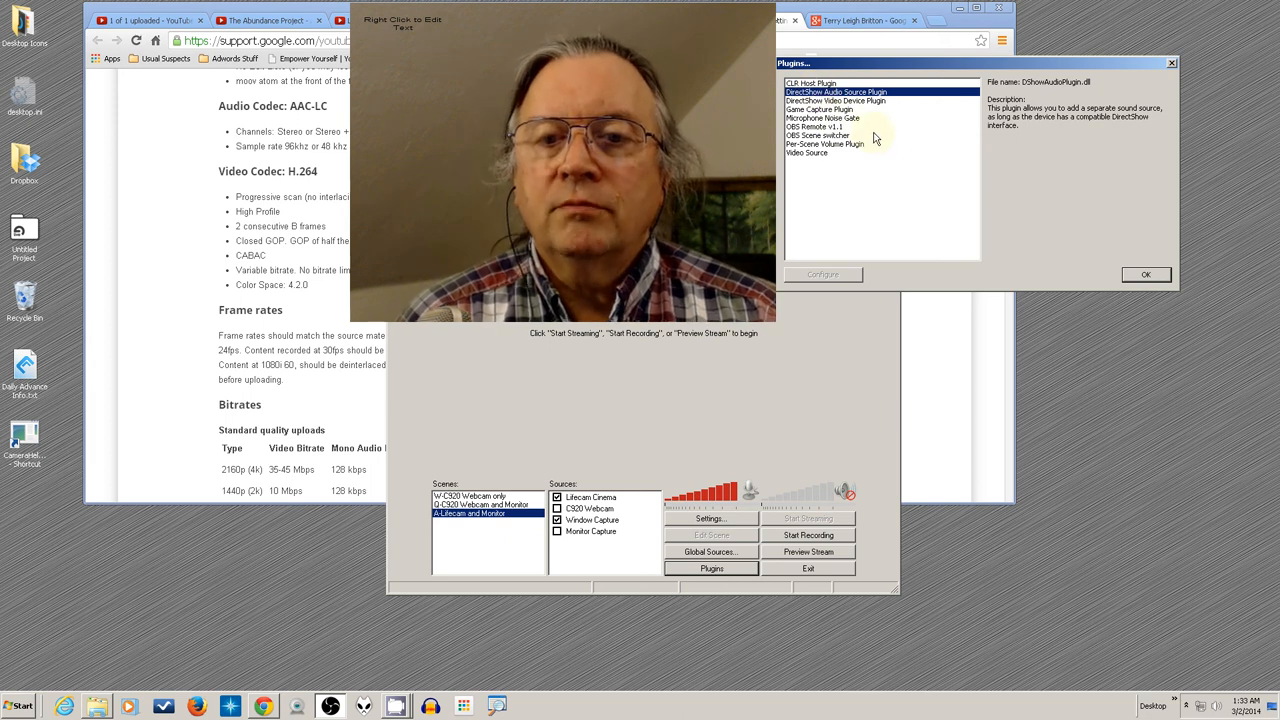
{"action": "mouse_move", "coordinate": [840, 175]}
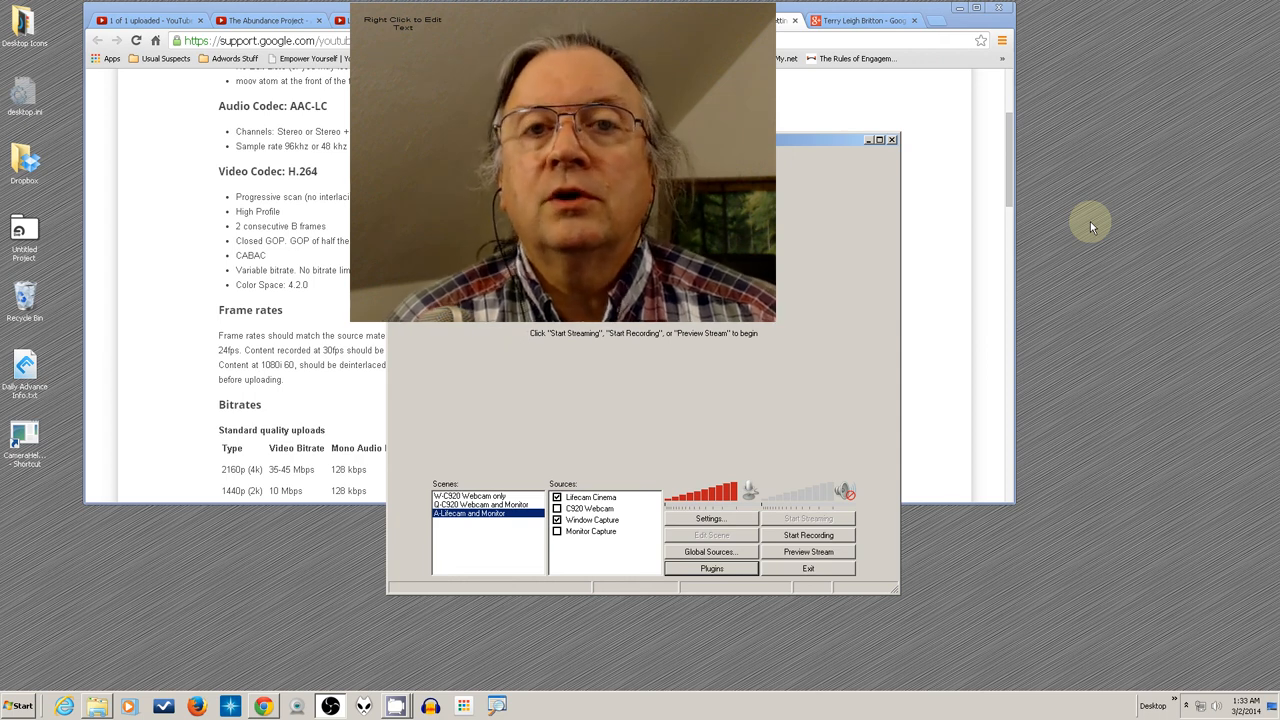
{"action": "mouse_move", "coordinate": [1112, 215]}
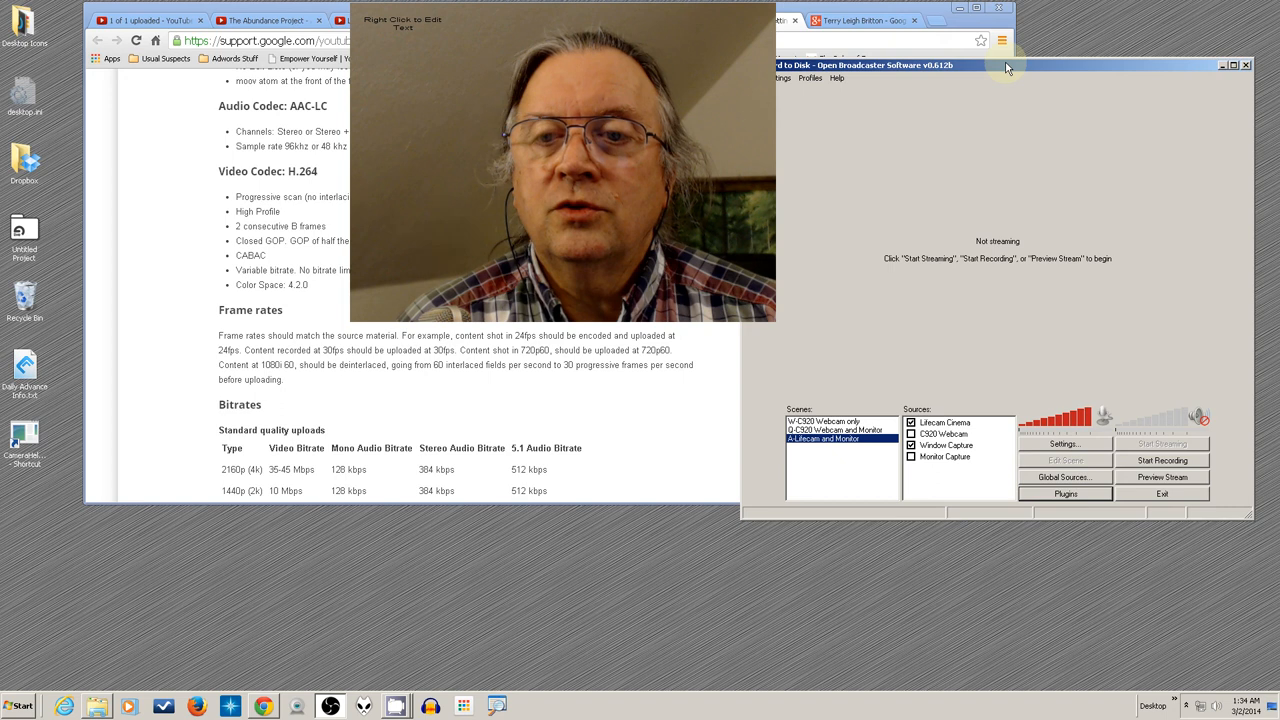
- Show the saved profiles list with Record to Disk checked, after a brief look at Help
{"action": "left_click", "coordinate": [869, 67]}
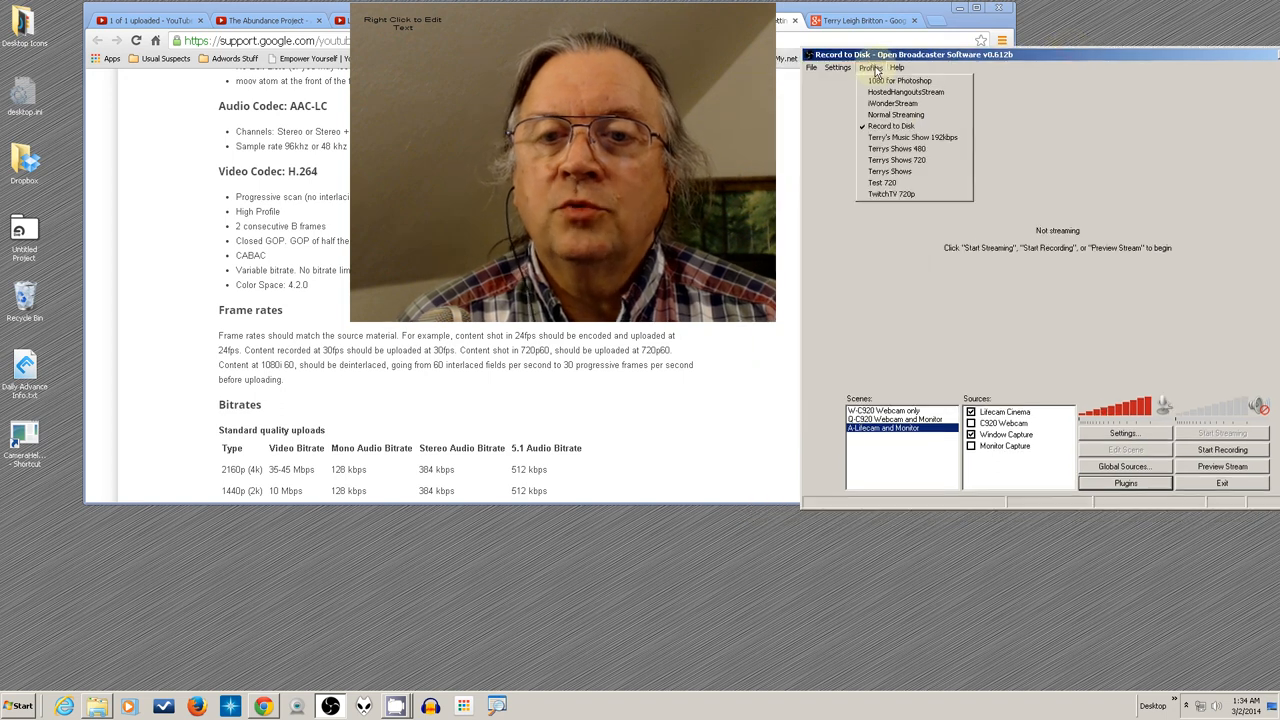
{"action": "left_click", "coordinate": [896, 67]}
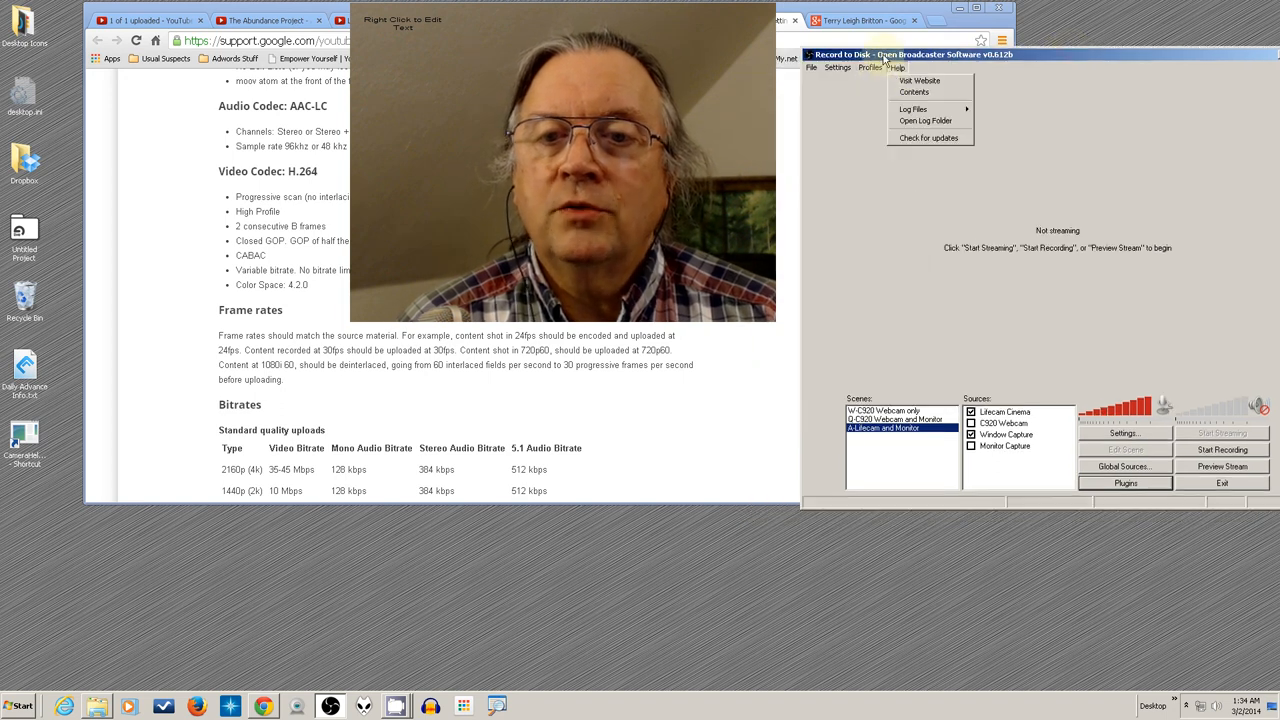
{"action": "left_click", "coordinate": [870, 67]}
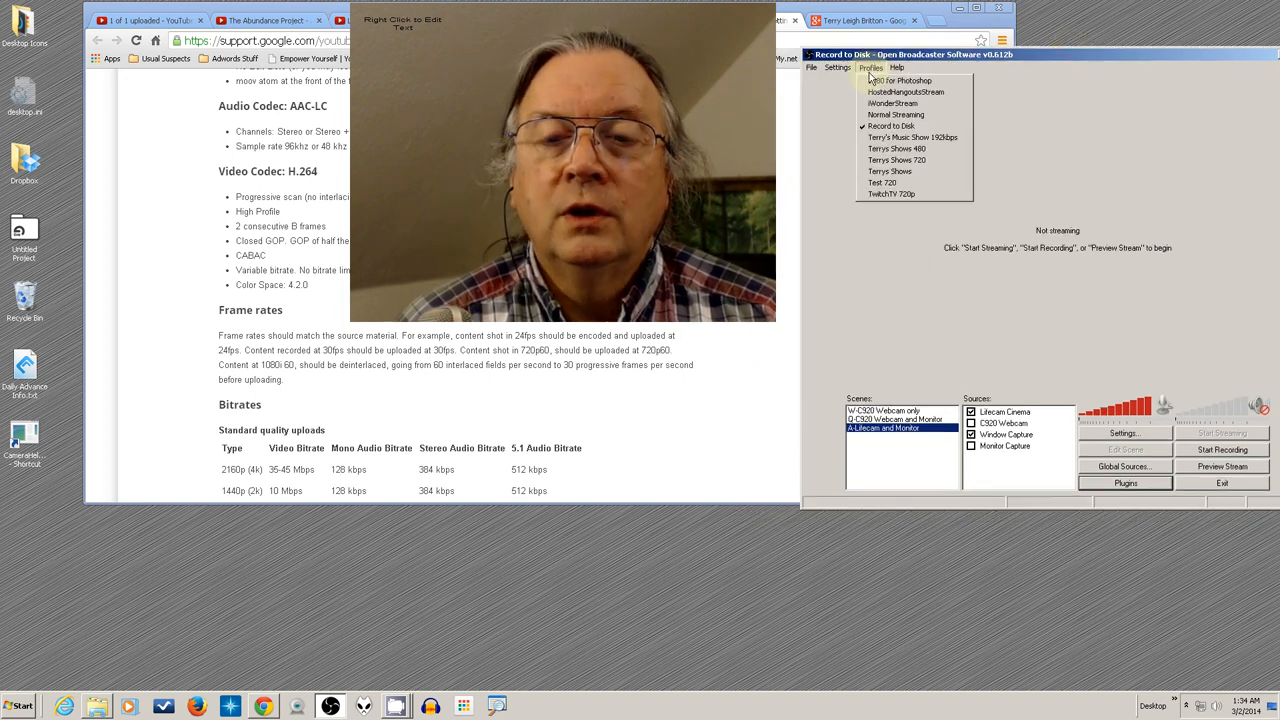